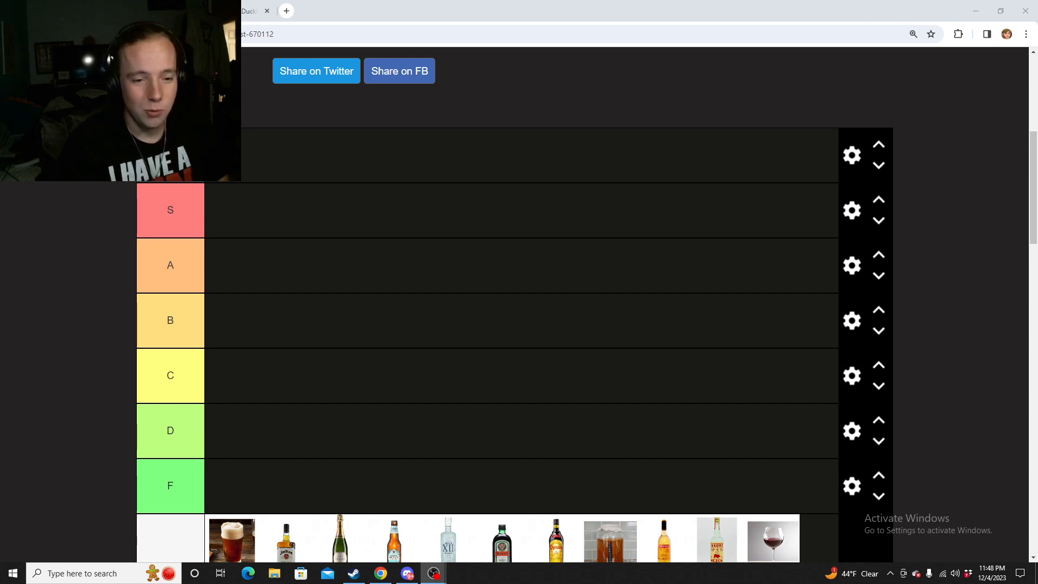
Move the Ale card from the Selection row into tier B.
scroll(down, 3)
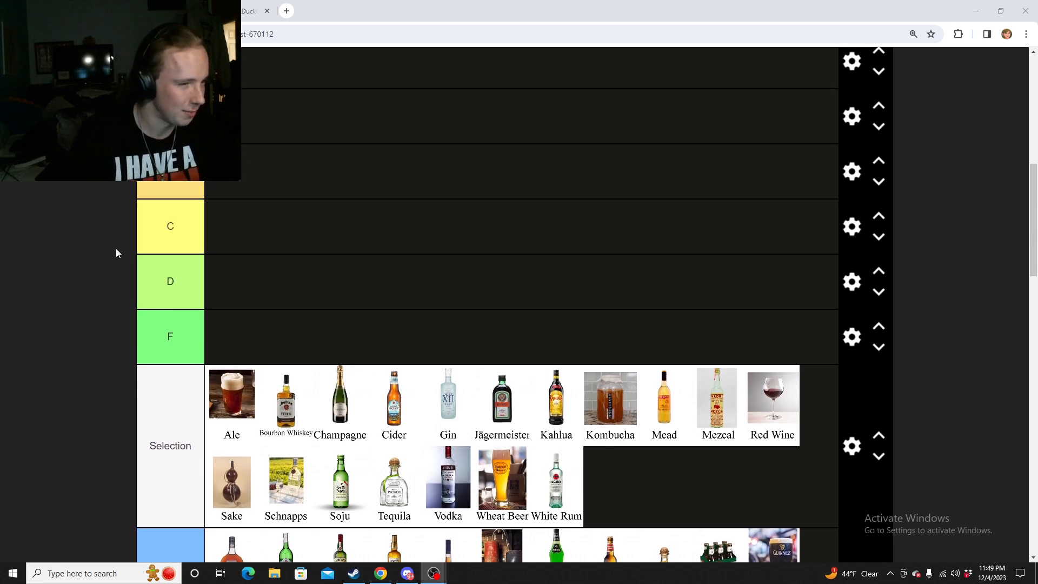
scroll(down, 3)
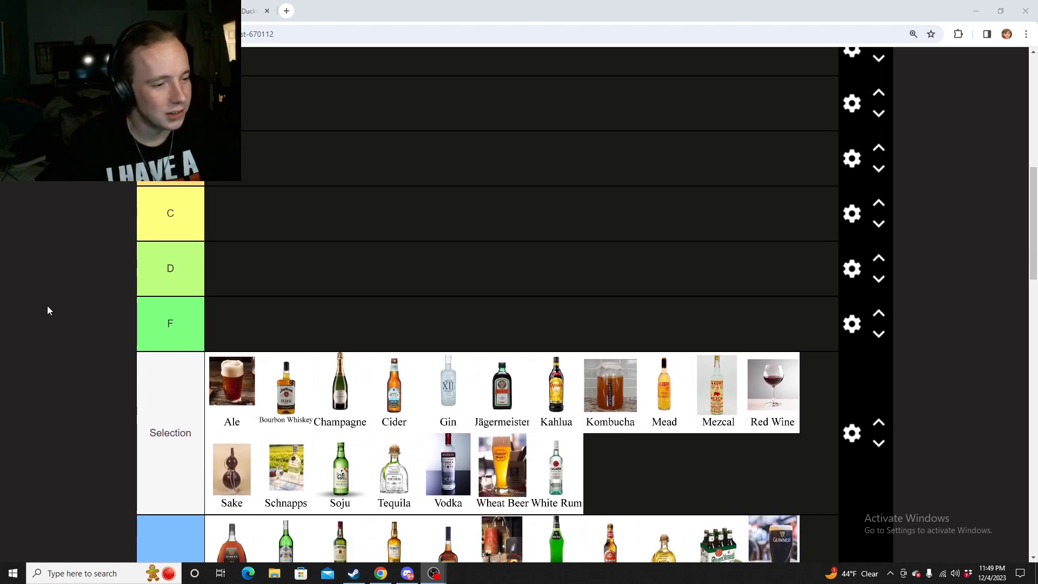
mouse_move(223, 361)
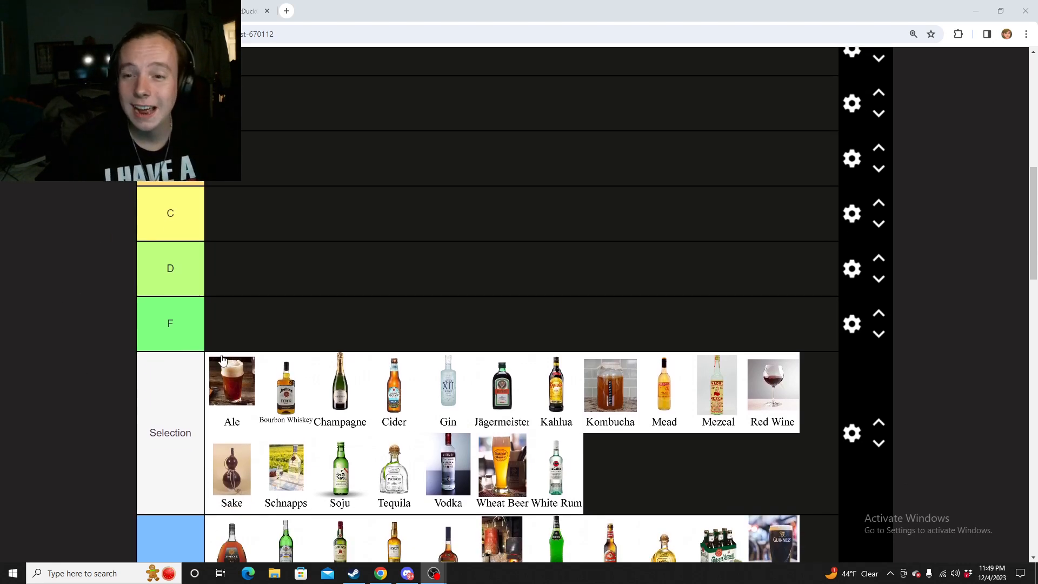
scroll(down, 3)
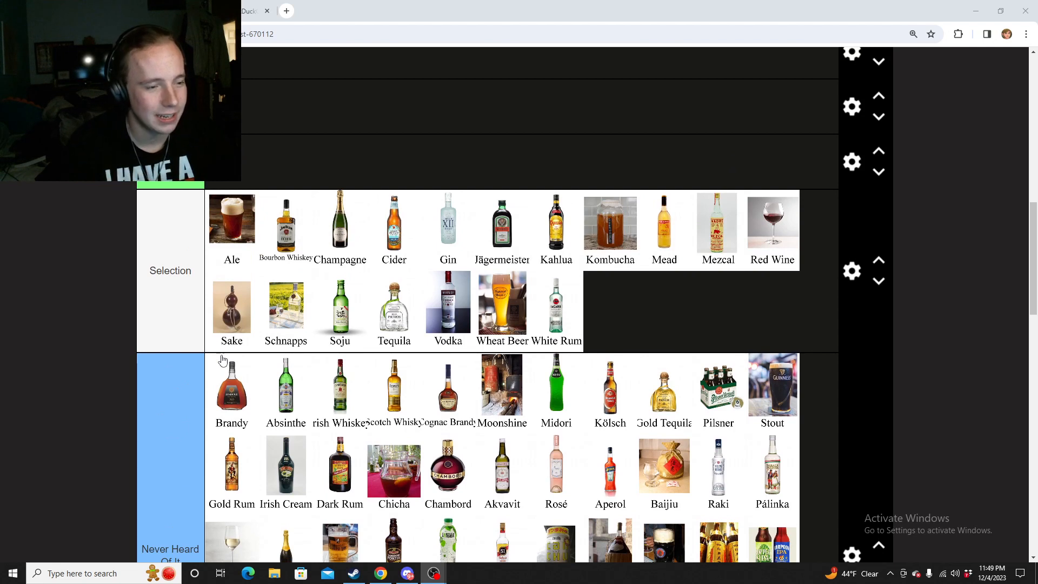
mouse_move(400, 316)
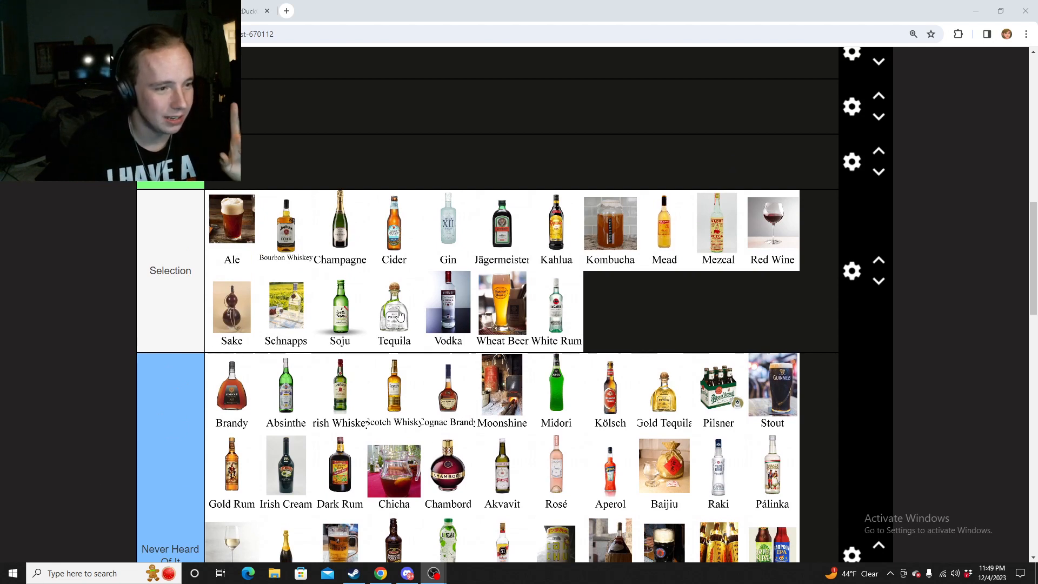
mouse_move(757, 321)
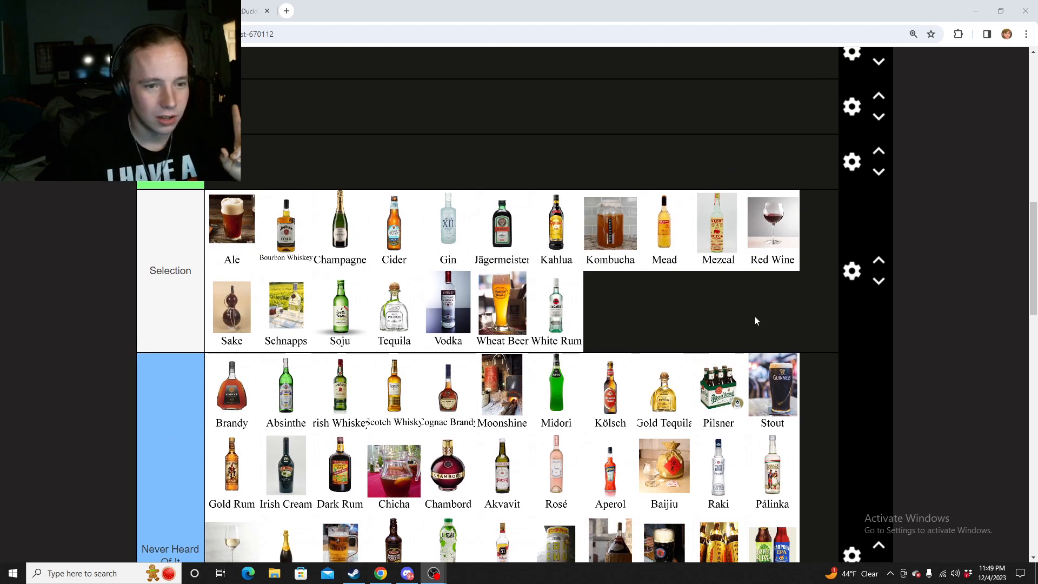
mouse_move(773, 250)
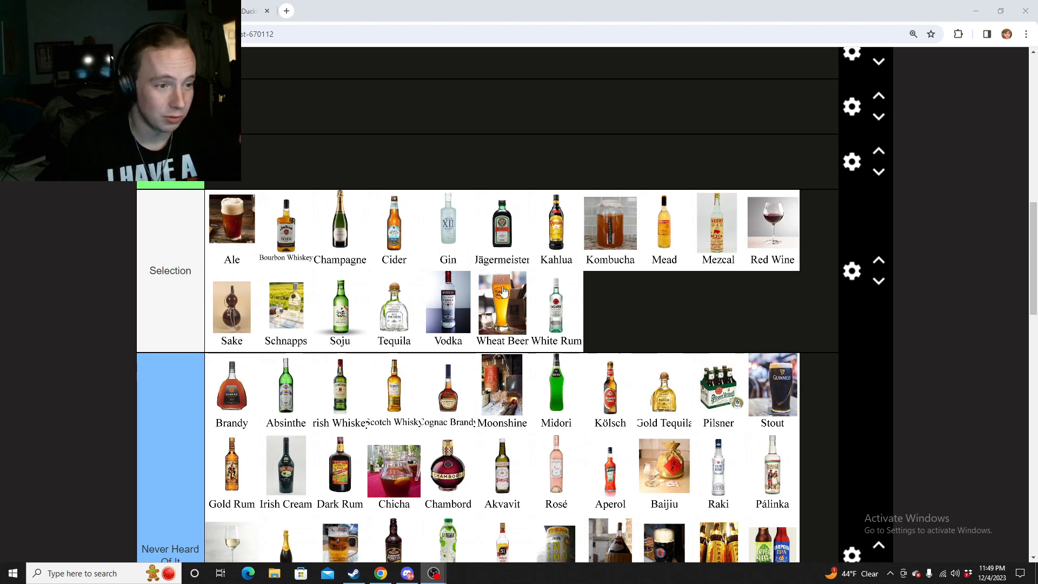
mouse_move(656, 328)
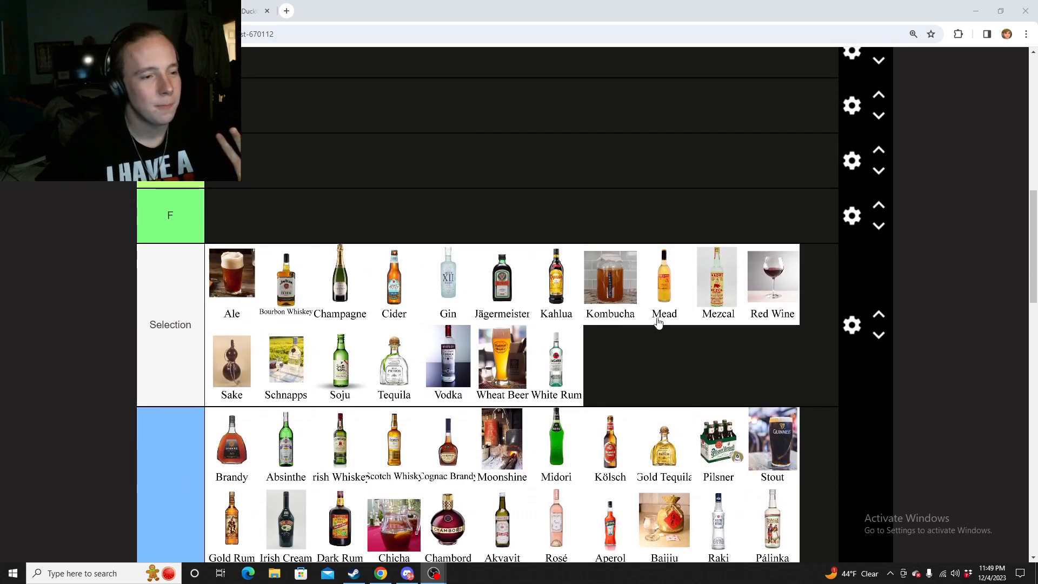
mouse_move(600, 226)
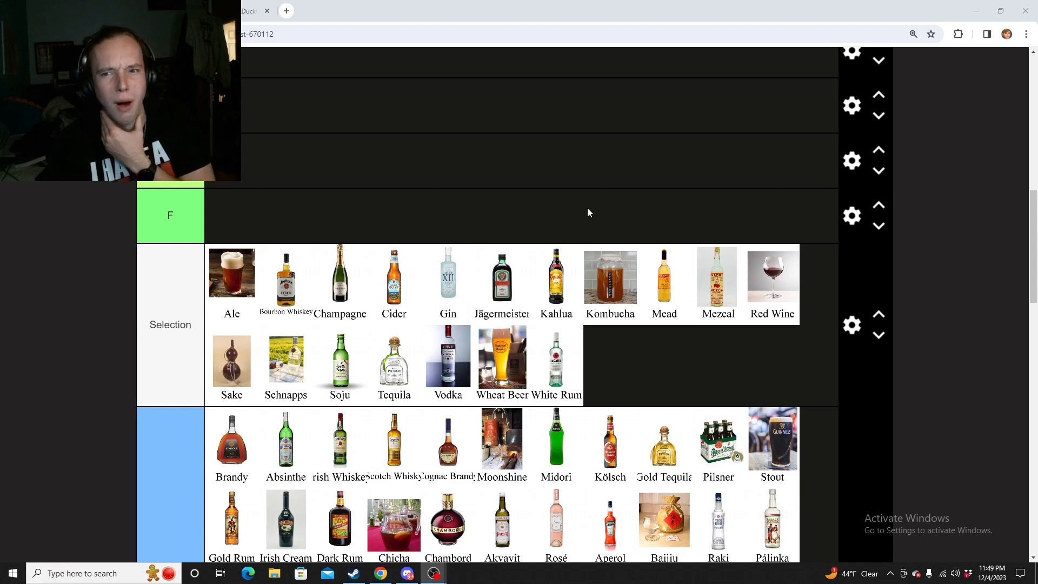
mouse_move(343, 232)
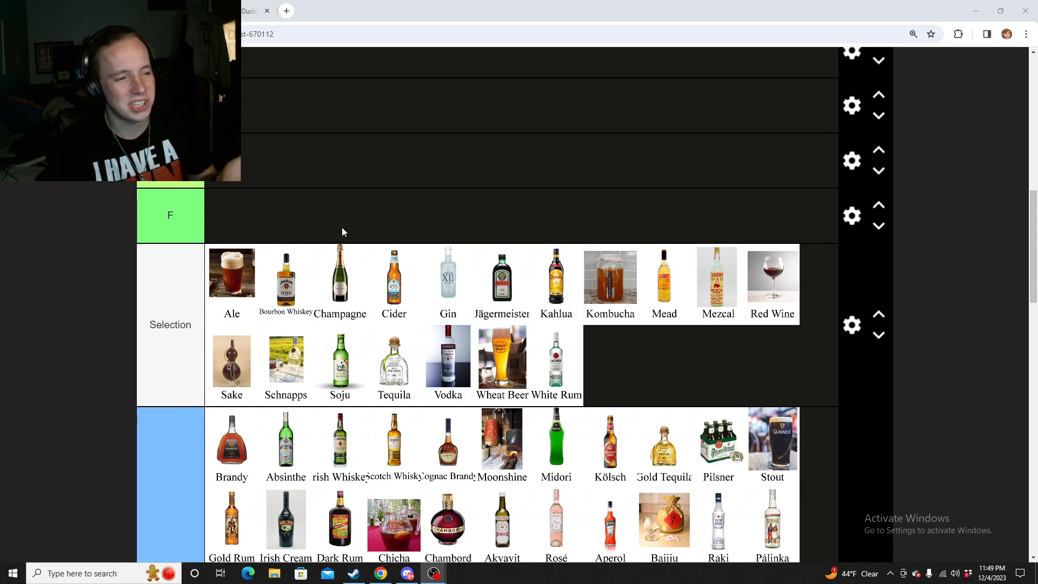
mouse_move(539, 370)
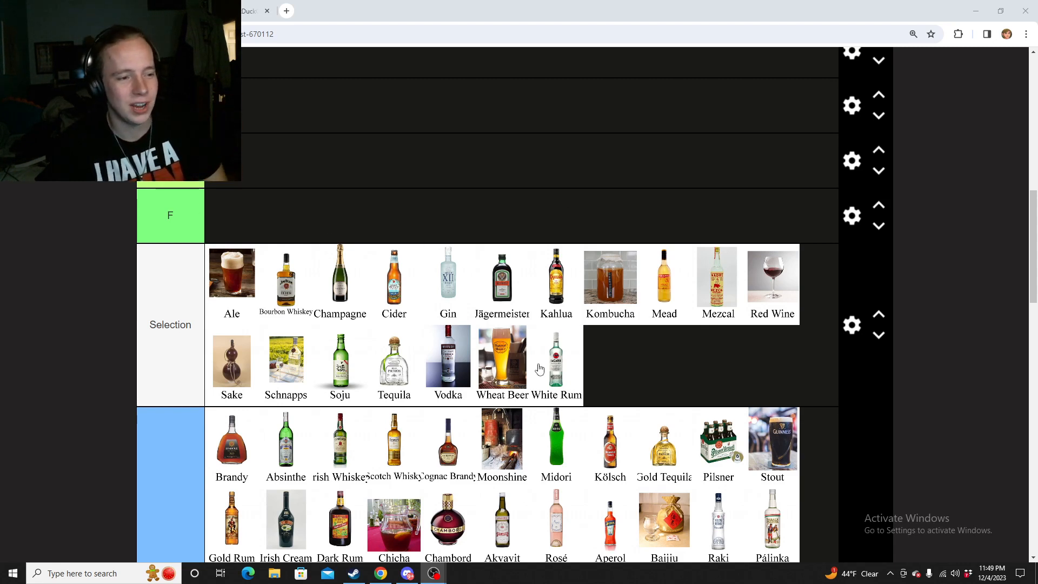
mouse_move(693, 337)
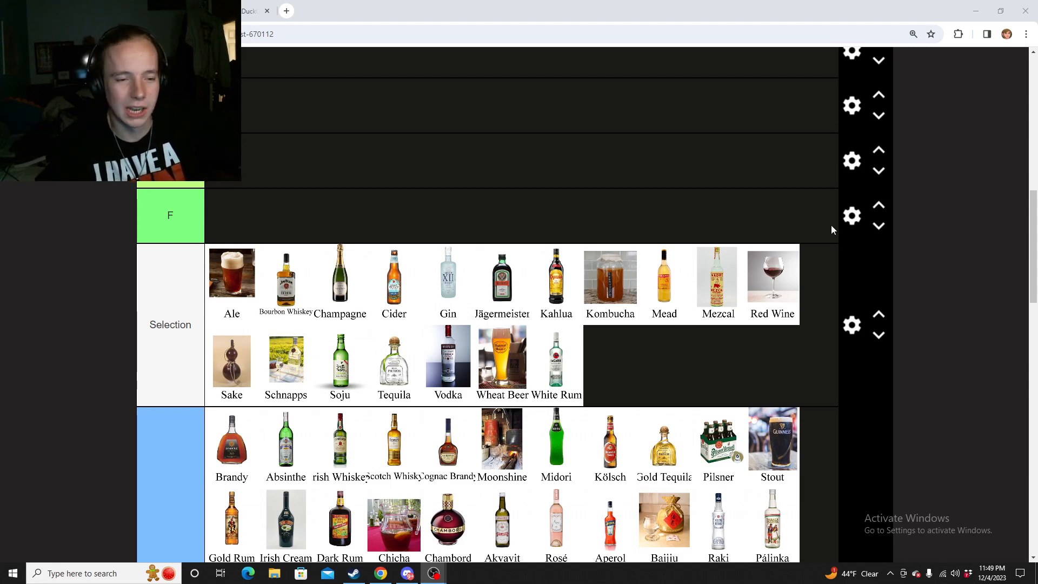
mouse_move(763, 250)
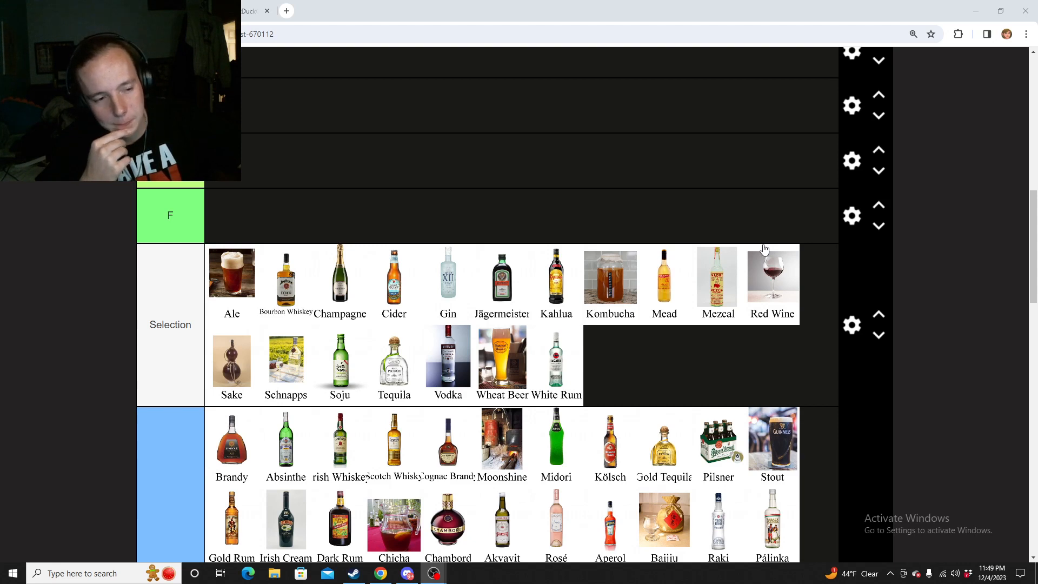
scroll(up, 3)
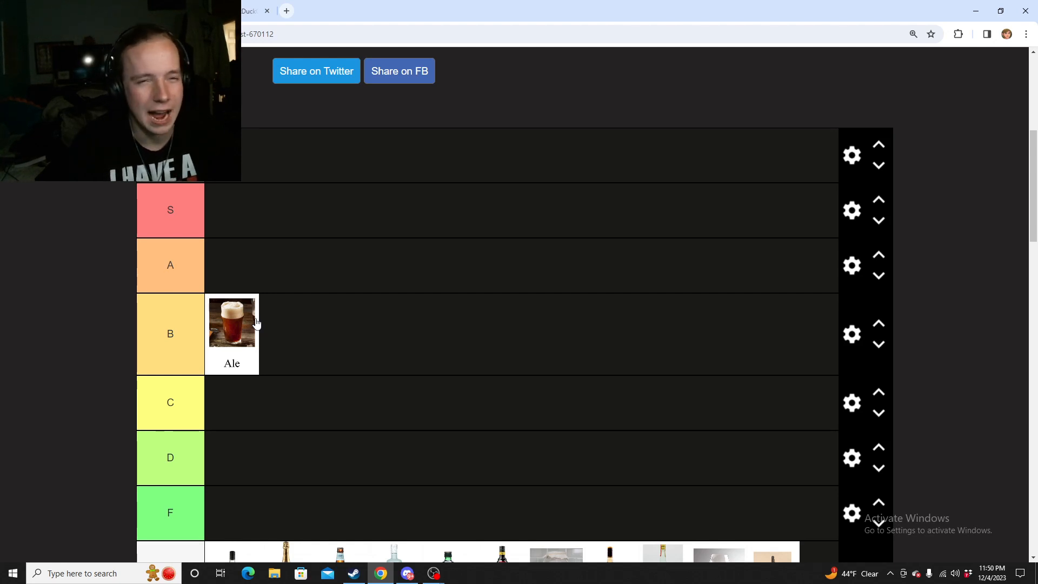
Move the Bourbon Whiskey card from the Selection row into tier C, below Ale.
scroll(down, 3)
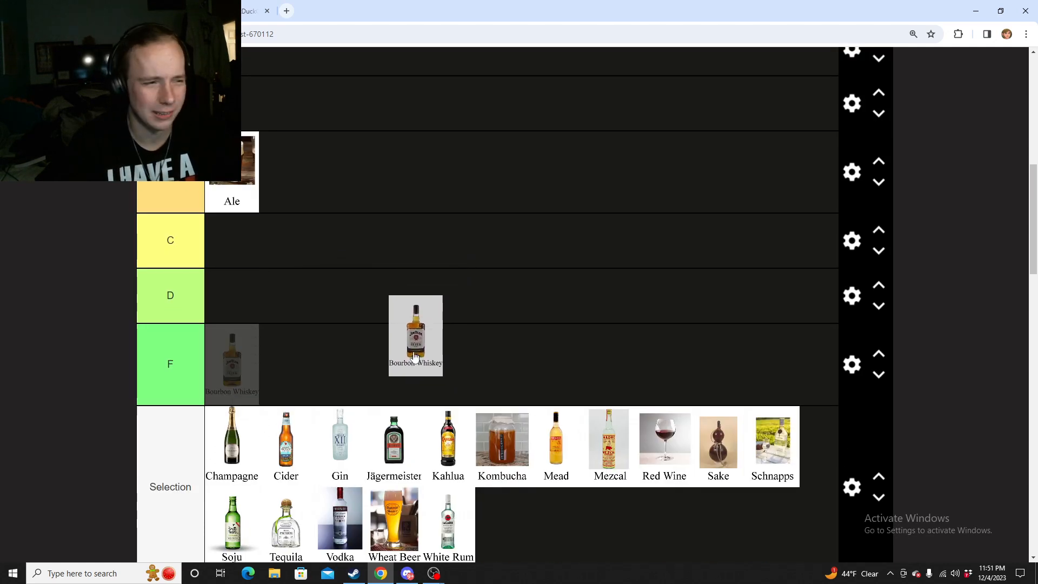
scroll(up, 3)
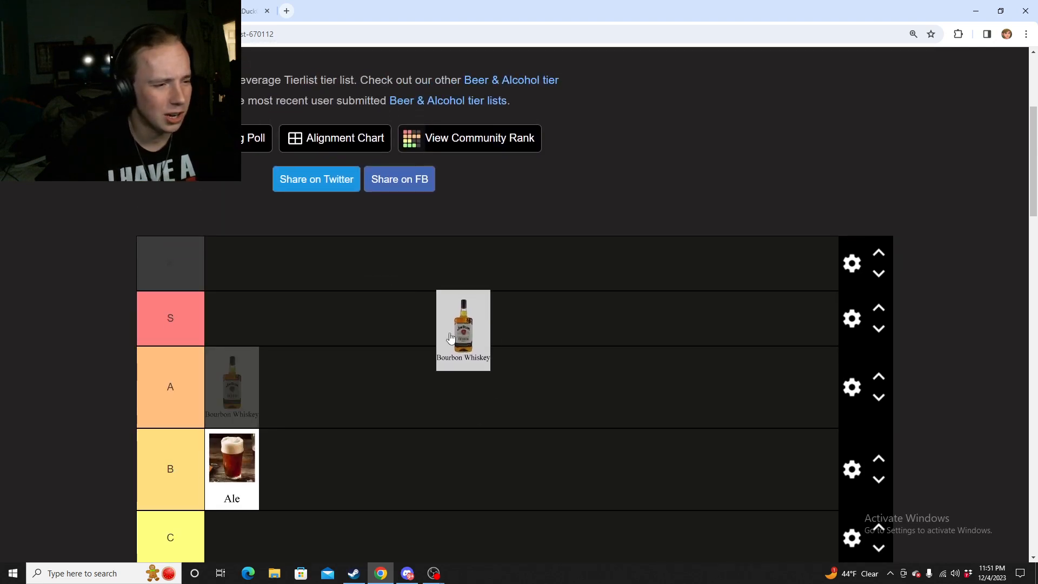
scroll(down, 3)
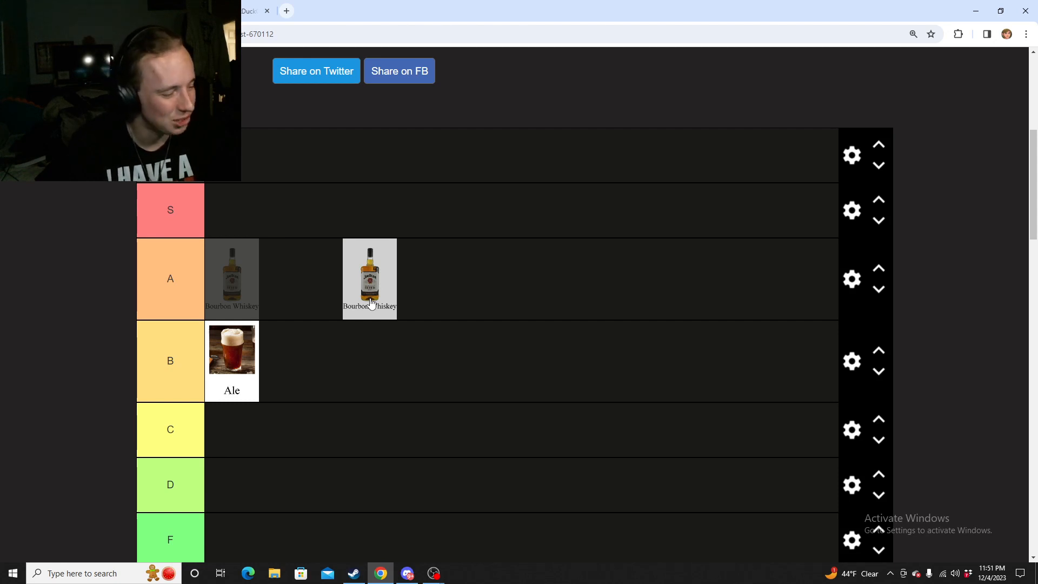
scroll(down, 3)
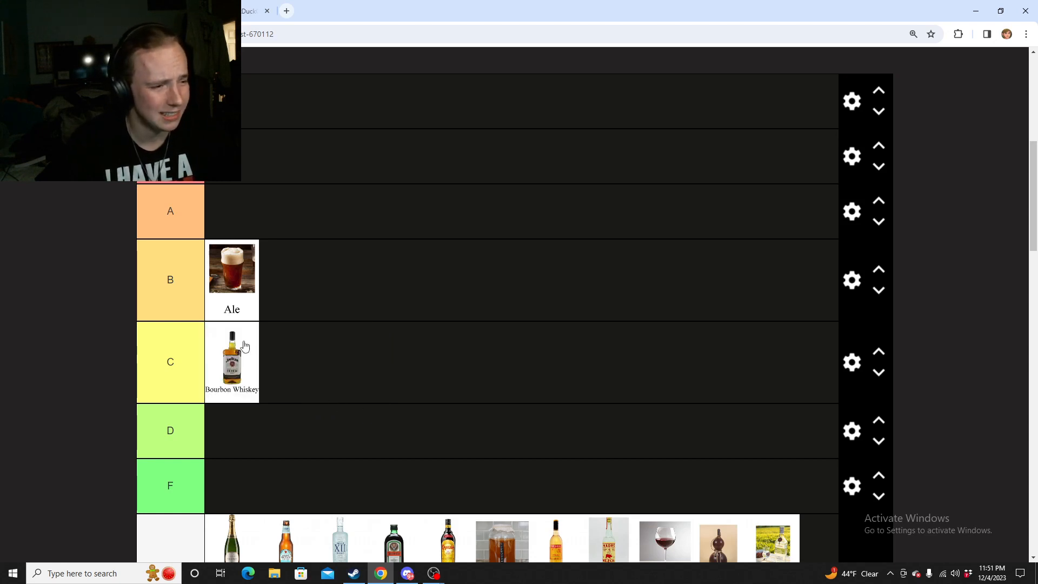
scroll(up, 3)
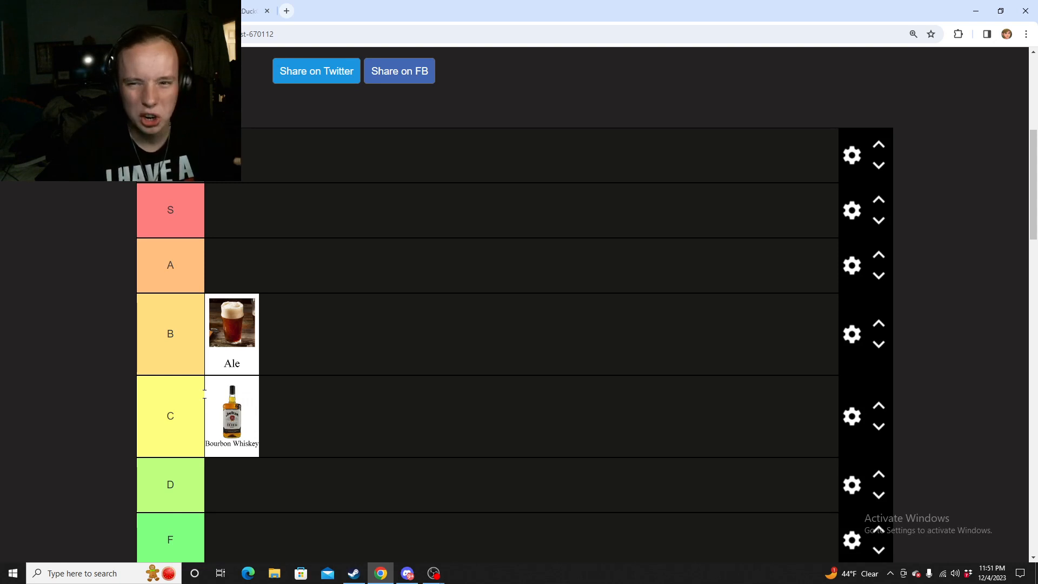
Move the Champagne card from the Selection row into tier A.
scroll(down, 3)
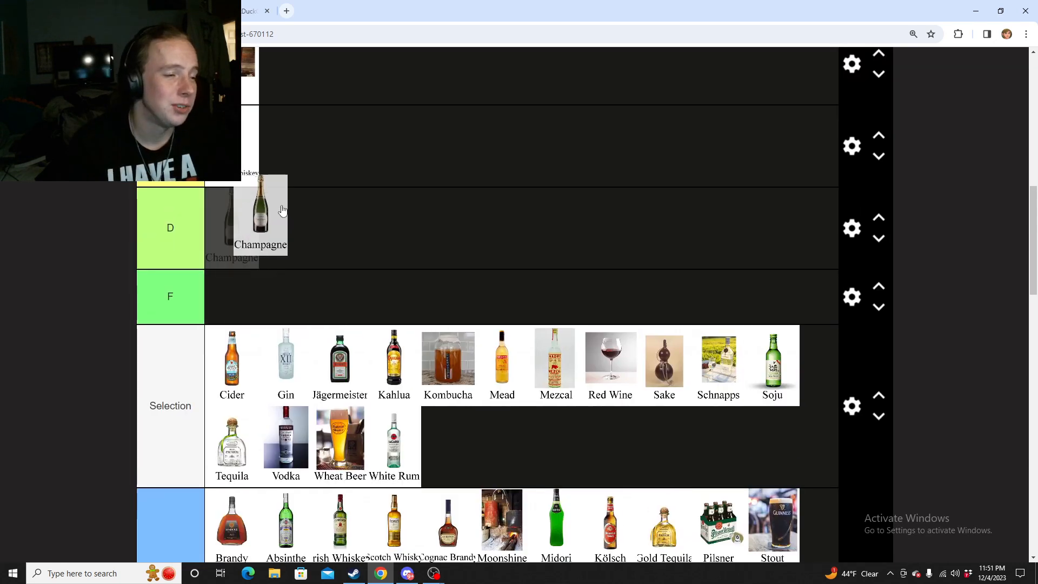
scroll(up, 3)
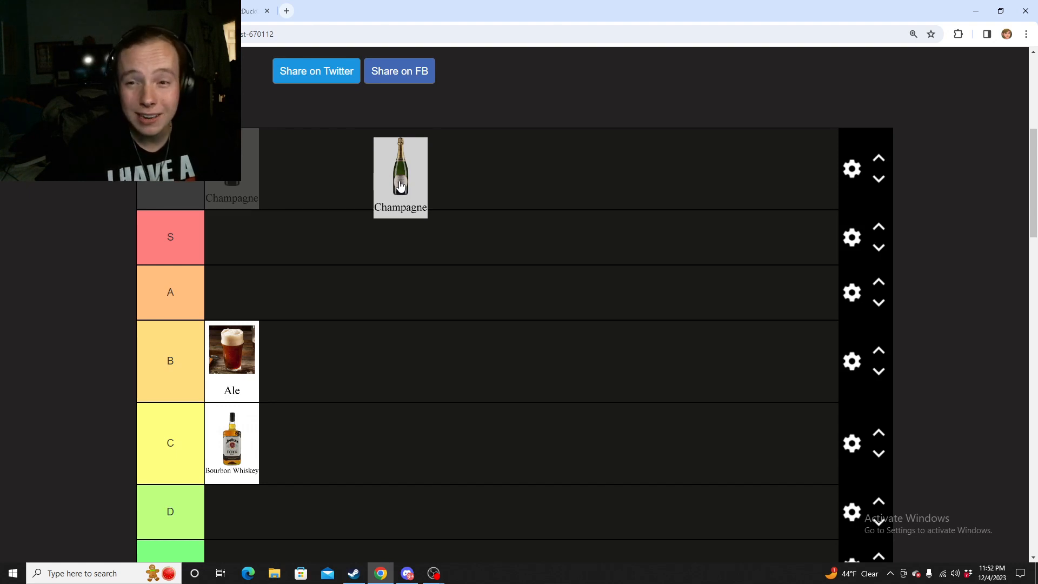
drag(400, 175, 382, 219)
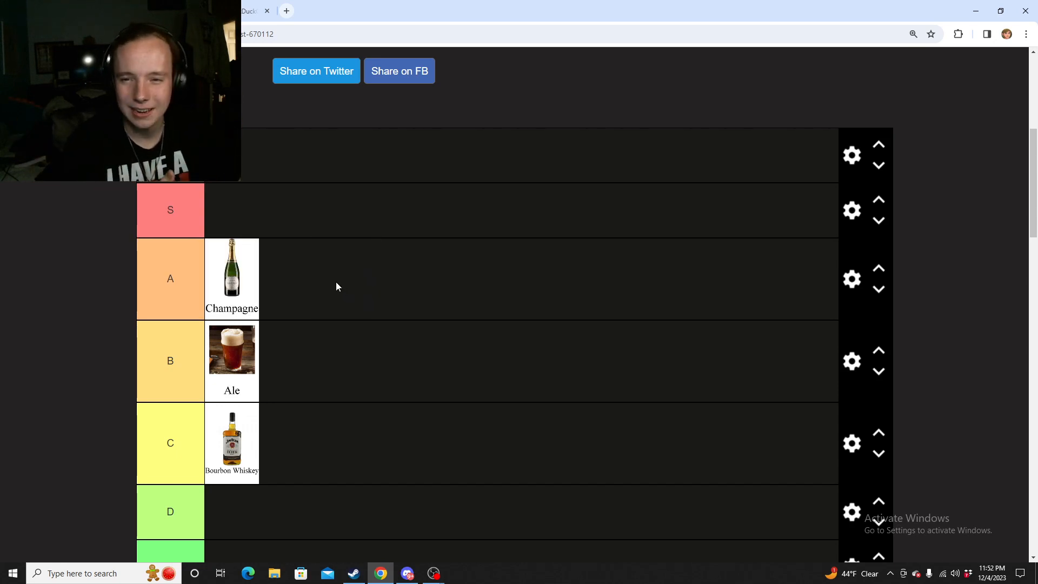
mouse_move(237, 292)
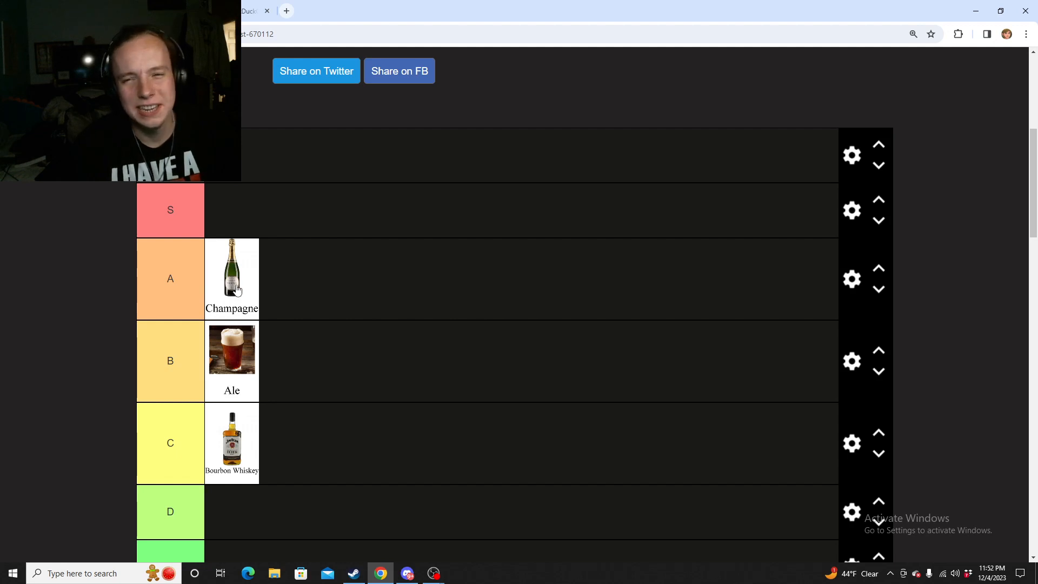
mouse_move(288, 271)
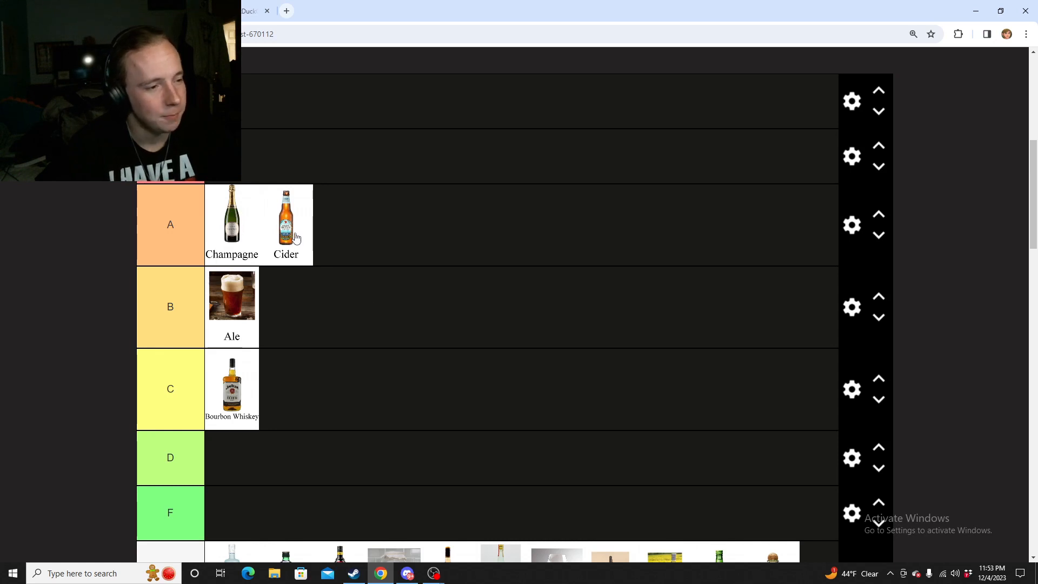
Move the Gin card from the Selection row into the top S tier.
scroll(down, 3)
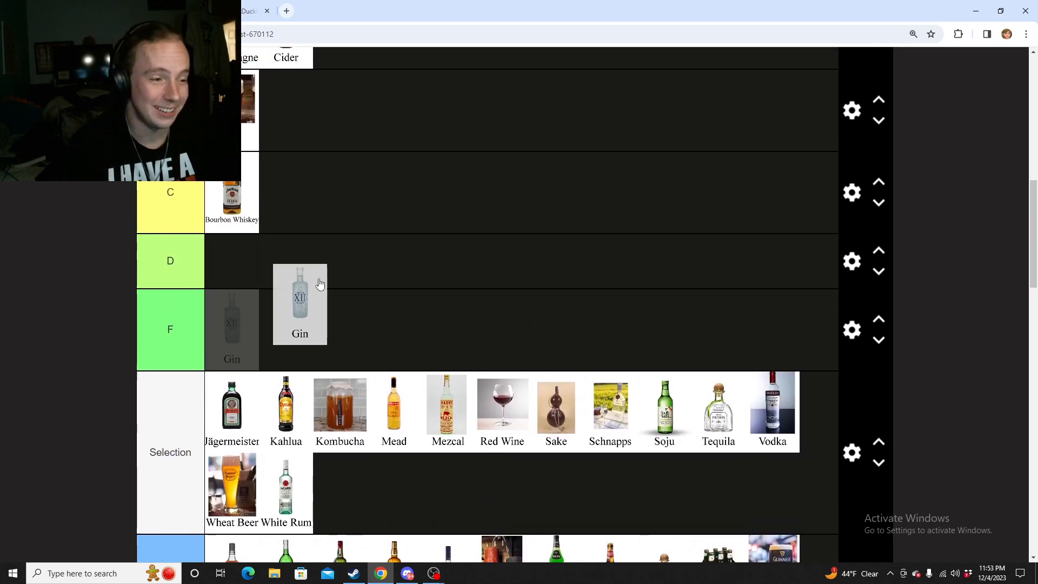
scroll(up, 3)
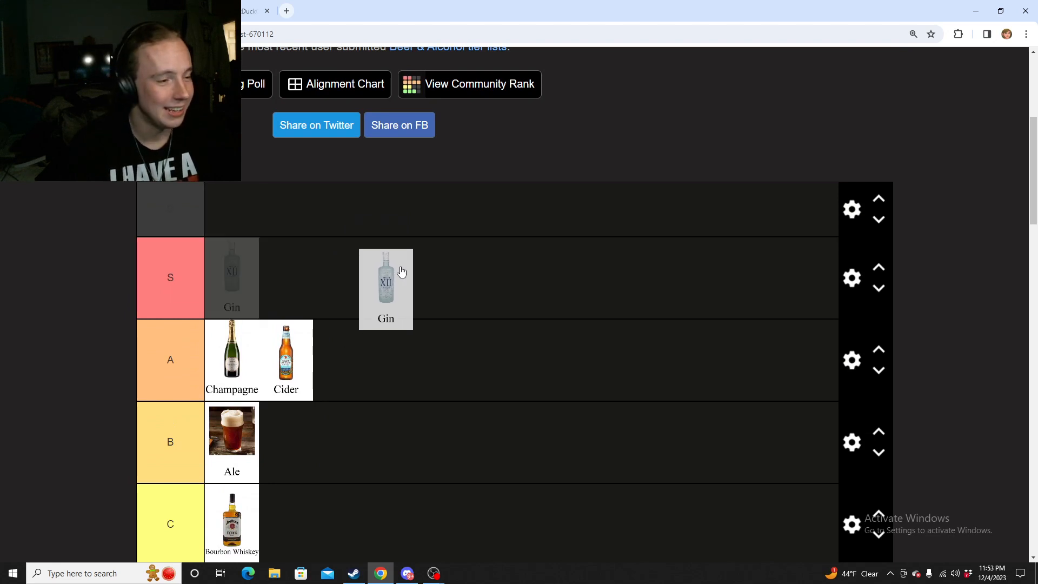
scroll(down, 3)
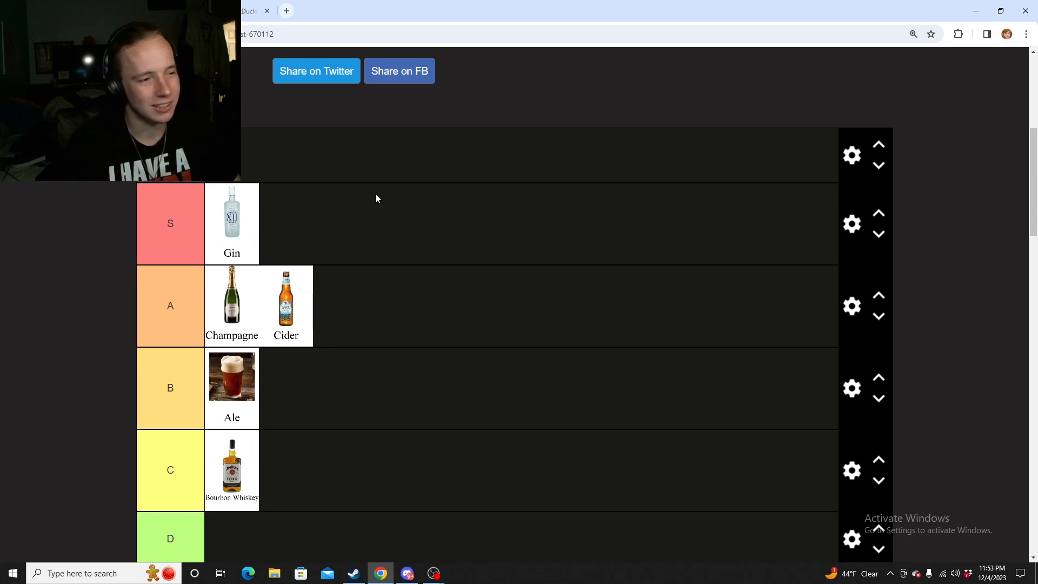
mouse_move(352, 183)
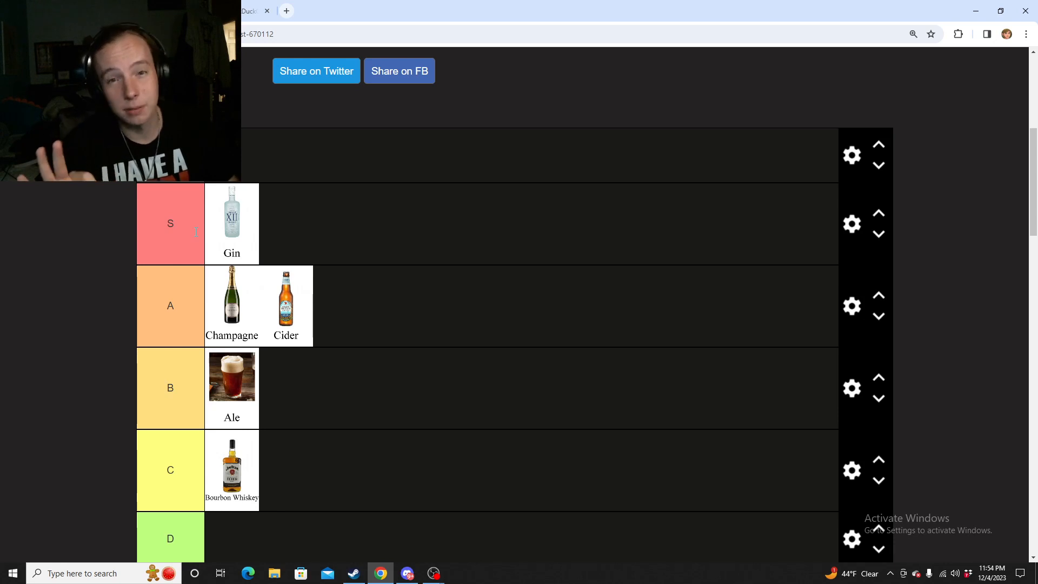
Move Jägermeister from tier A down into tier B beside Ale.
scroll(down, 3)
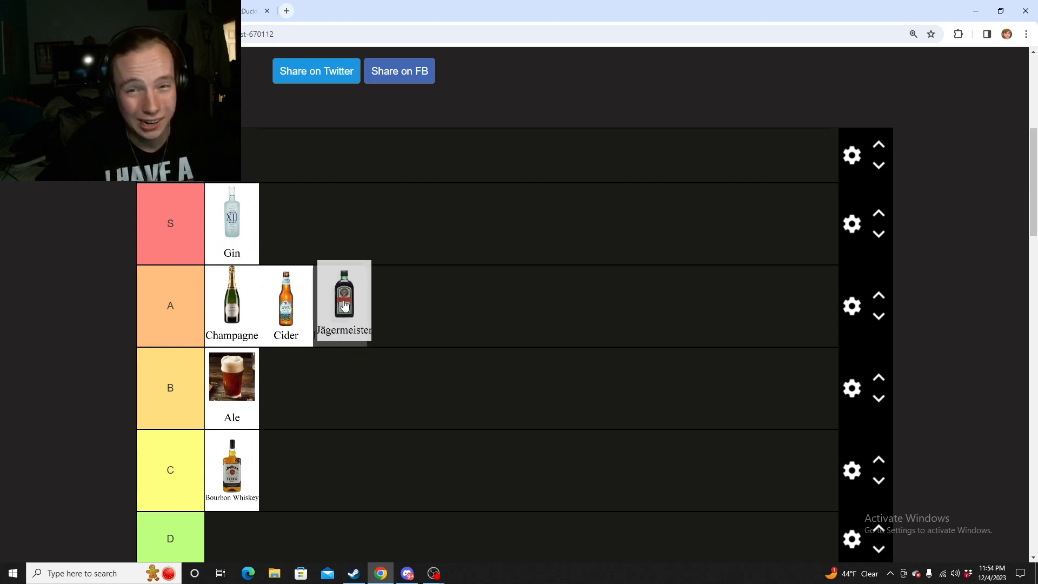
scroll(down, 3)
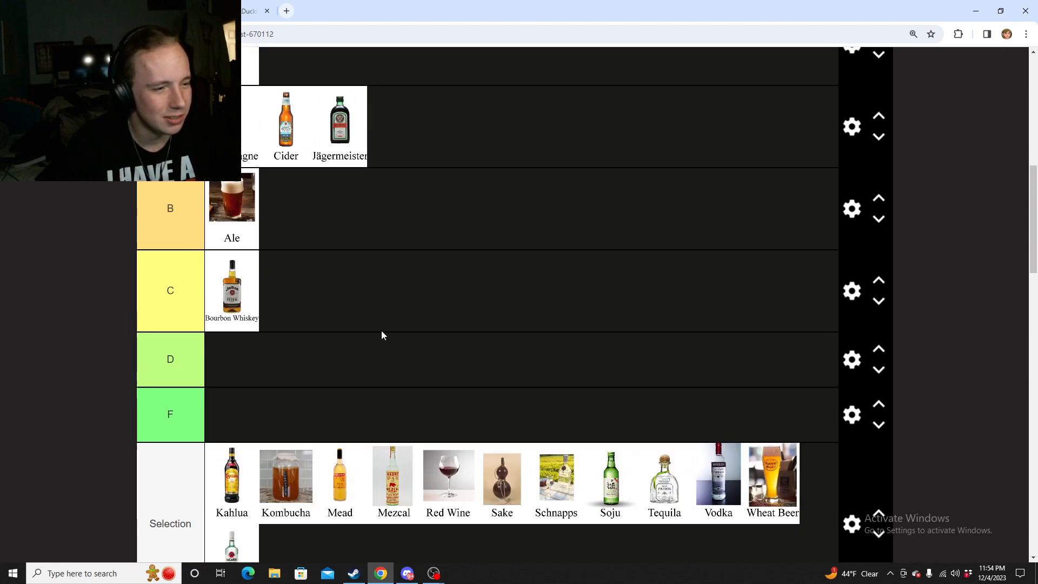
scroll(up, 3)
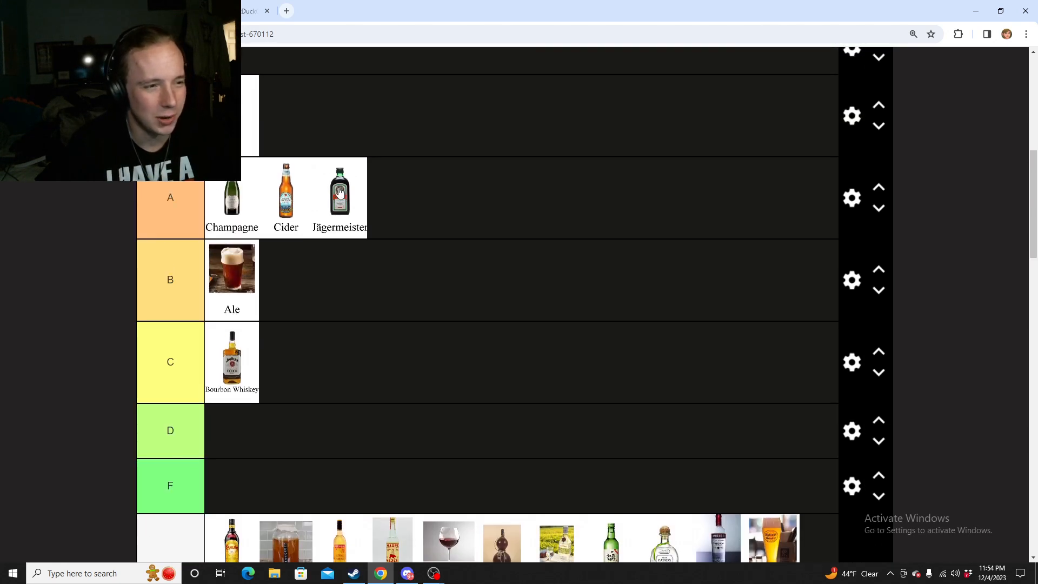
scroll(down, 3)
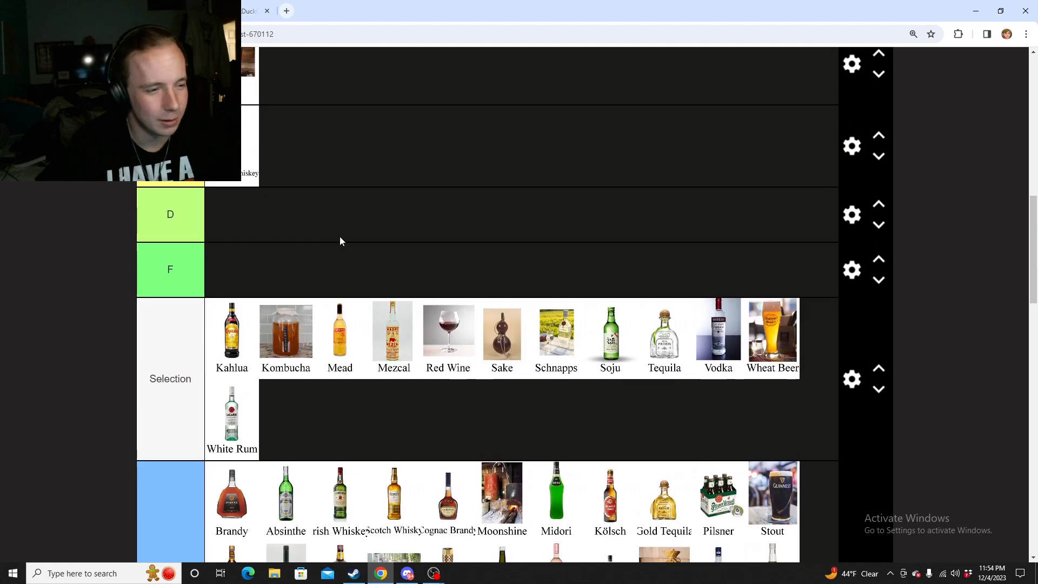
scroll(up, 3)
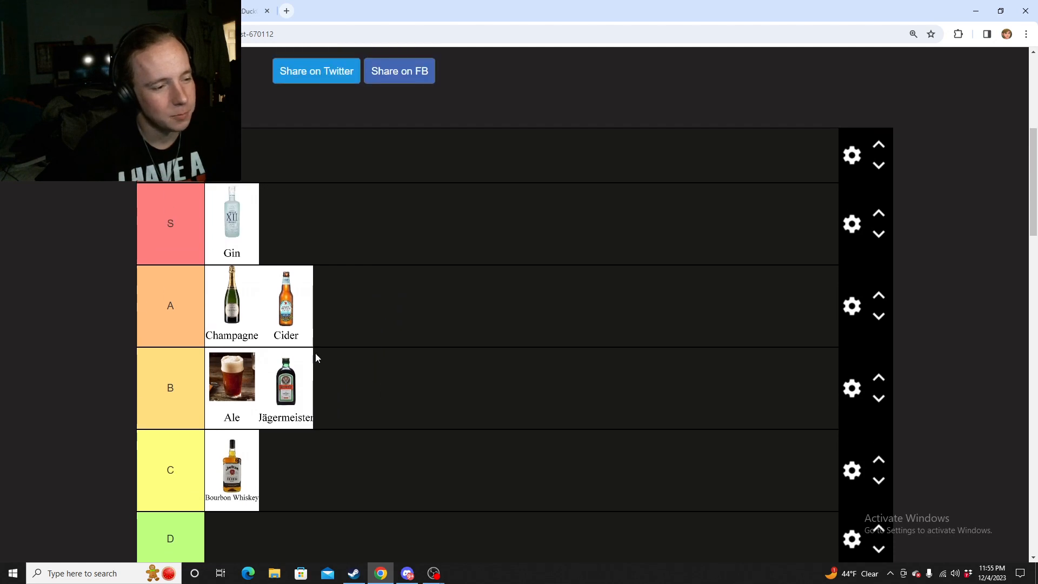
mouse_move(319, 344)
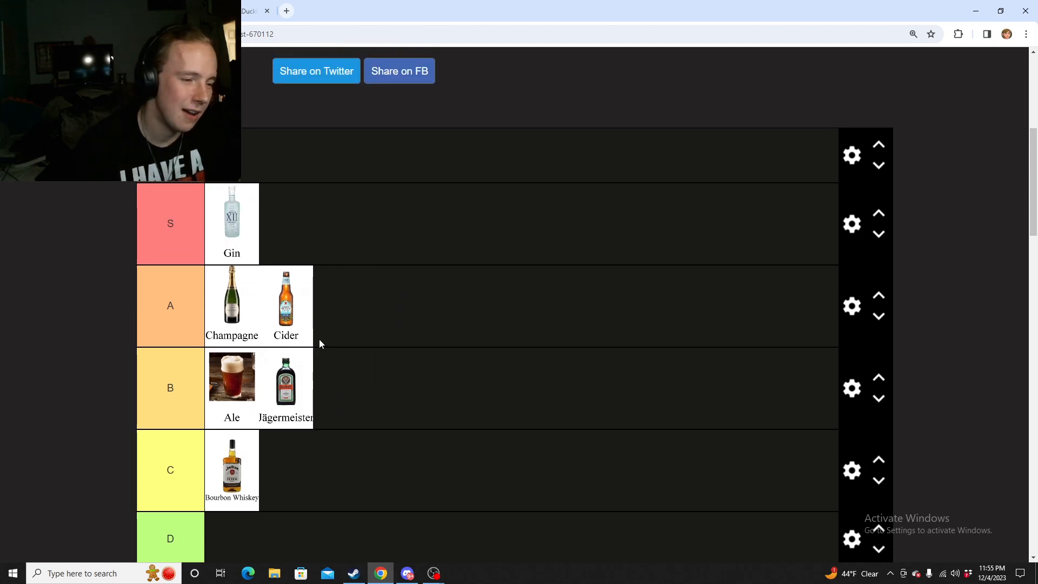
mouse_move(318, 351)
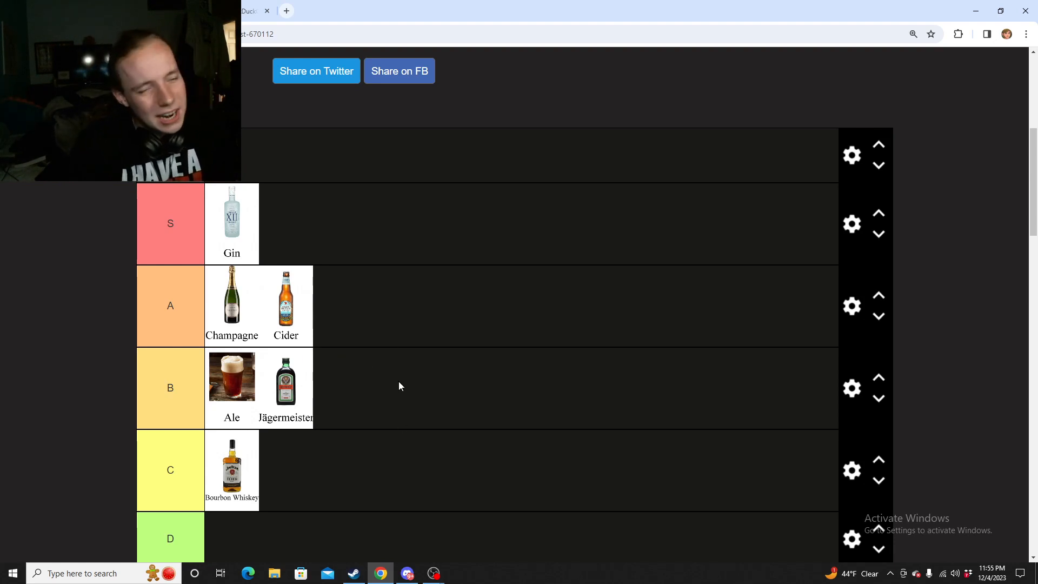
Try Kahlua in tier S, then settle it in tier A after Cider.
scroll(down, 3)
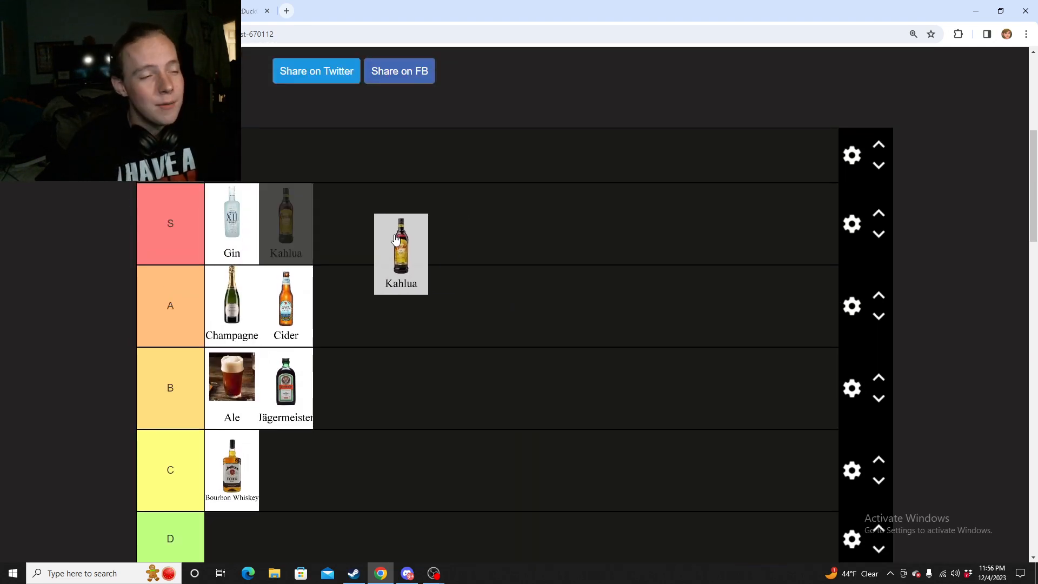
drag(400, 251, 345, 224)
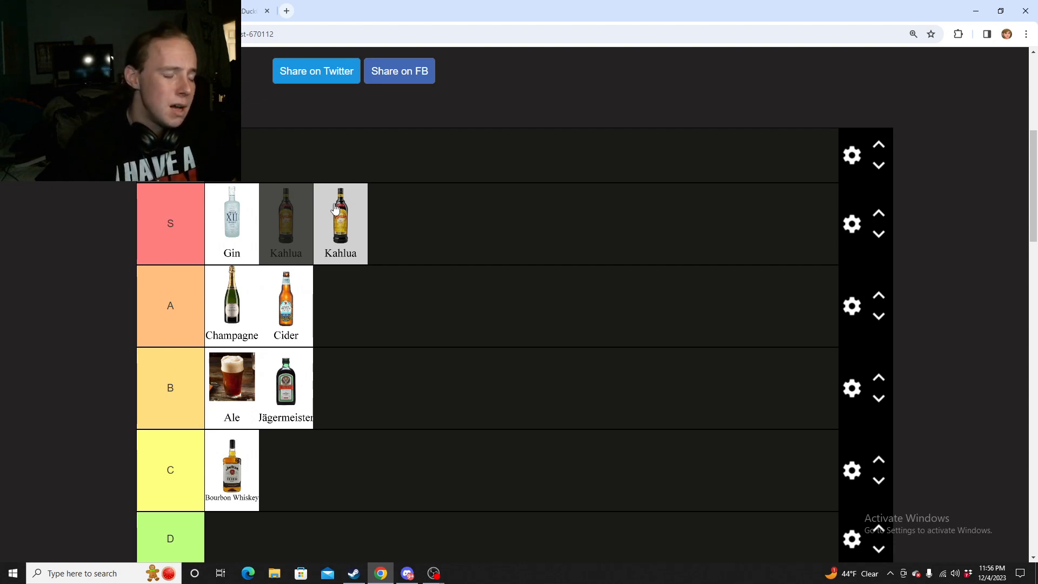
scroll(down, 3)
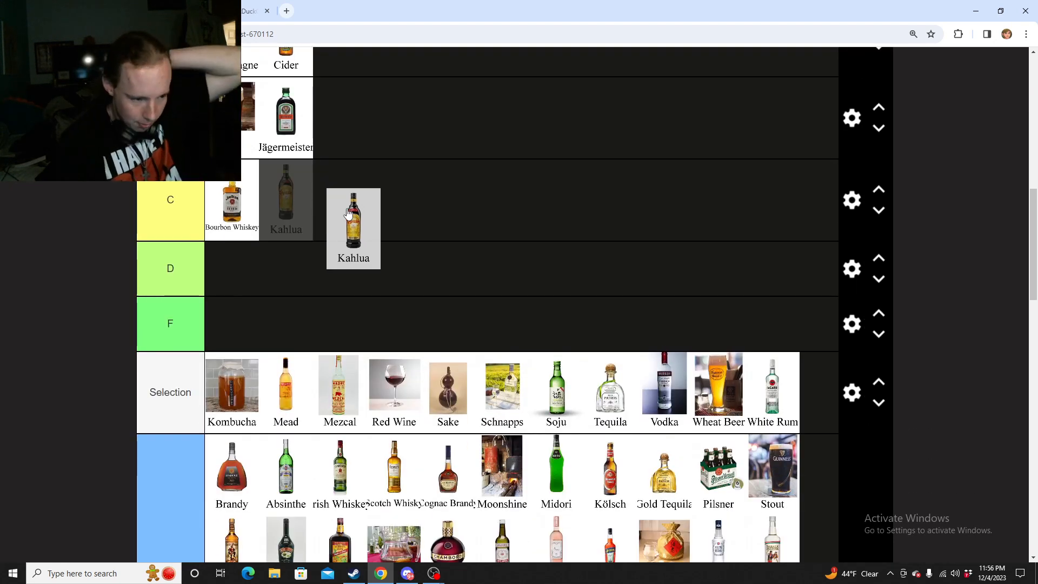
scroll(up, 3)
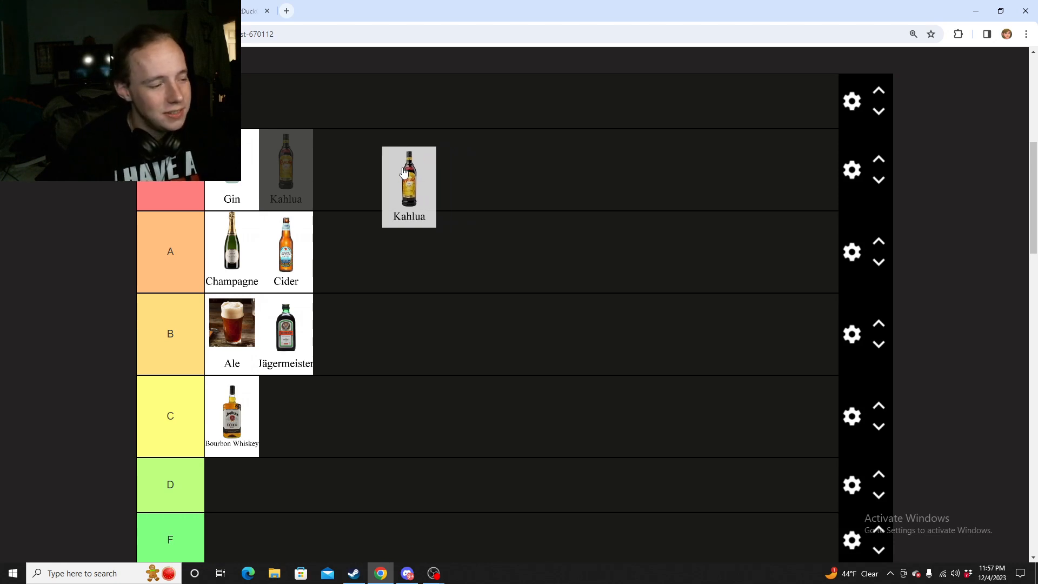
drag(409, 185, 341, 168)
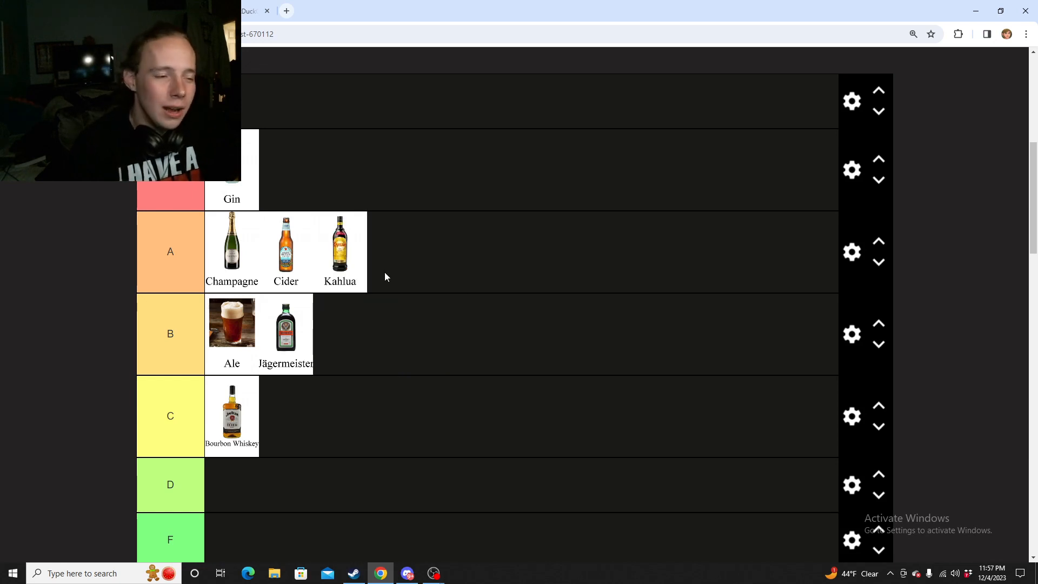
mouse_move(318, 238)
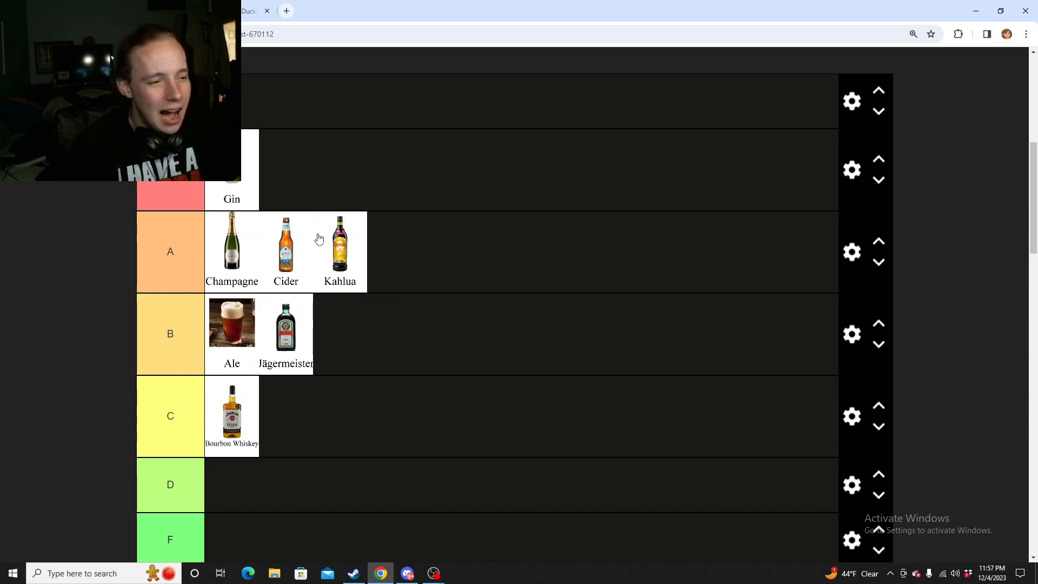
mouse_move(345, 263)
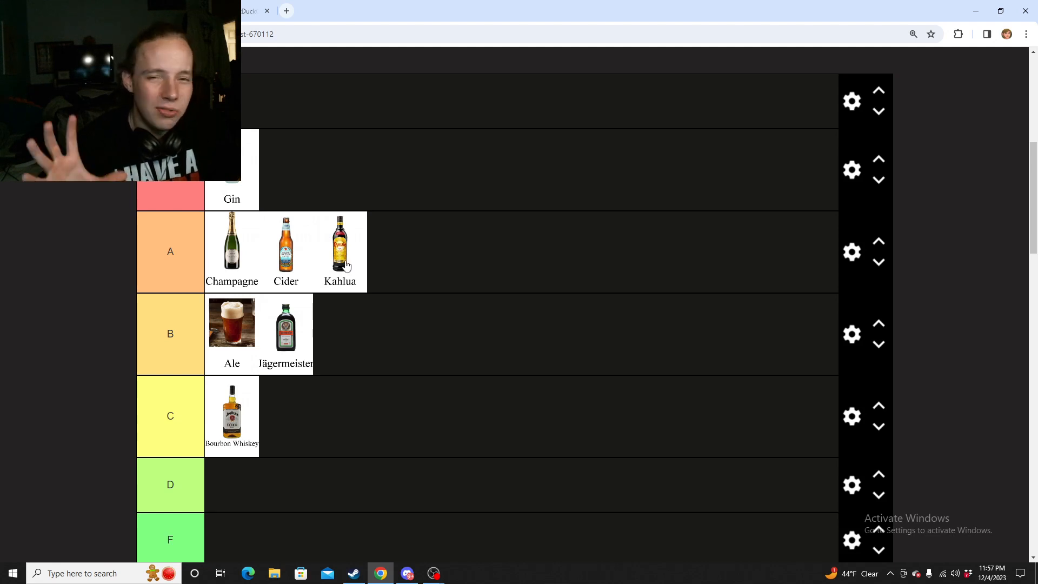
Move the Kombucha card from the Selection row into tier F.
scroll(down, 3)
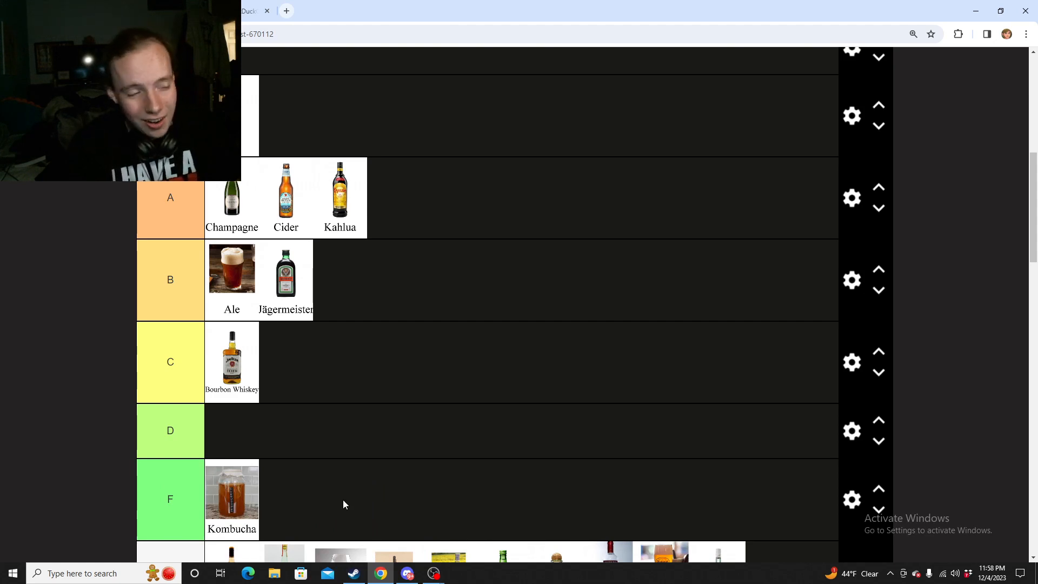
mouse_move(331, 506)
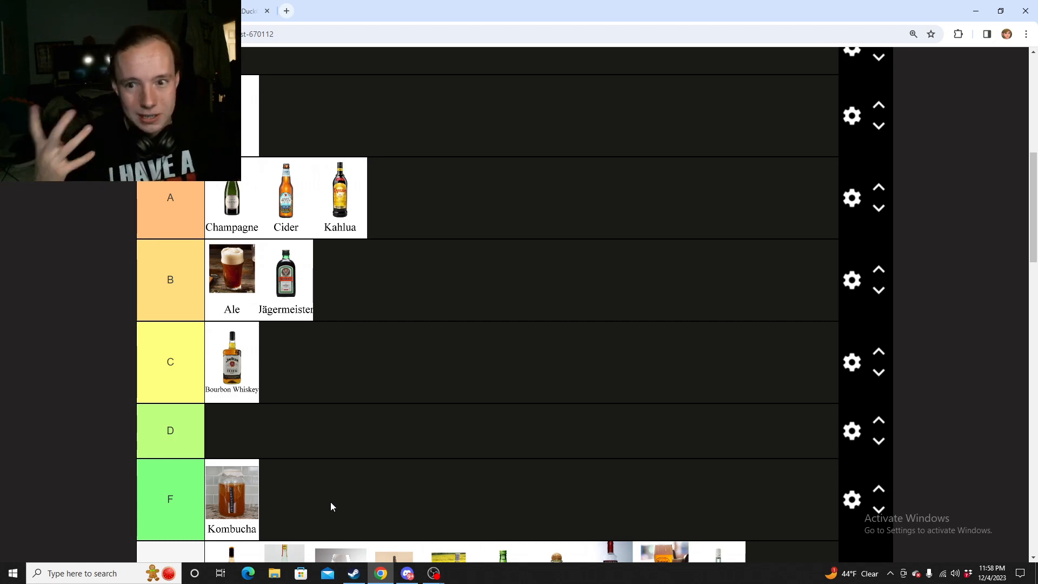
scroll(down, 3)
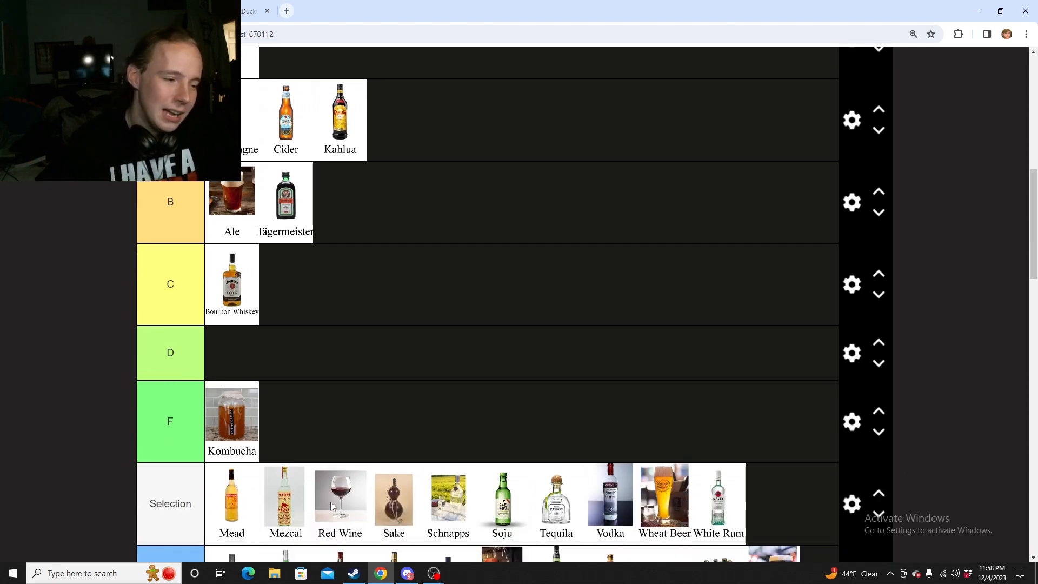
Move the Mead card into tier B after Jägermeister.
scroll(down, 3)
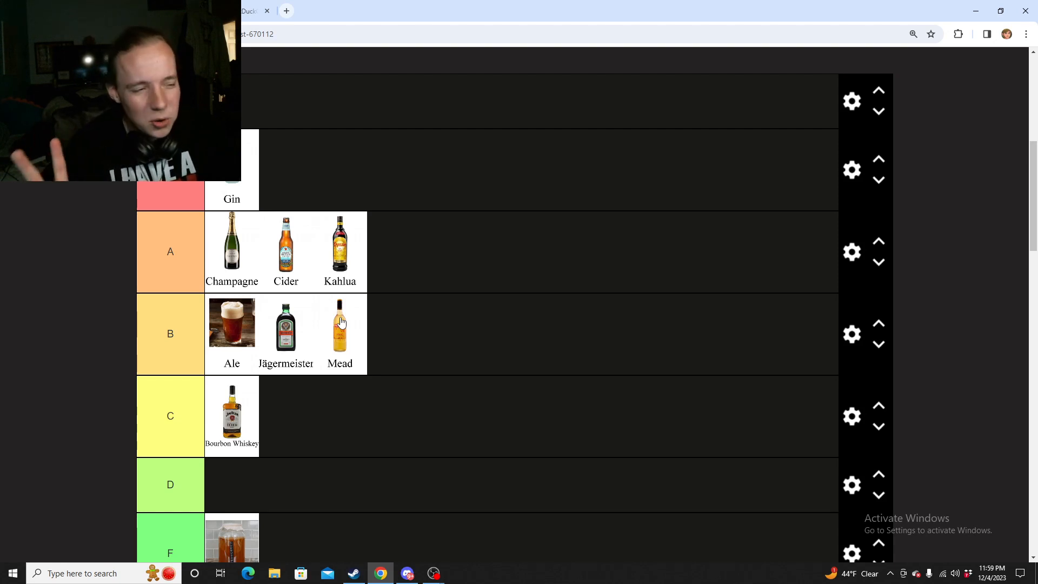
Move the Mezcal card from the Selection row into tier F beside Kombucha.
scroll(down, 3)
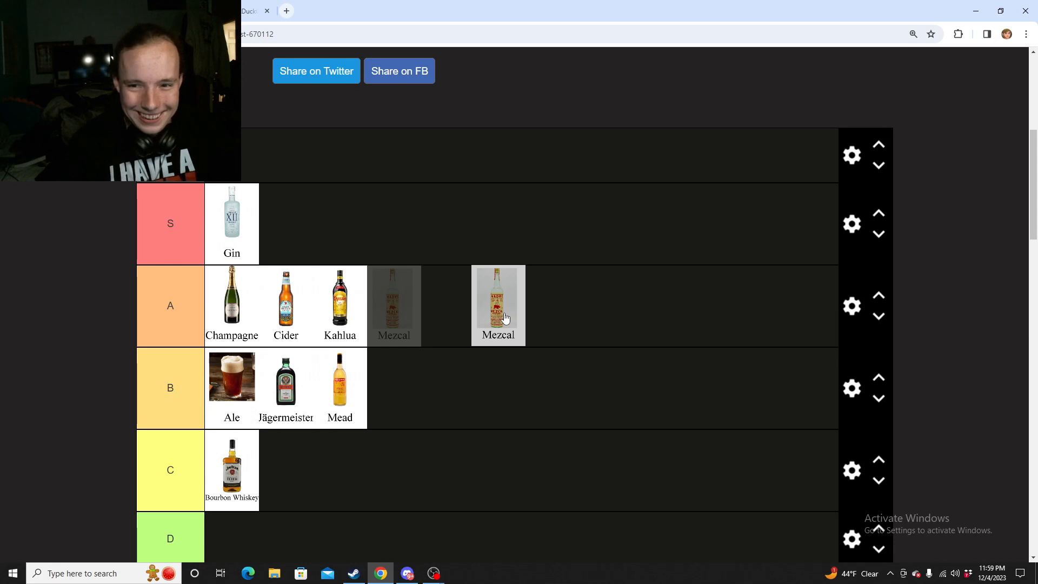
scroll(down, 3)
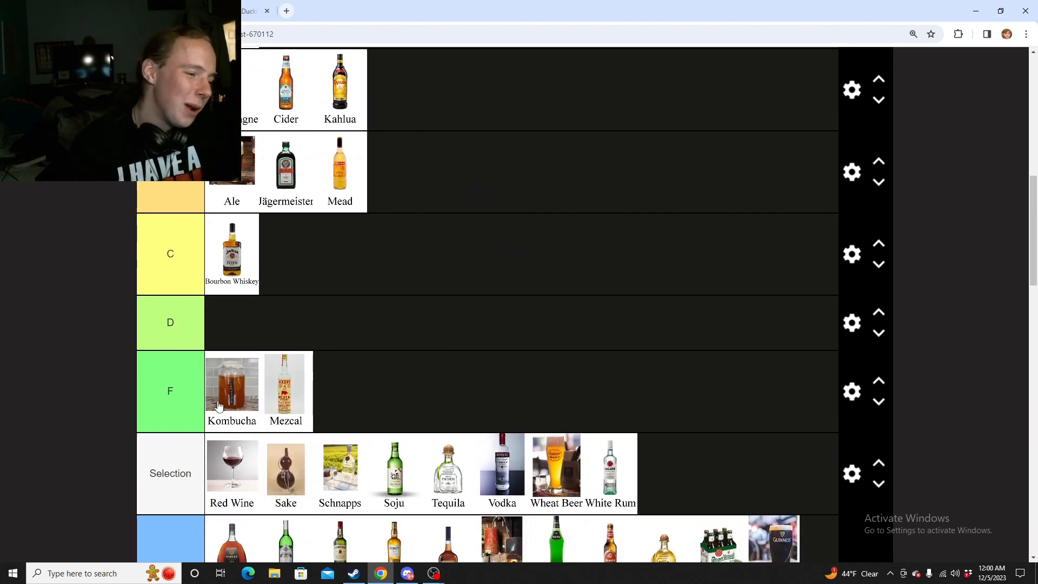
mouse_move(285, 369)
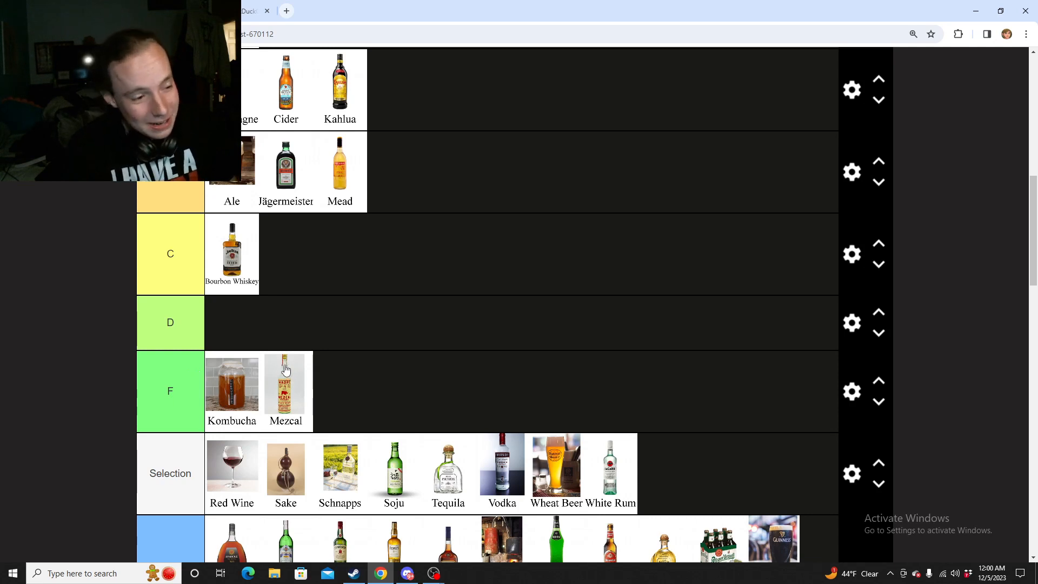
mouse_move(295, 384)
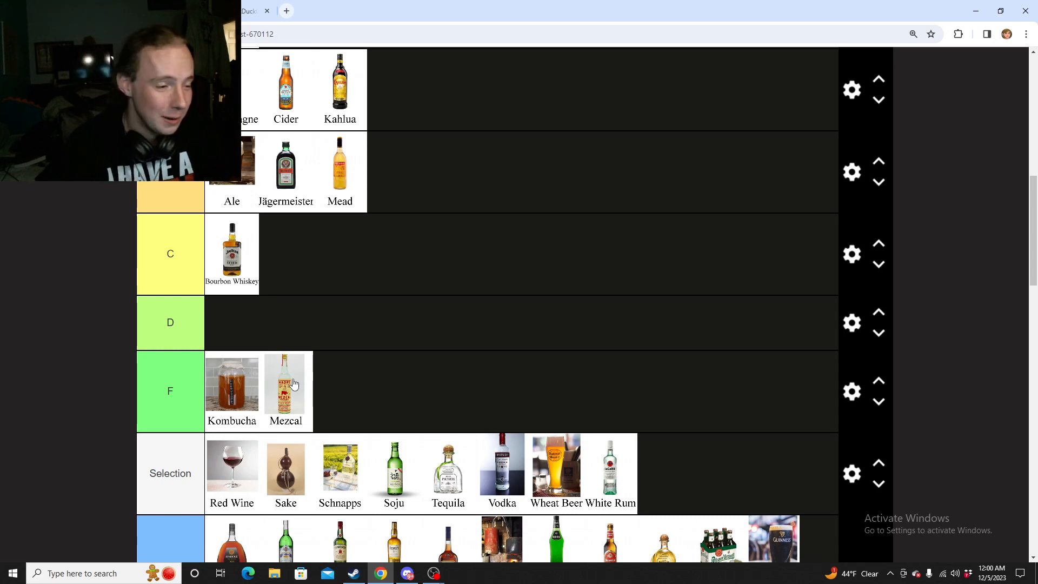
mouse_move(288, 376)
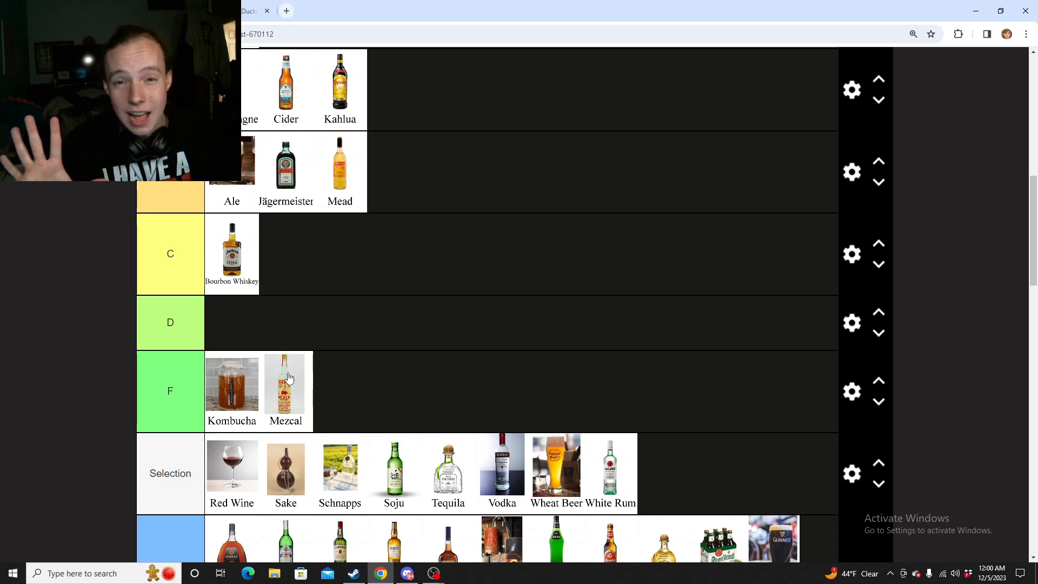
mouse_move(325, 374)
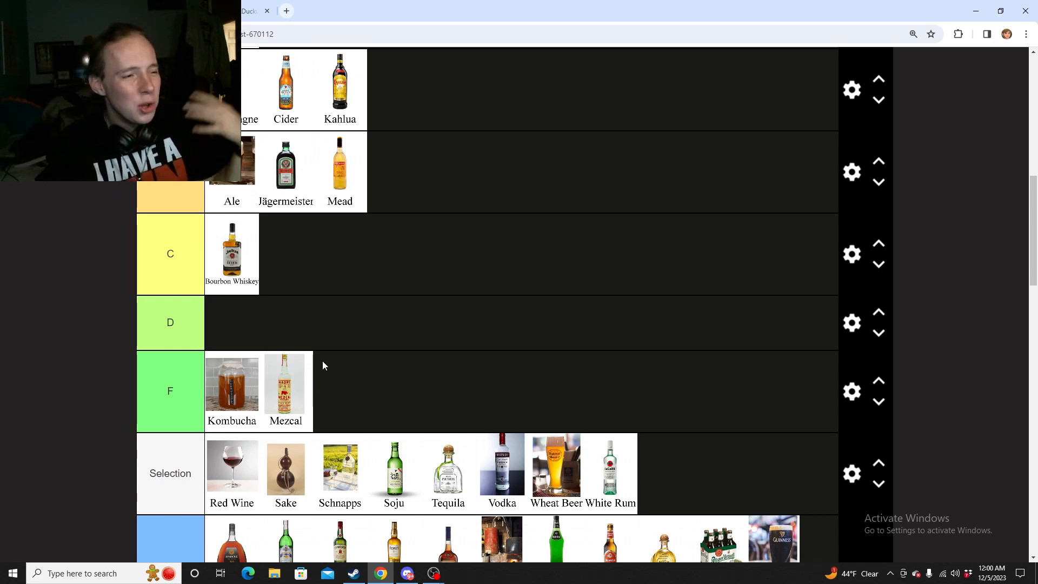
scroll(up, 3)
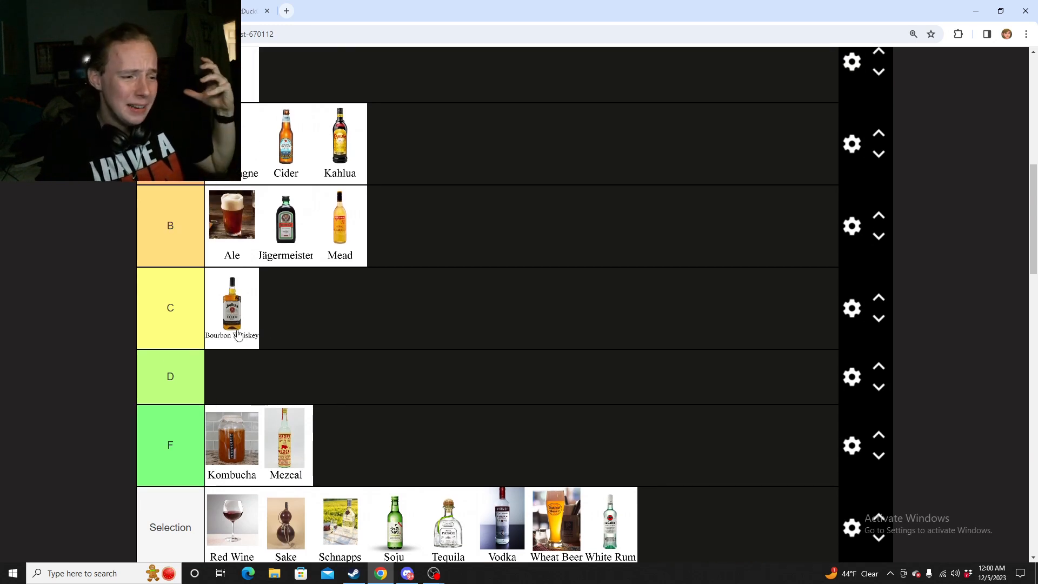
scroll(down, 3)
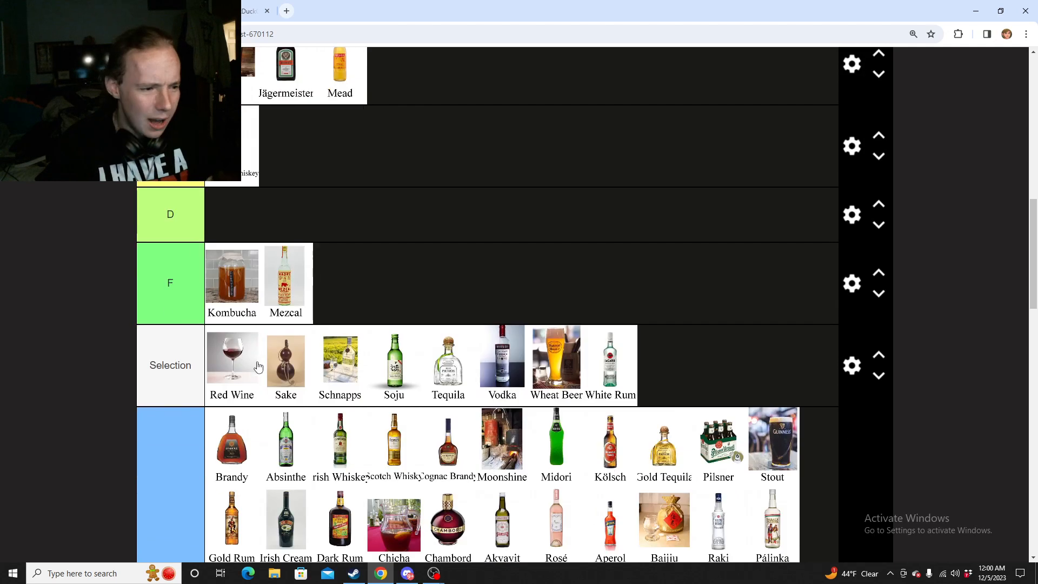
mouse_move(300, 286)
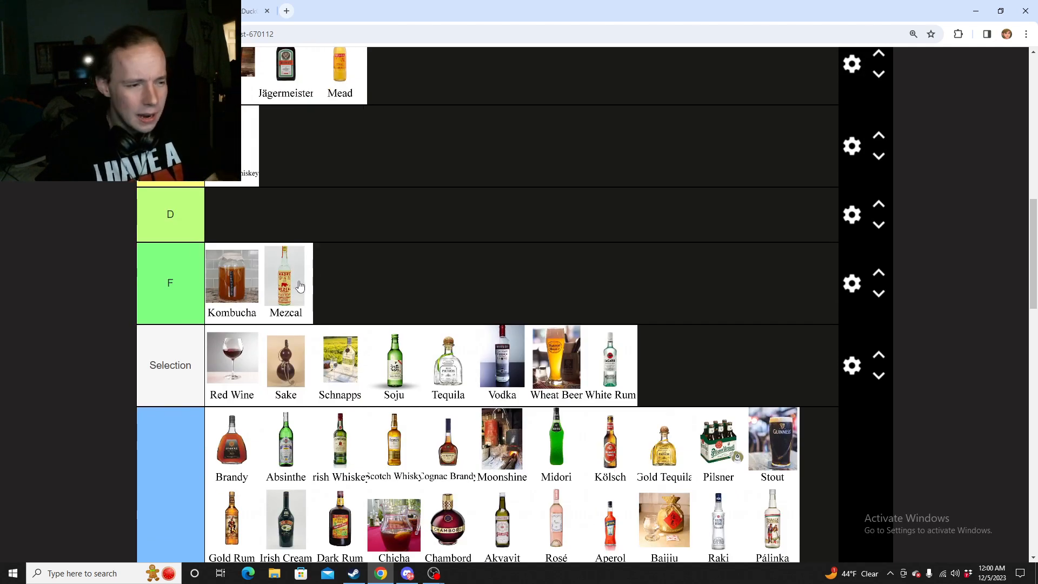
Move the Red Wine card into tier A between Cider and Kahlua.
scroll(up, 3)
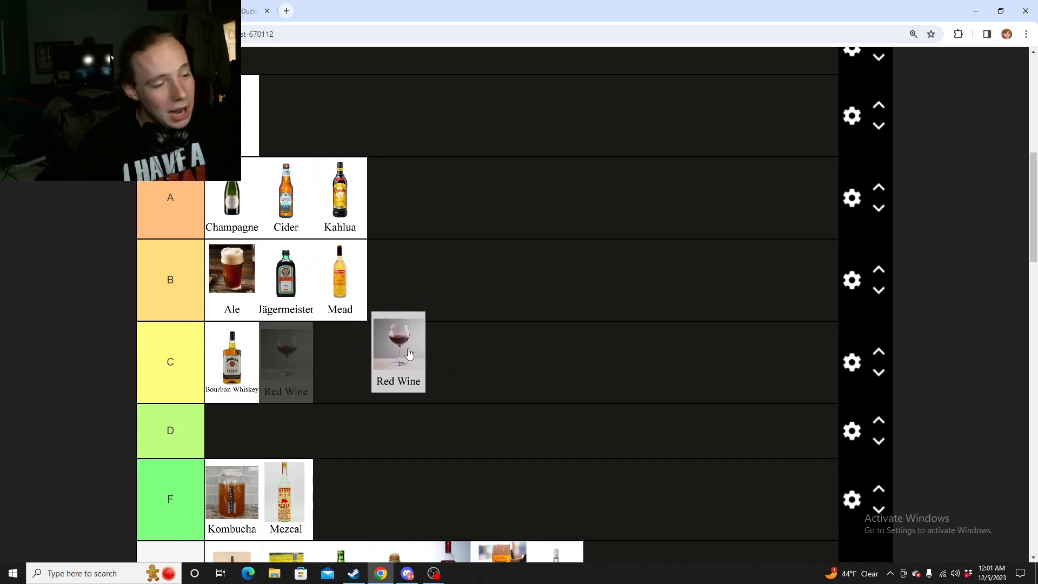
scroll(up, 3)
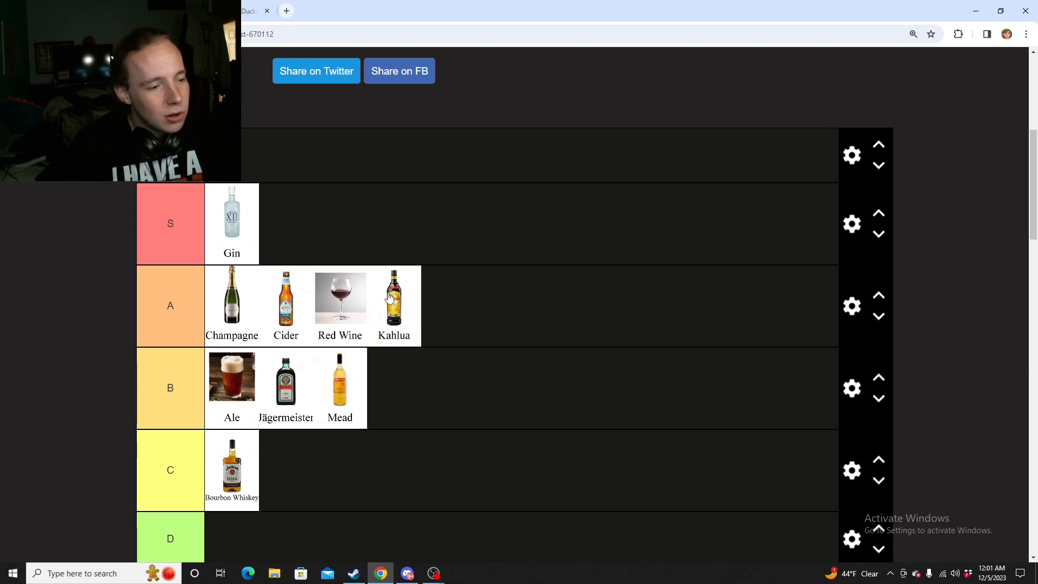
scroll(down, 3)
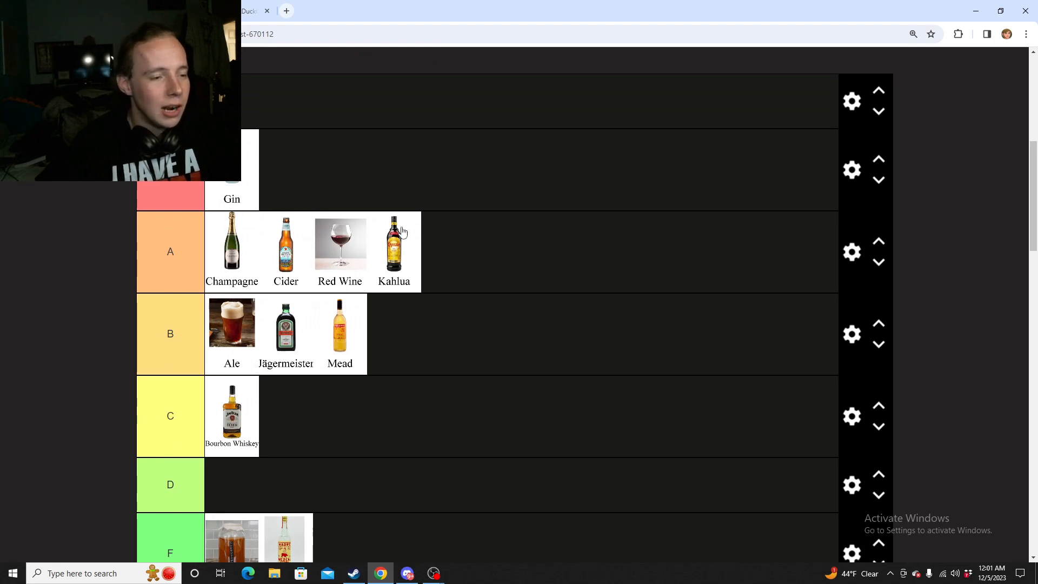
scroll(up, 3)
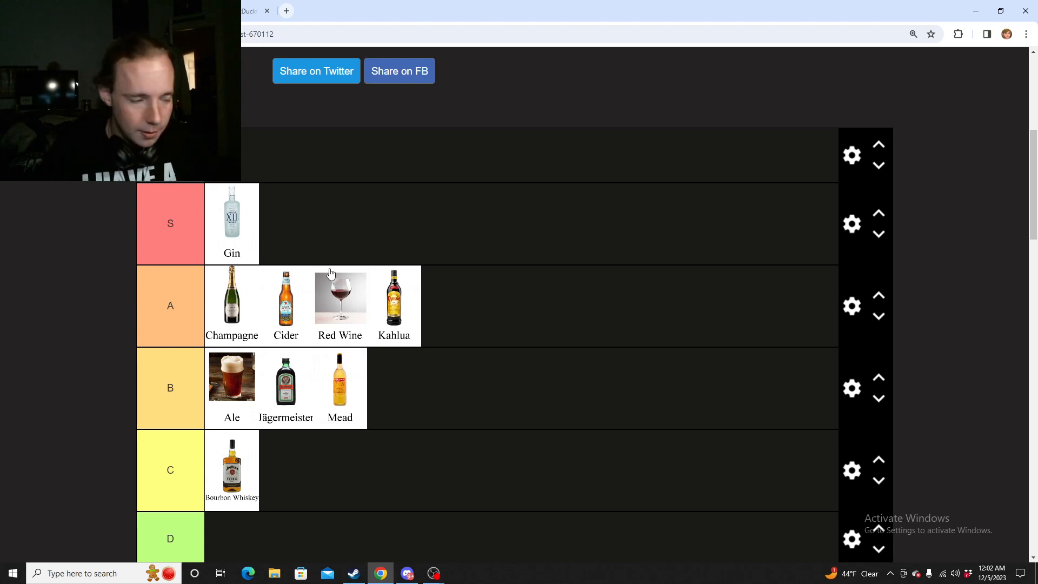
Move the Sake card into the B tier so it sits beside Ale.
scroll(down, 3)
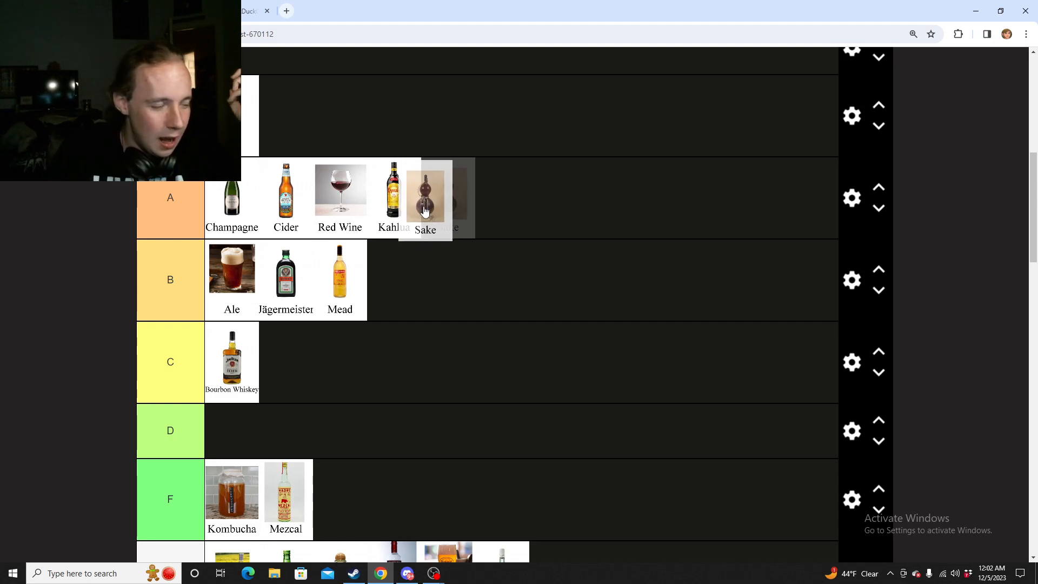
scroll(down, 3)
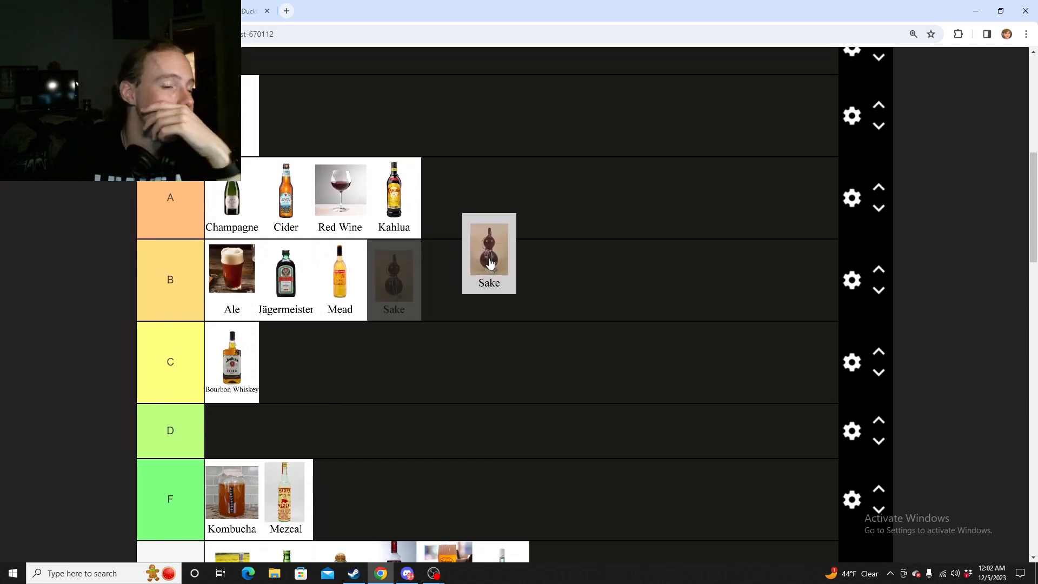
scroll(up, 3)
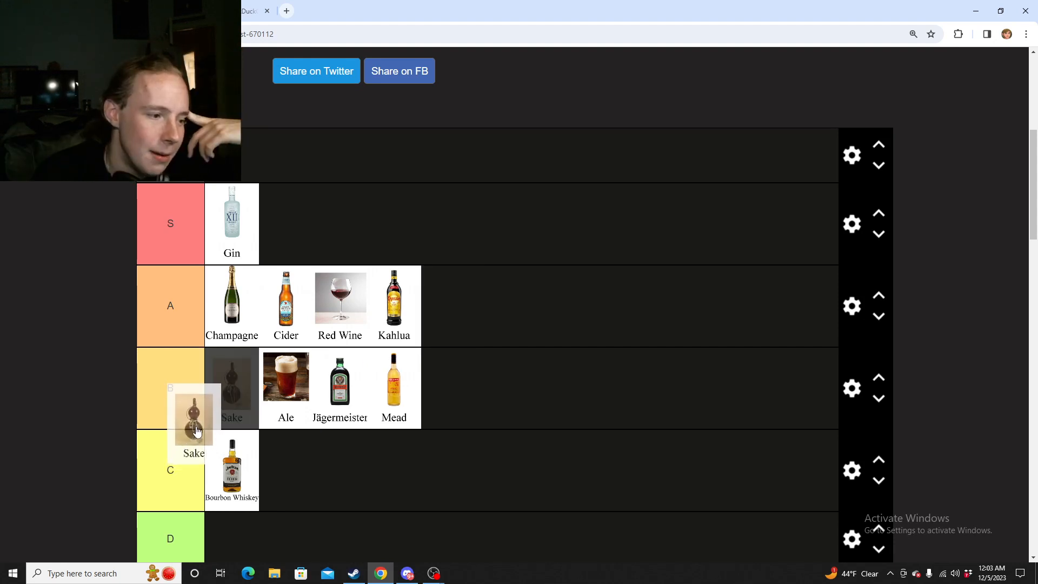
scroll(down, 3)
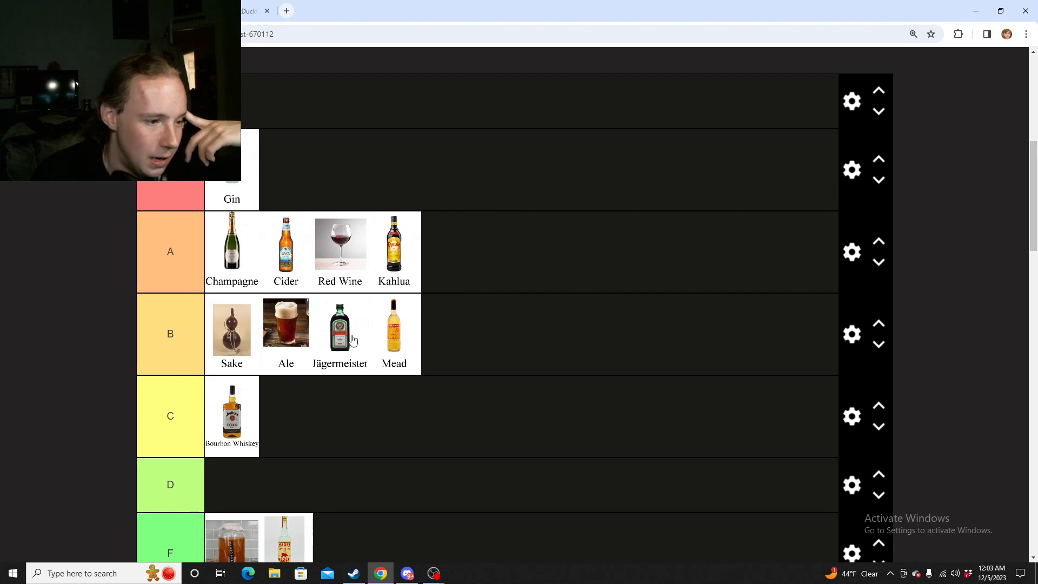
mouse_move(286, 326)
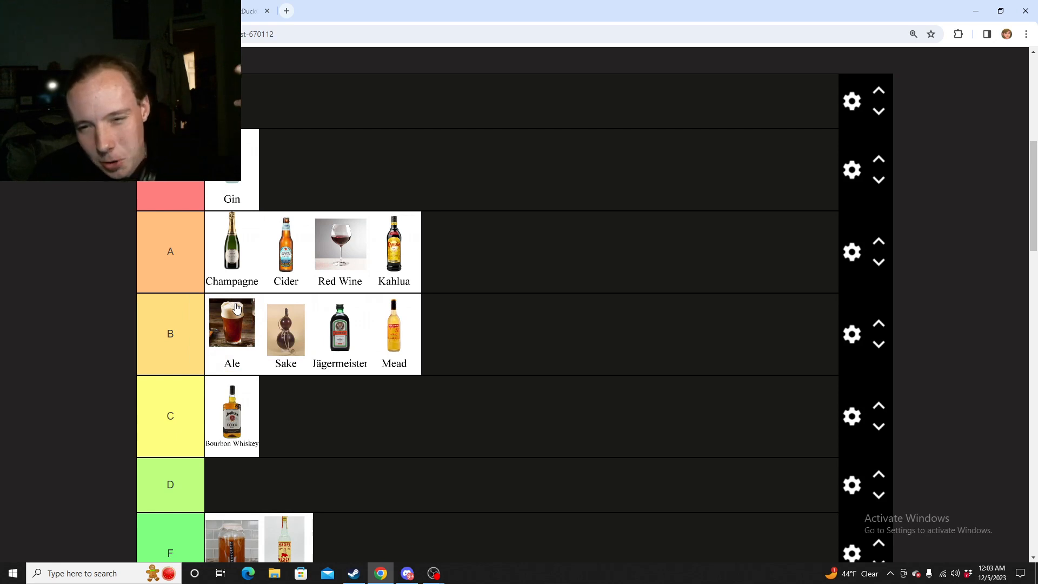
Drop the Schnapps card into the empty D tier, between C and F.
scroll(down, 3)
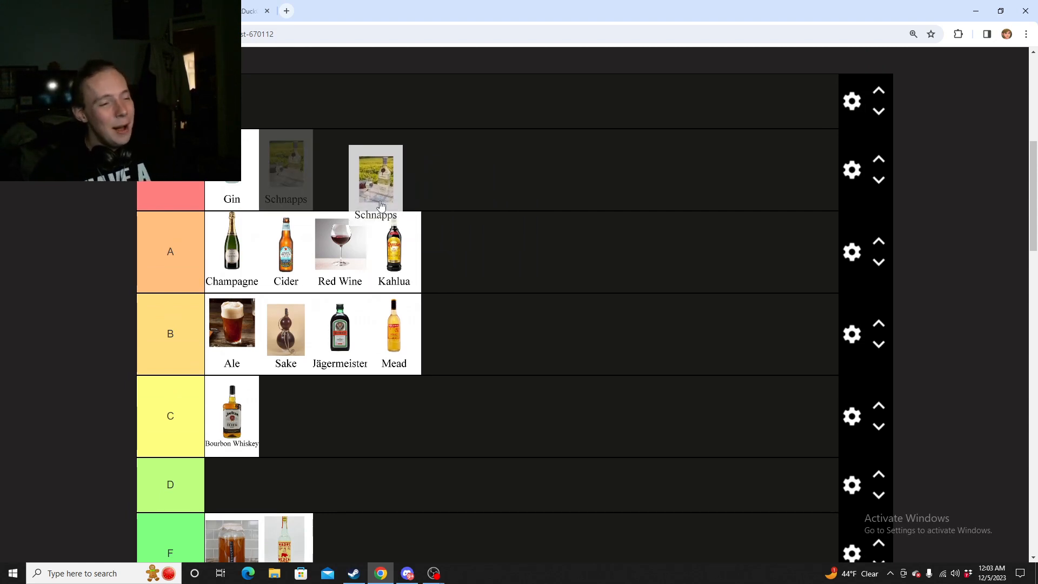
scroll(down, 3)
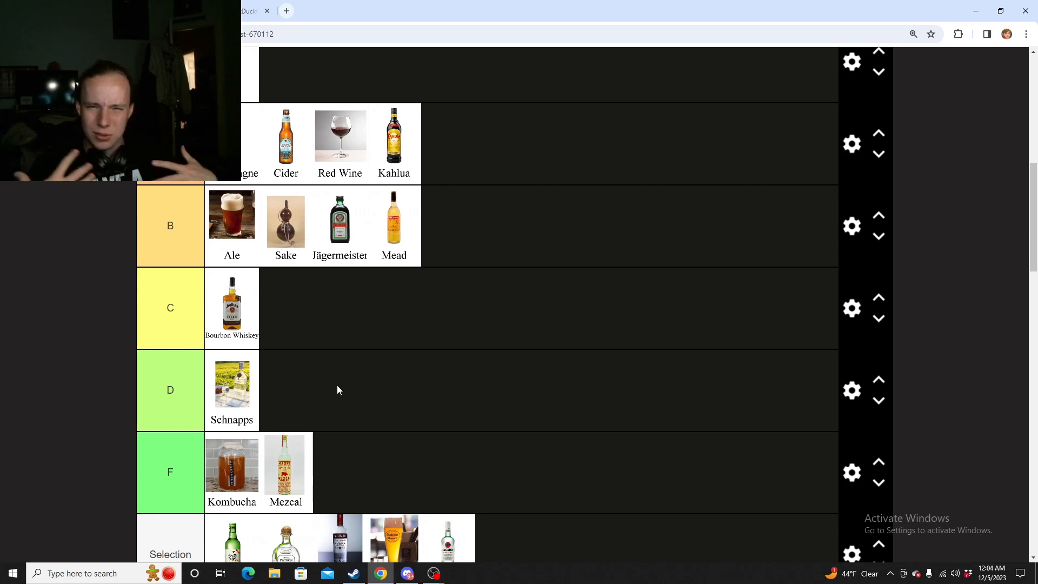
mouse_move(294, 431)
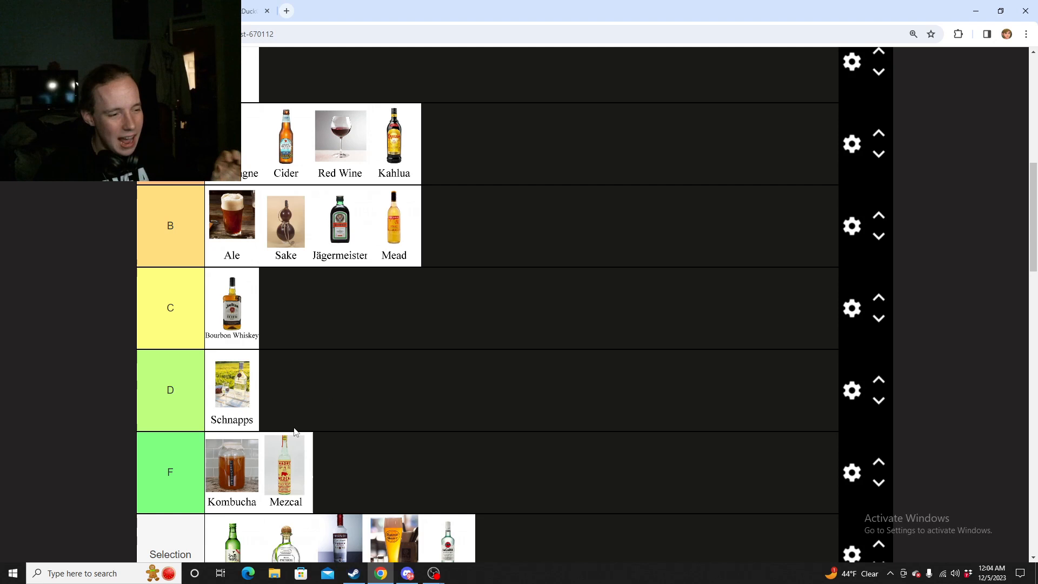
mouse_move(265, 366)
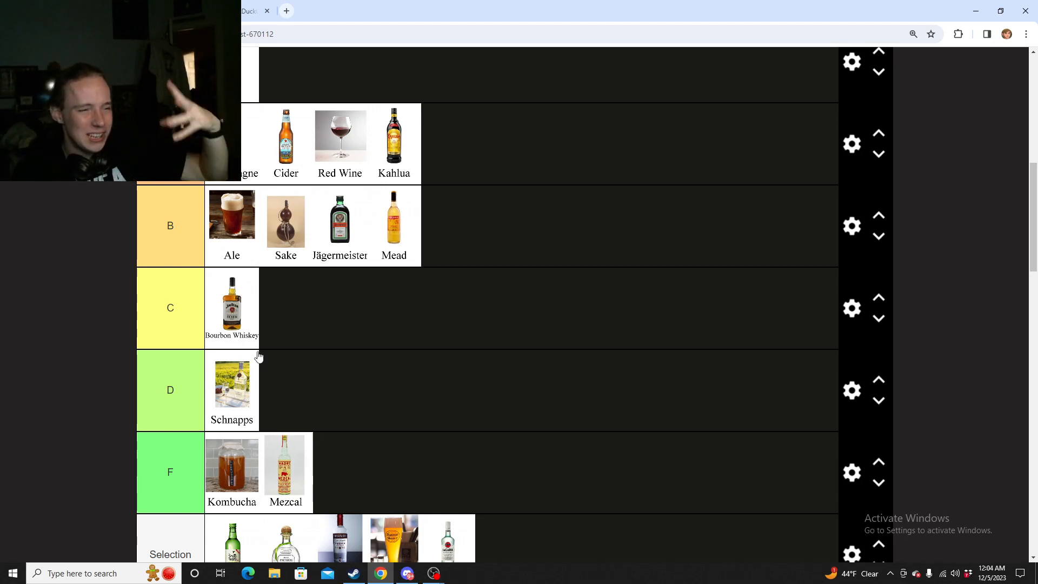
Rank Soju from the Selection row in the S tier next to Gin.
scroll(down, 3)
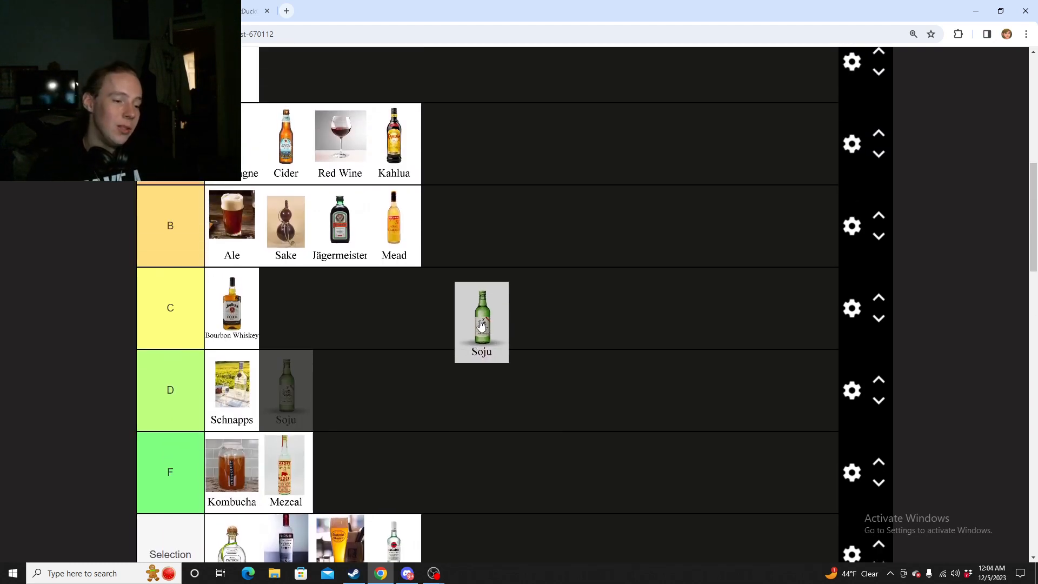
scroll(down, 3)
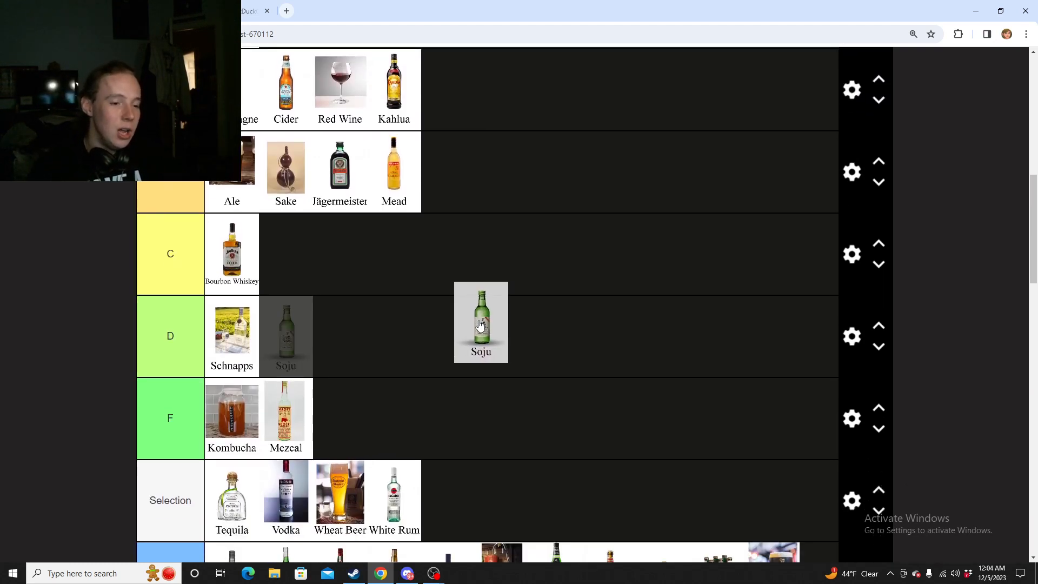
scroll(up, 3)
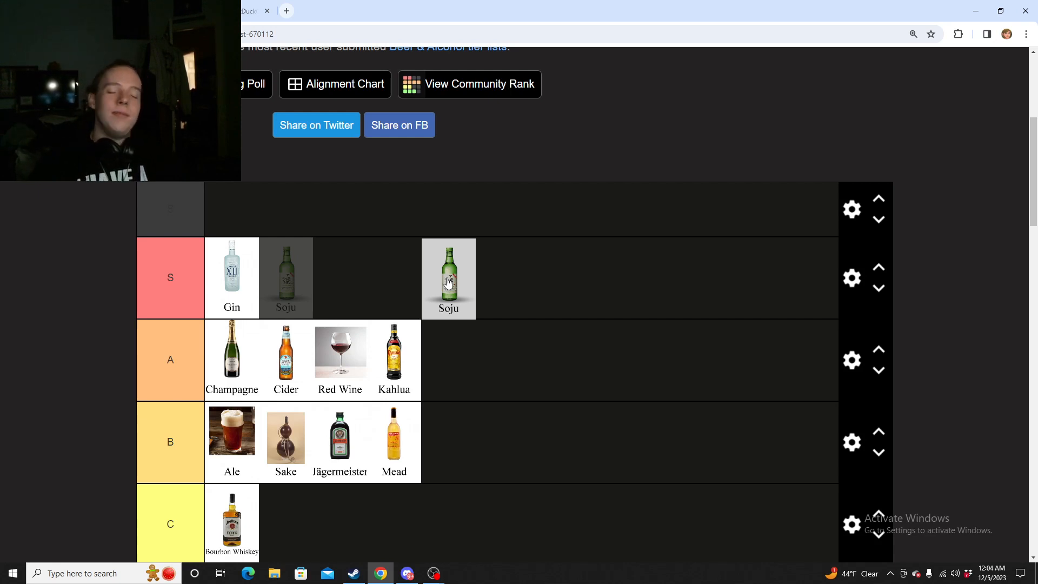
scroll(down, 3)
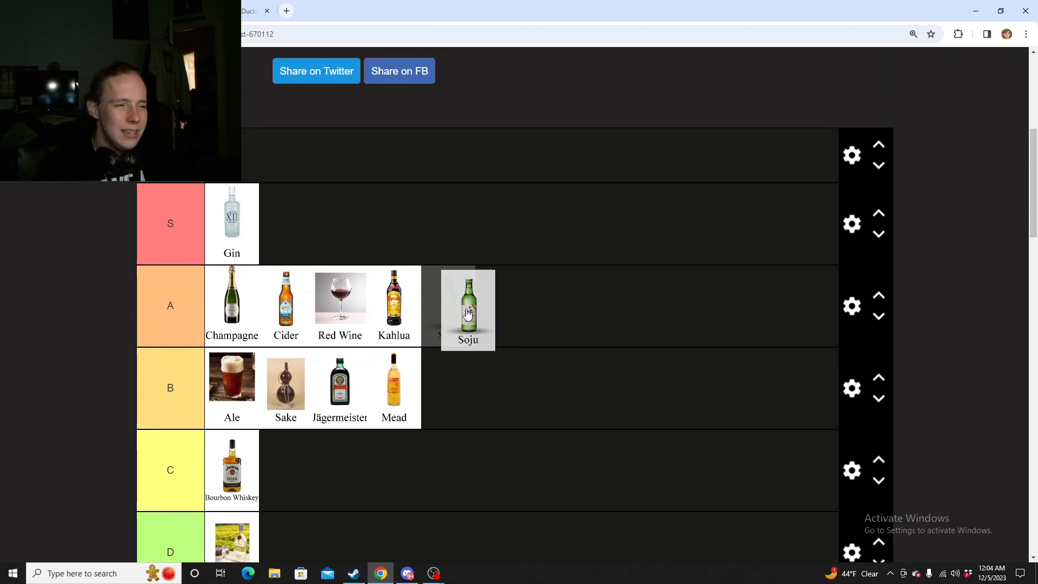
scroll(up, 3)
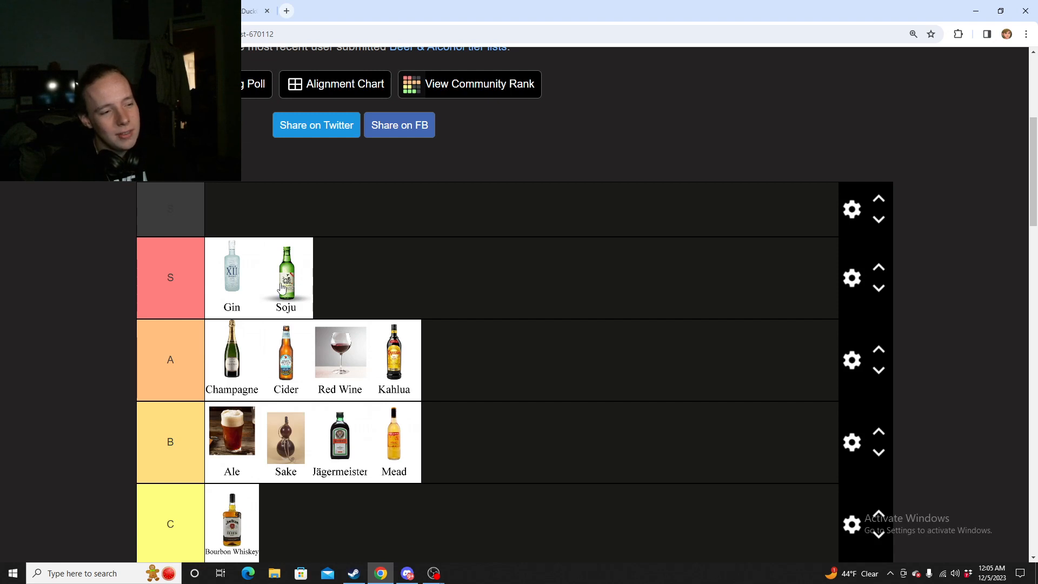
mouse_move(266, 247)
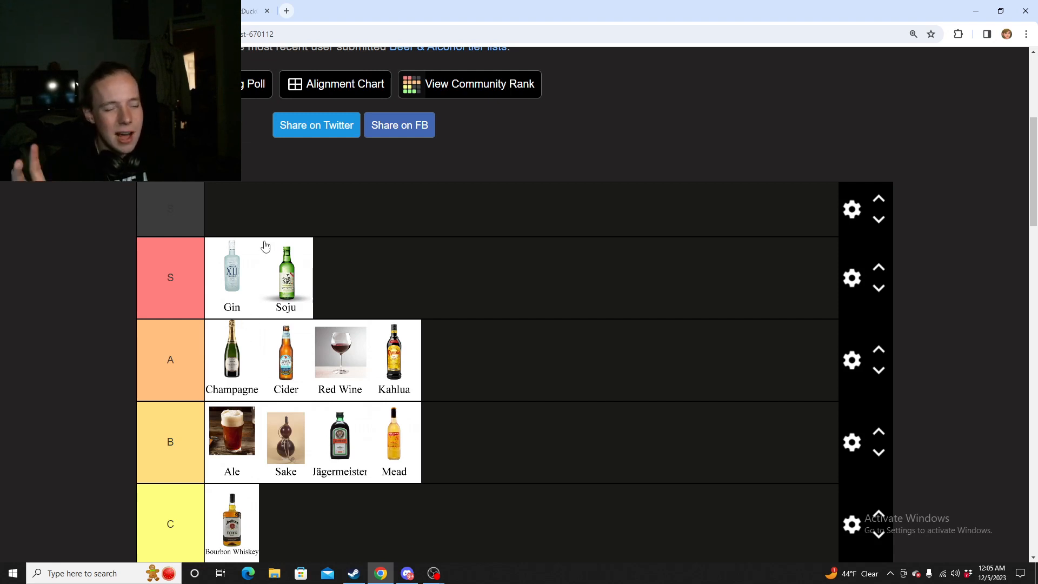
mouse_move(341, 257)
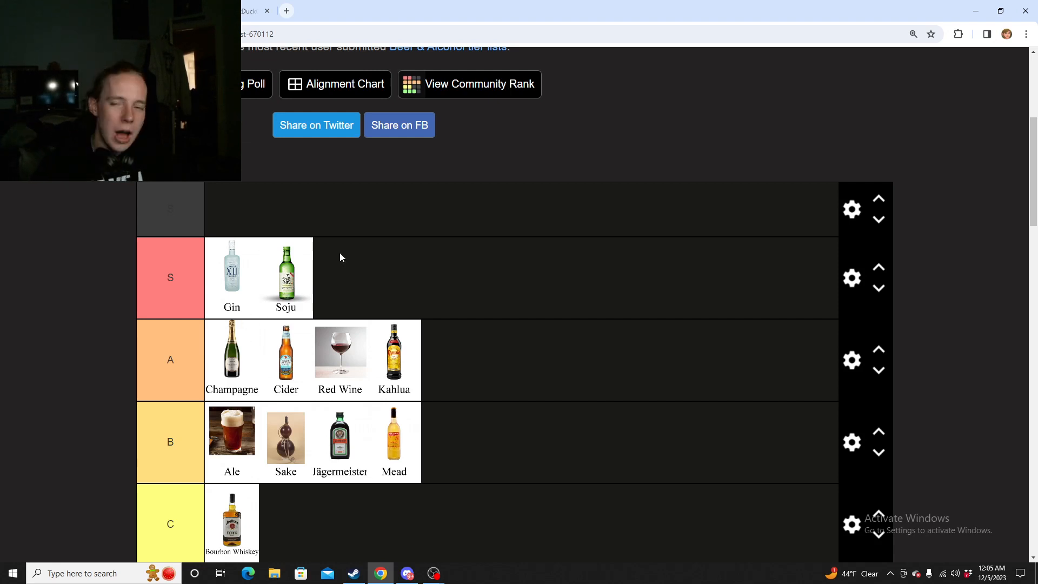
scroll(down, 3)
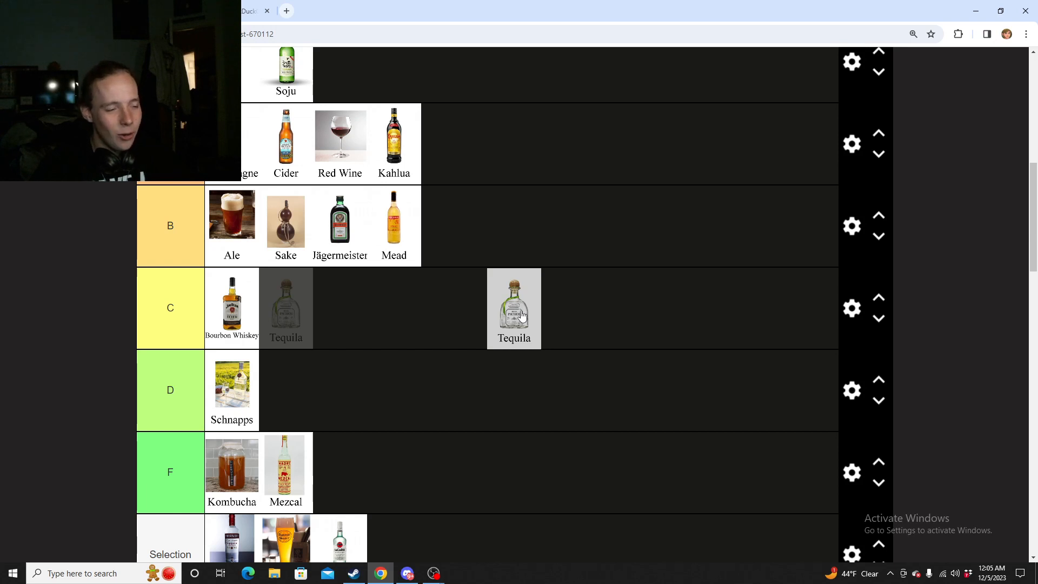
mouse_move(518, 315)
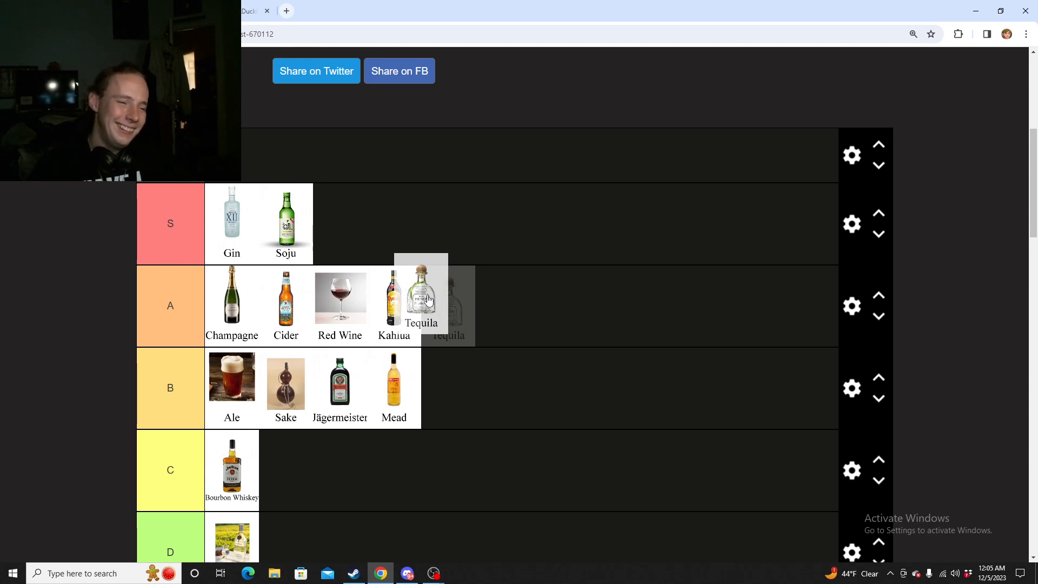
Place Tequila in the C tier after Bourbon Whiskey, after trying A and S.
scroll(down, 3)
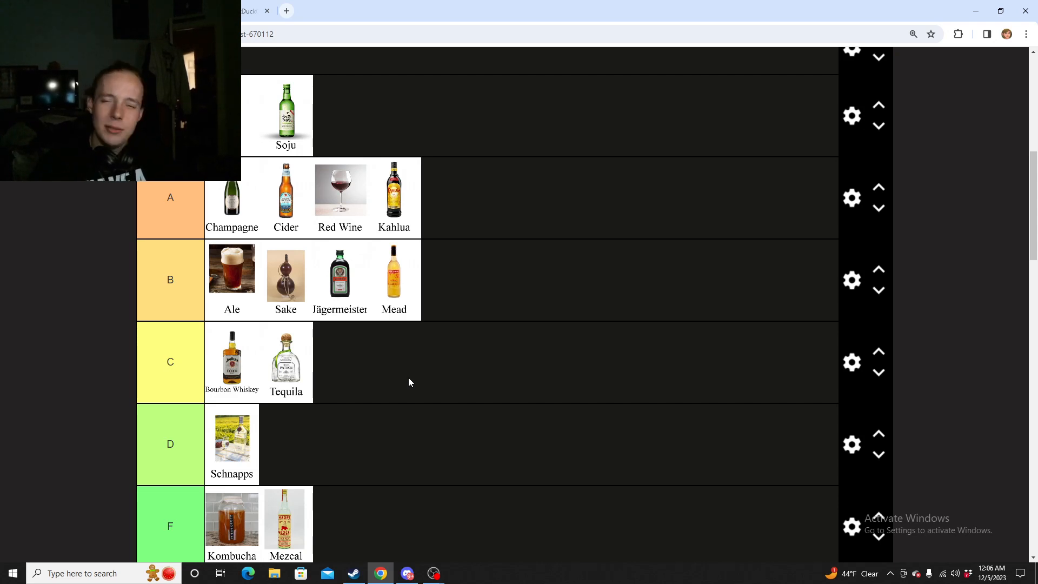
scroll(up, 3)
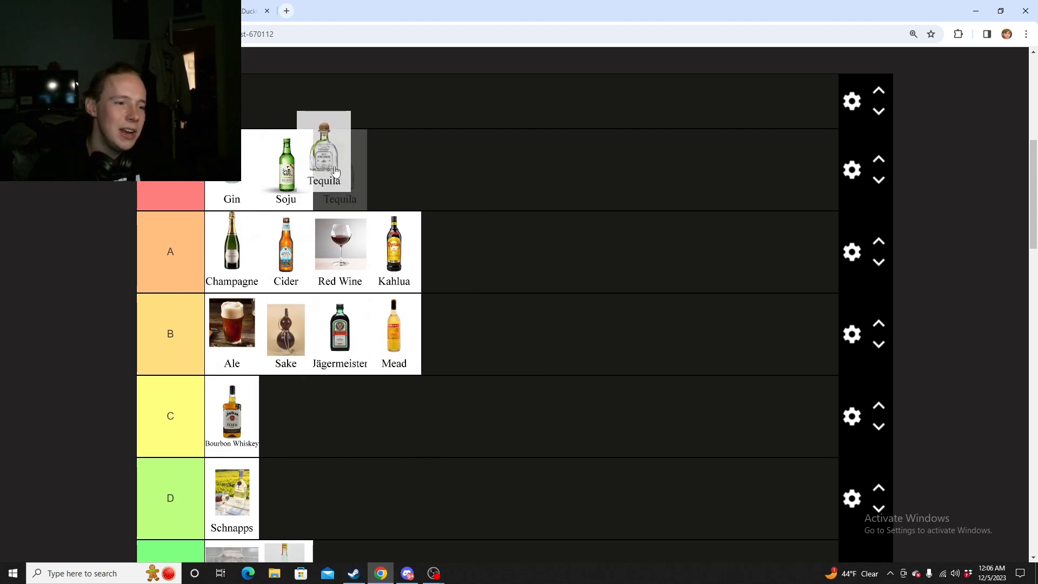
drag(324, 152, 286, 169)
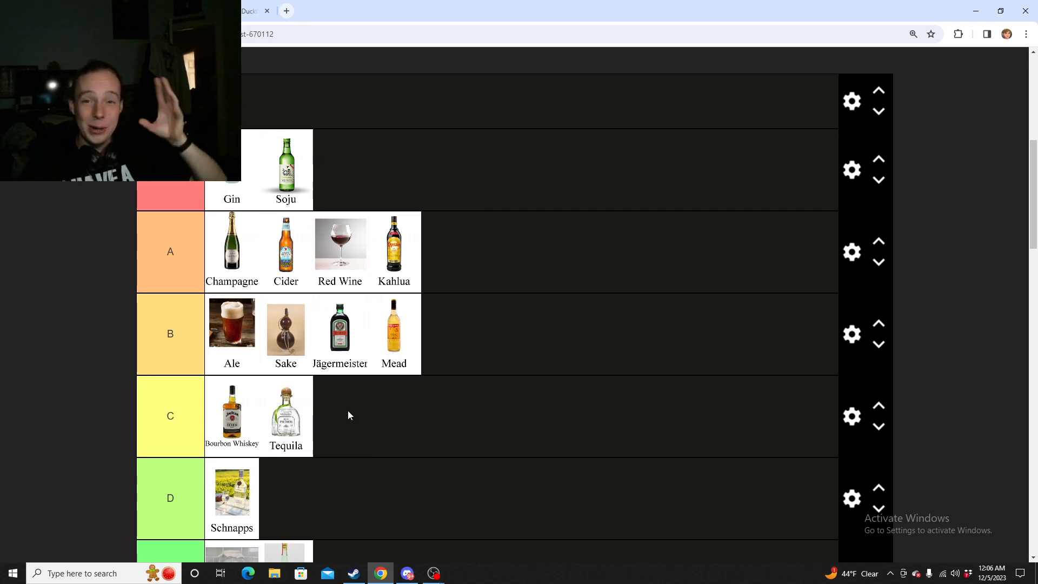
scroll(down, 3)
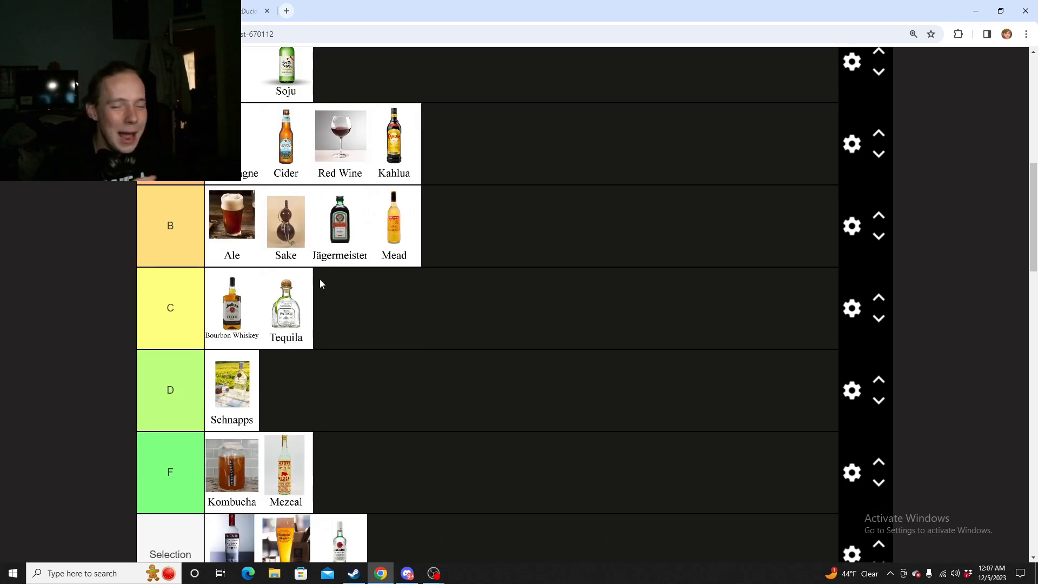
Put Vodka at the front of the A tier, ahead of Champagne, Cider, Red Wine and Kahlua.
scroll(down, 3)
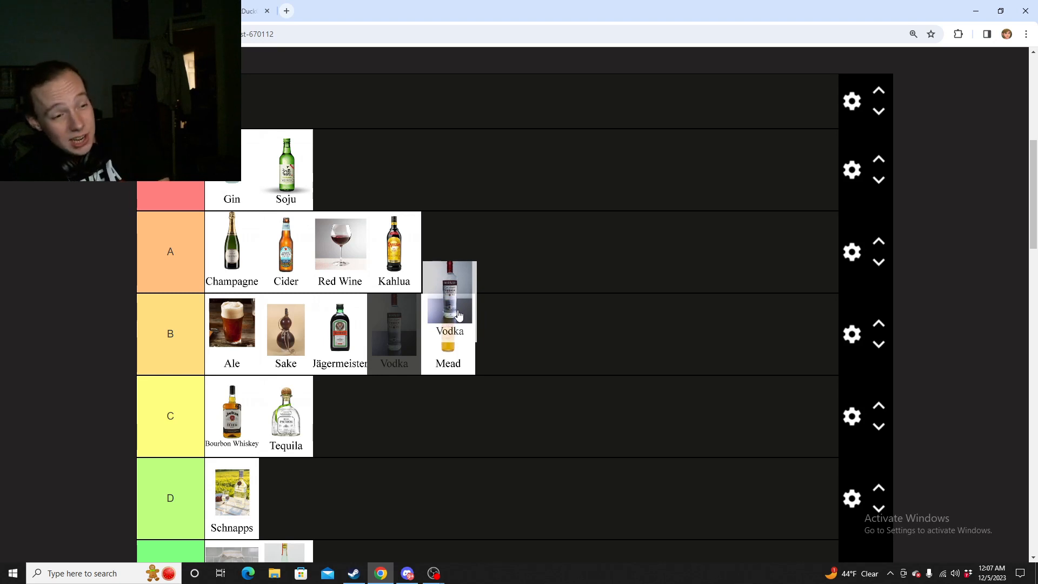
scroll(down, 3)
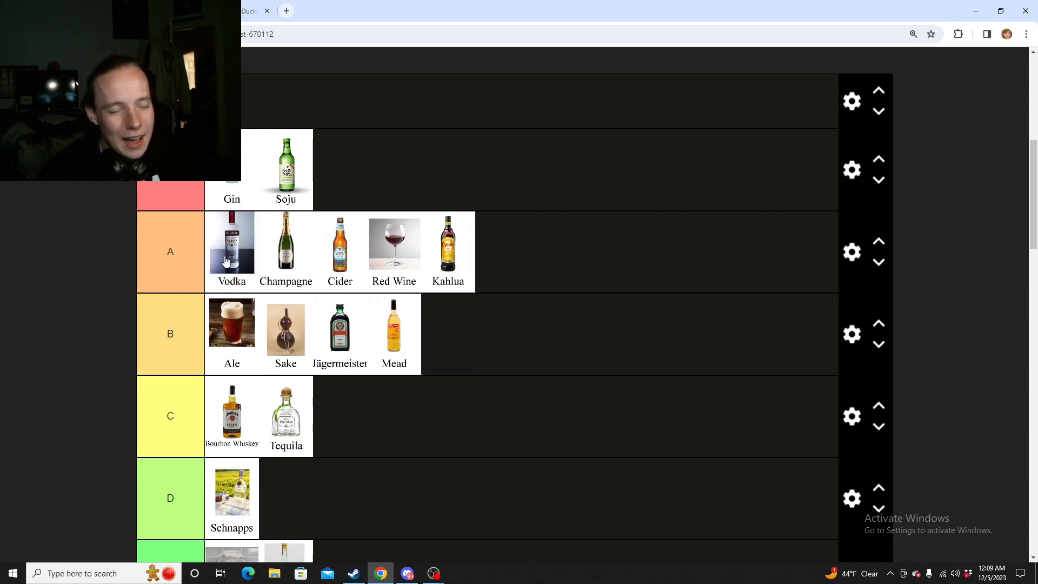
scroll(up, 3)
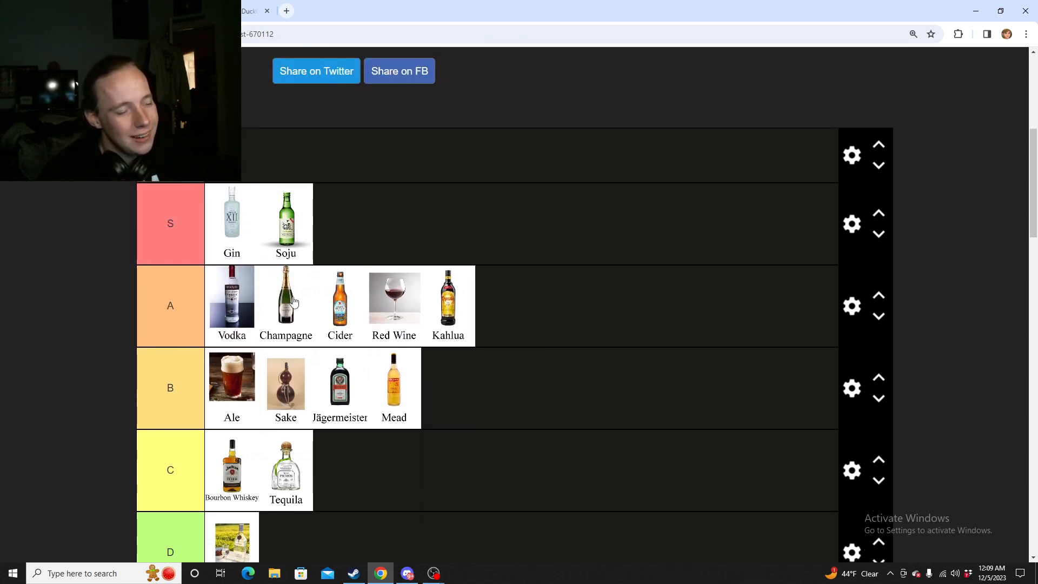
mouse_move(288, 301)
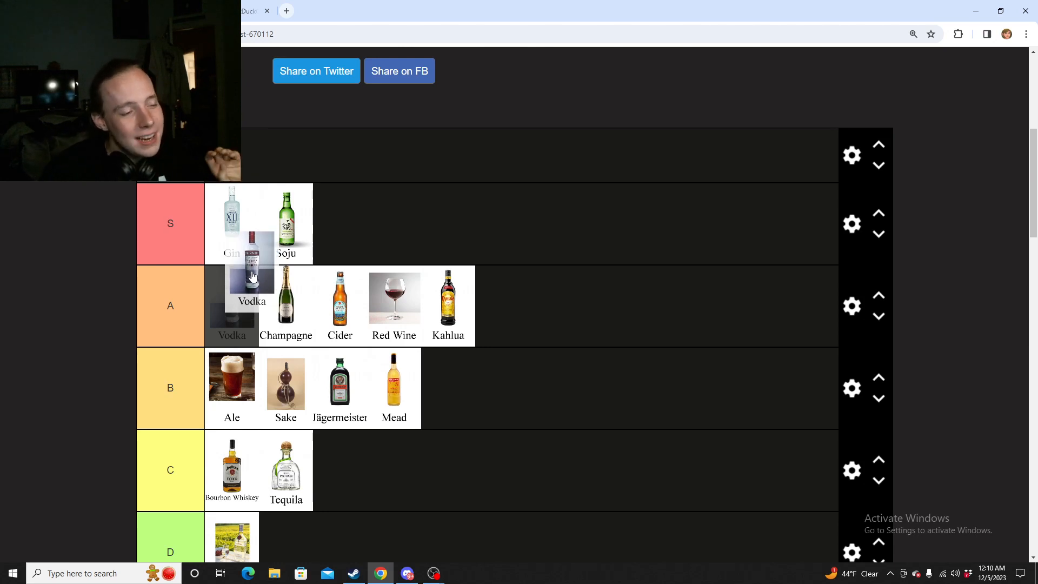
scroll(down, 3)
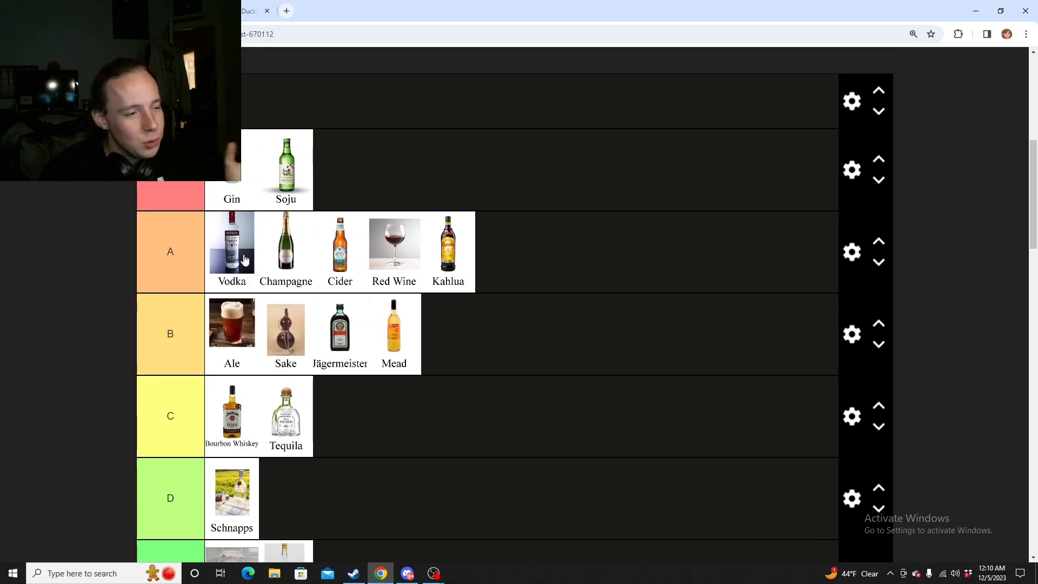
mouse_move(232, 262)
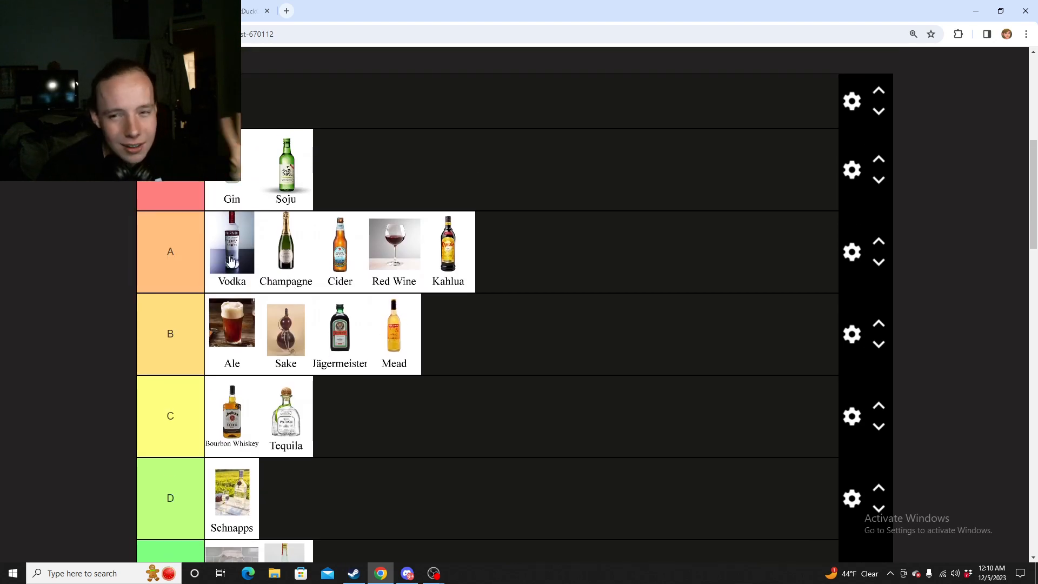
scroll(down, 3)
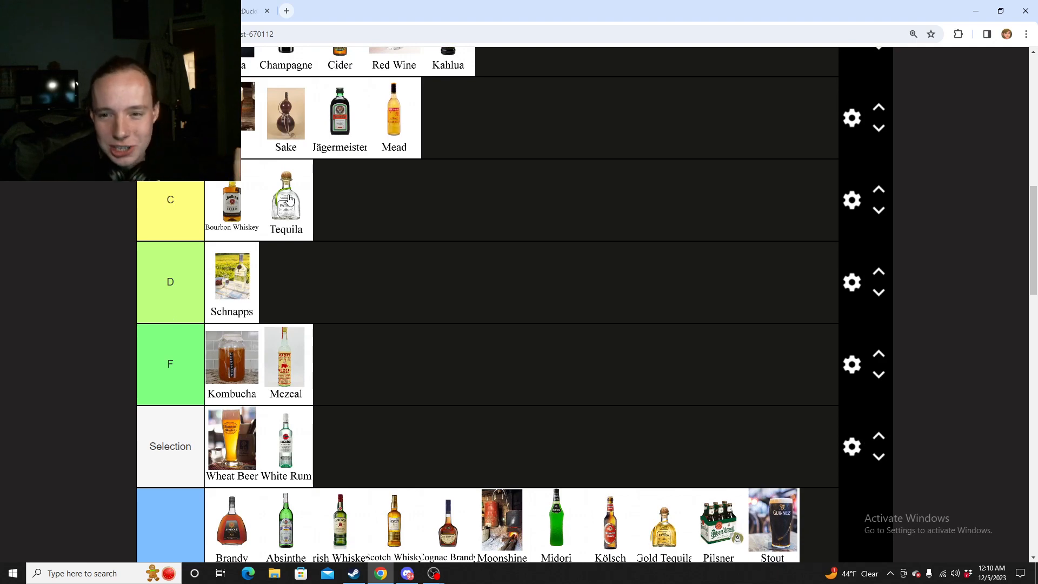
scroll(up, 3)
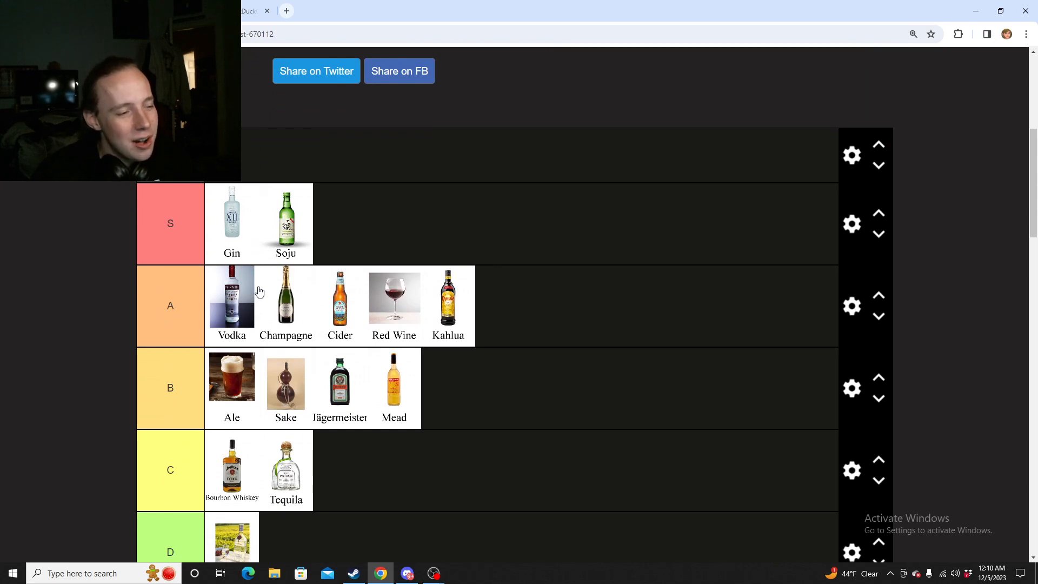
mouse_move(244, 286)
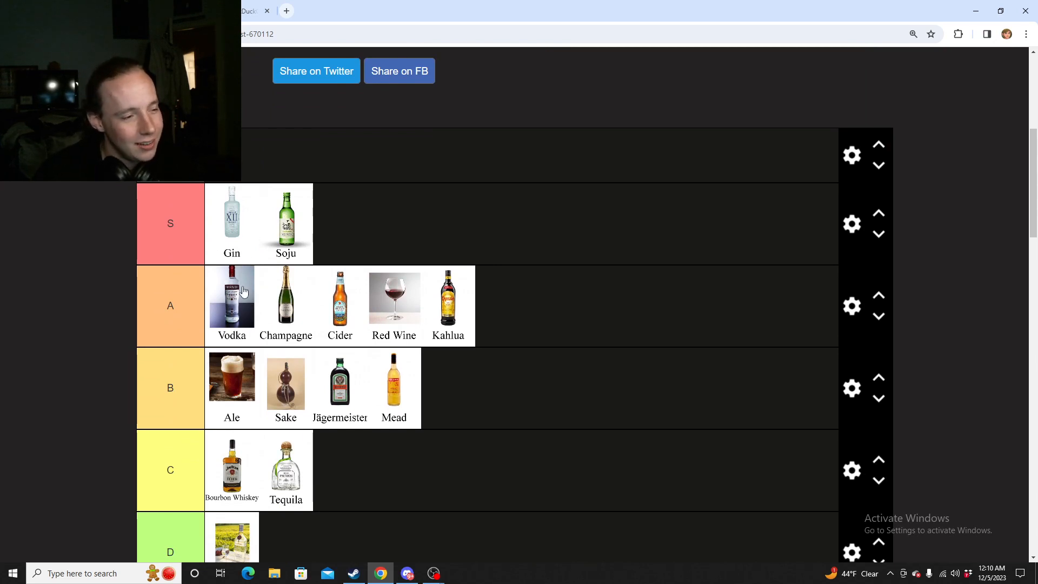
Reposition Wheat Beer between Gin and Soju in the S tier.
scroll(down, 3)
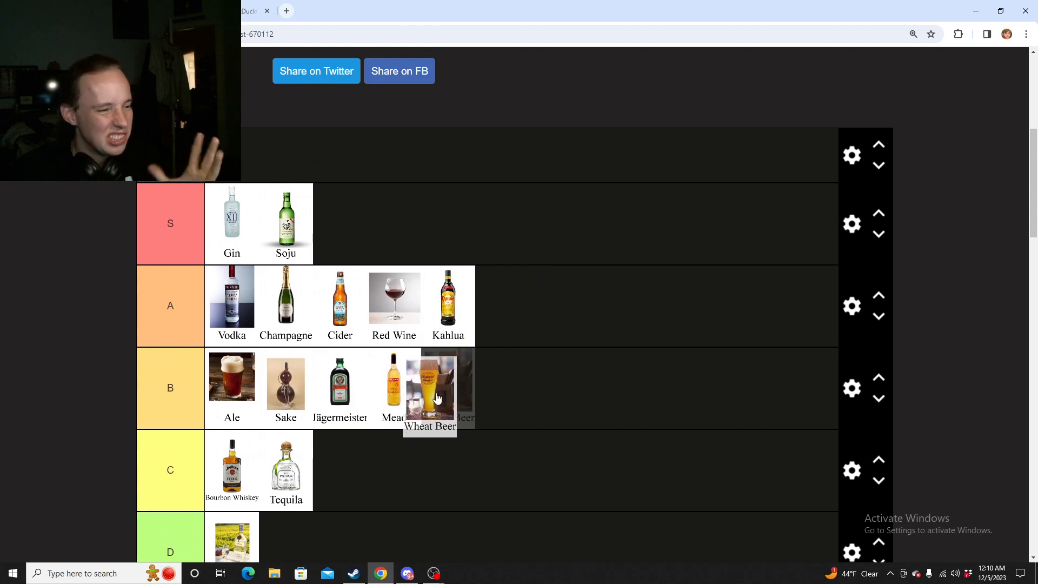
scroll(up, 3)
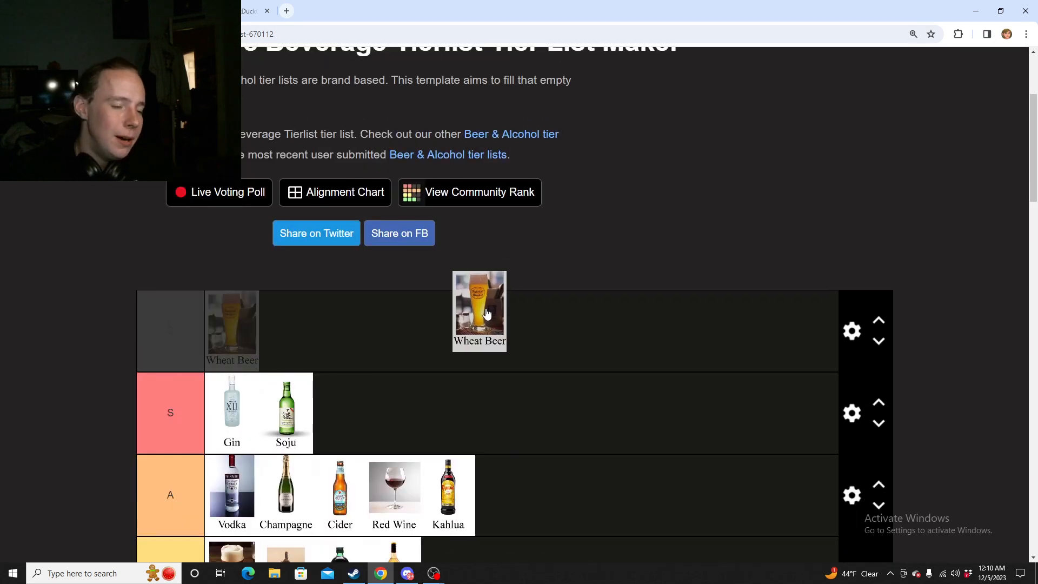
scroll(down, 3)
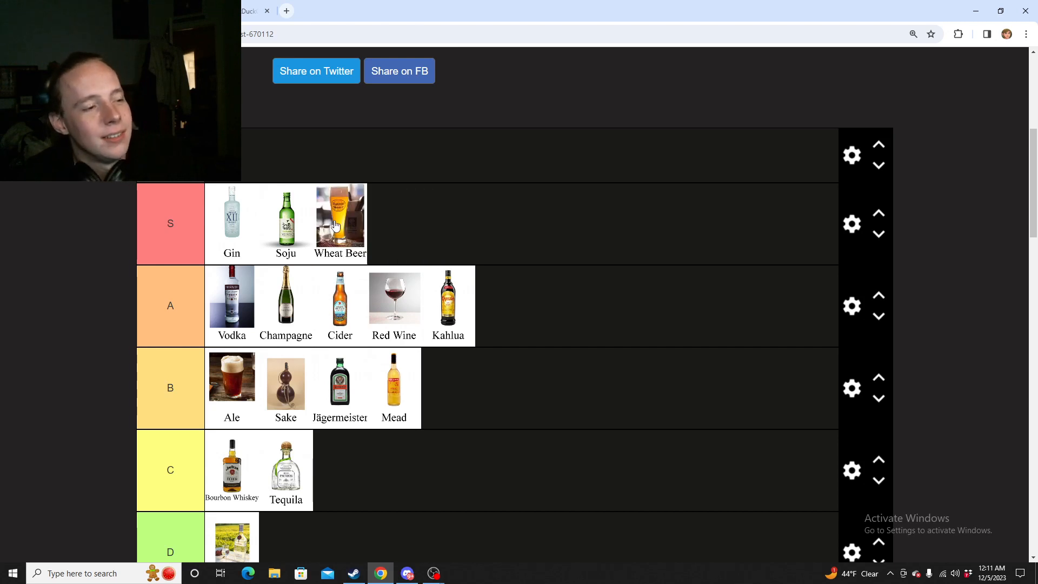
mouse_move(286, 222)
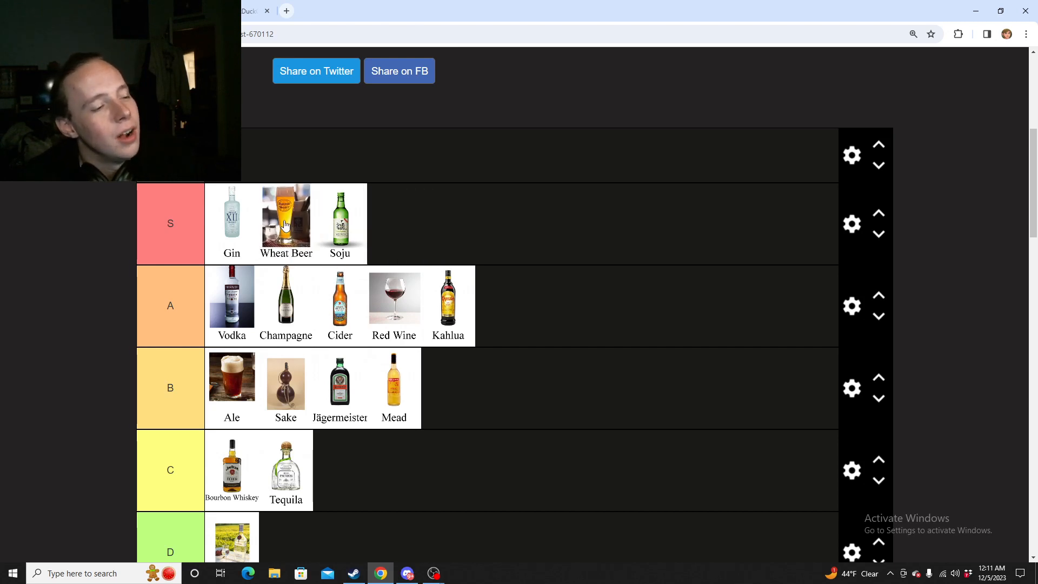
mouse_move(329, 210)
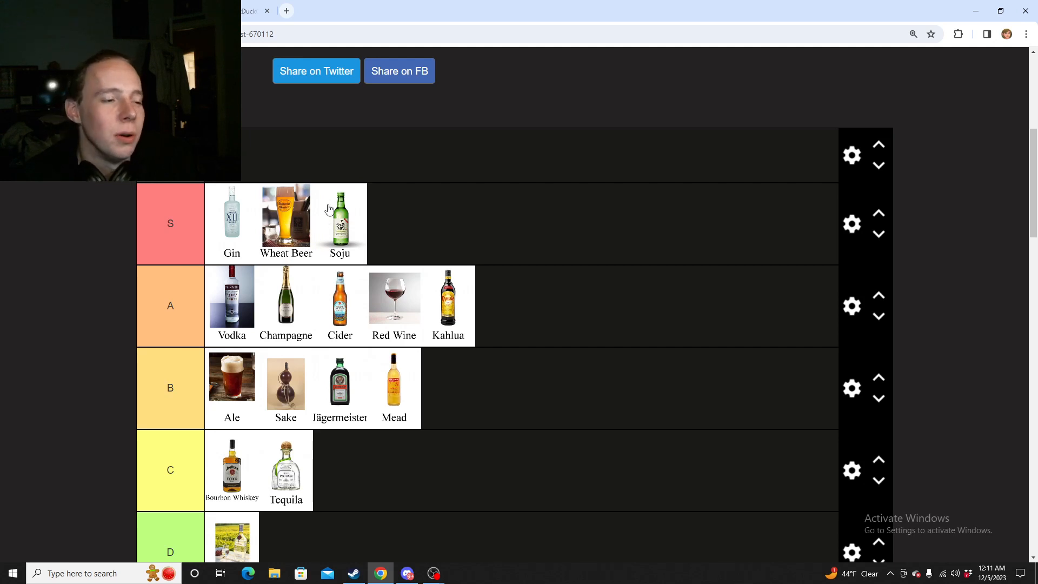
mouse_move(228, 224)
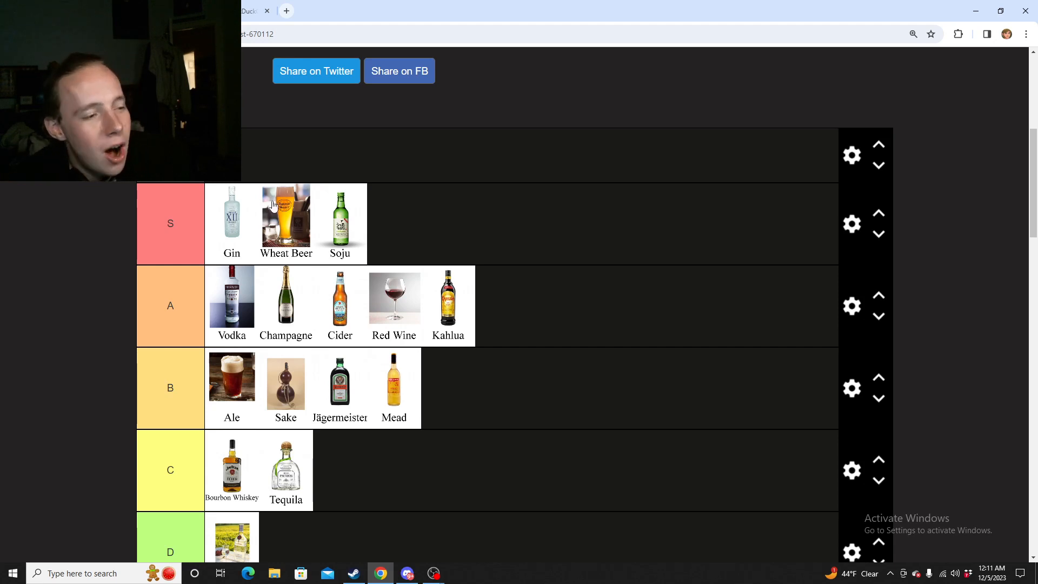
mouse_move(294, 227)
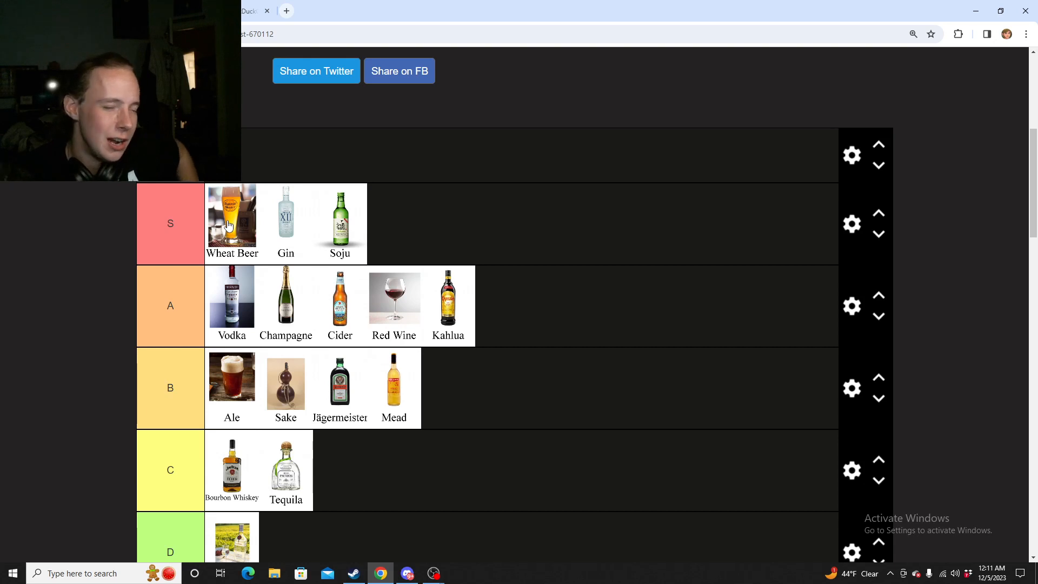
drag(232, 221, 286, 222)
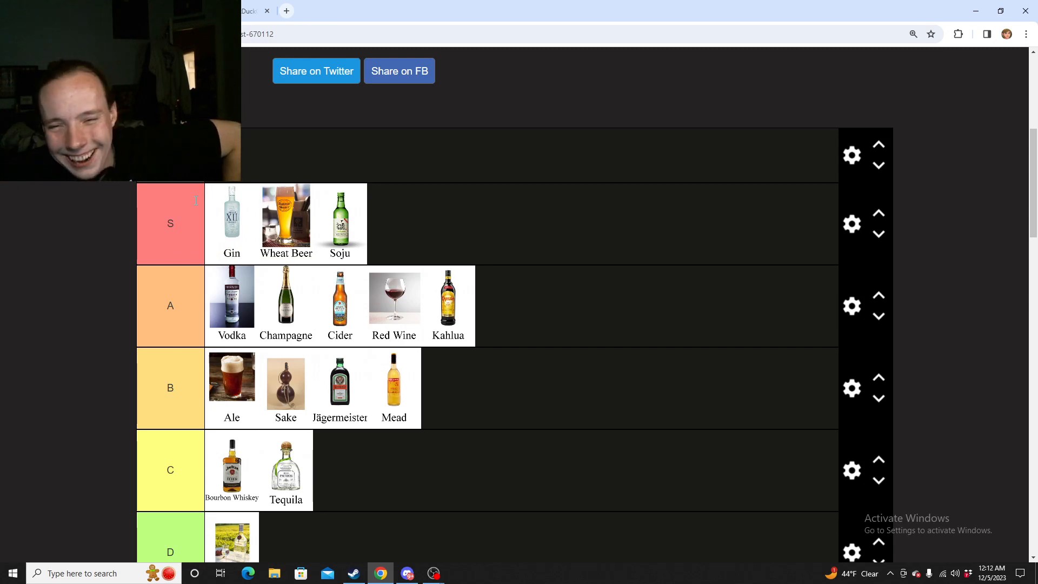
scroll(down, 3)
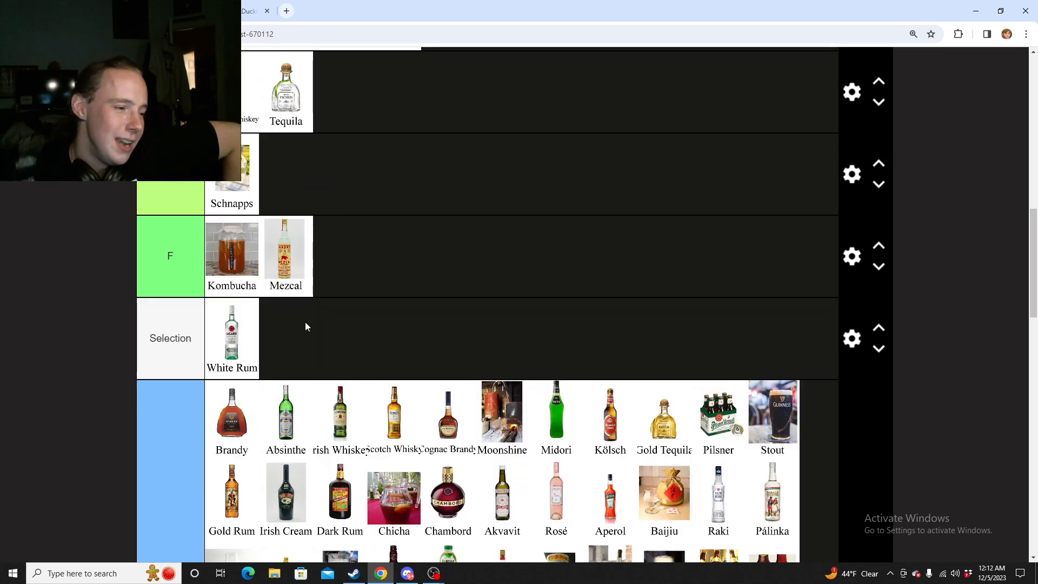
Lift White Rum from the Selection row and hover it at the end of the B tier.
scroll(up, 3)
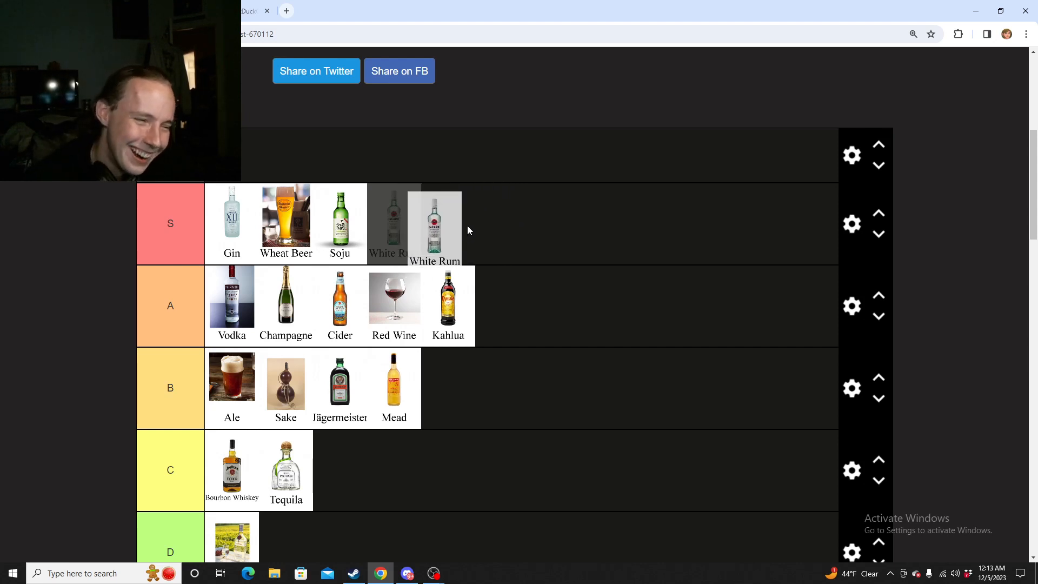
scroll(down, 3)
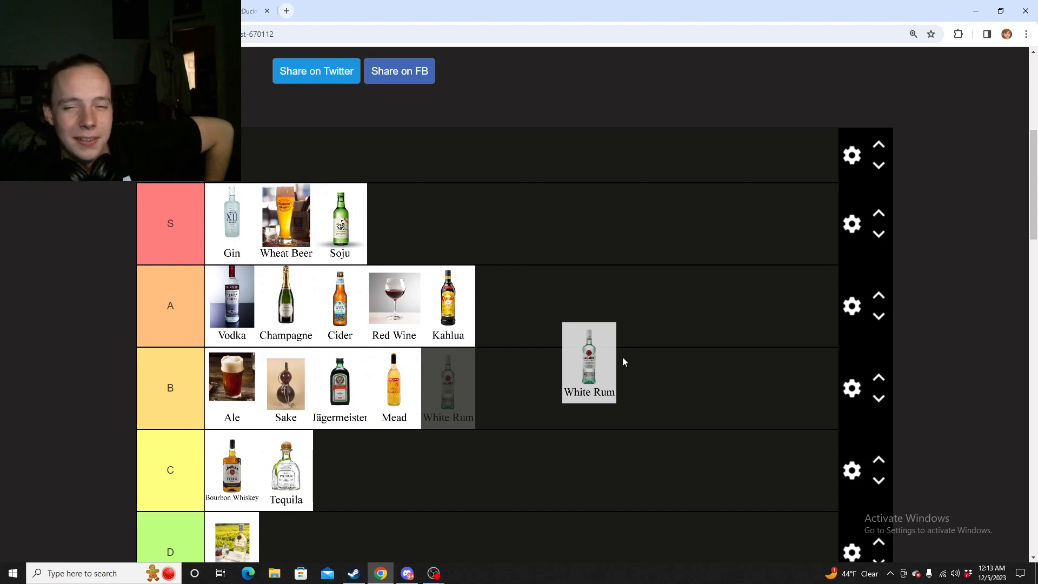
Drop White Rum into the B tier and slide it right after Sake.
scroll(down, 3)
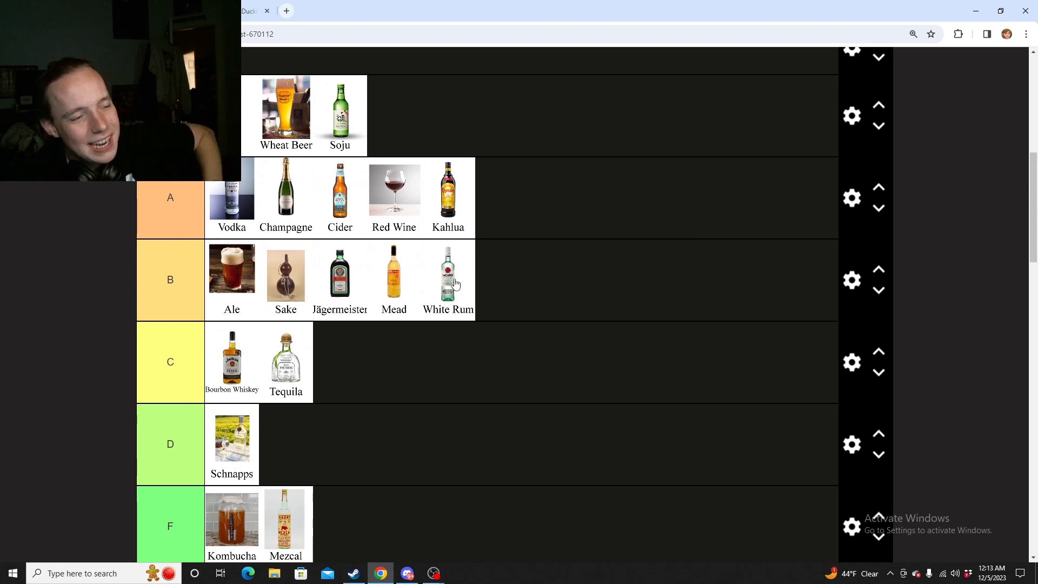
mouse_move(460, 293)
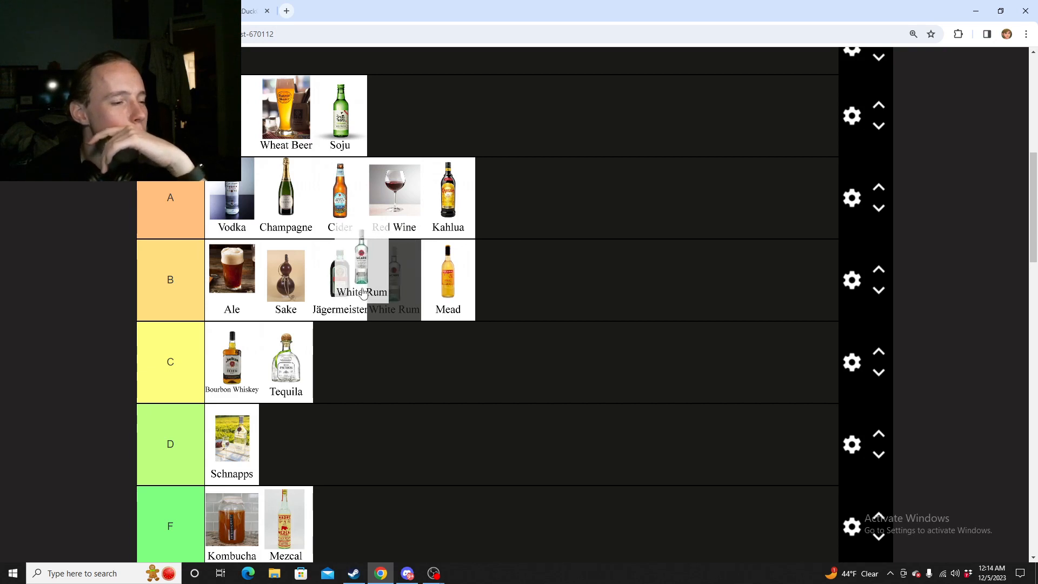
drag(361, 272, 316, 271)
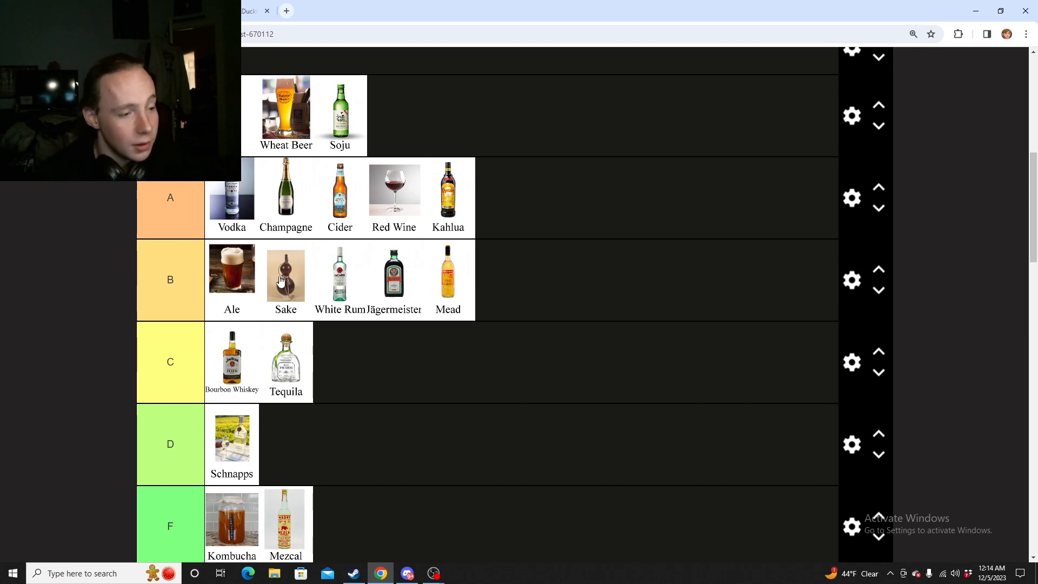
mouse_move(340, 281)
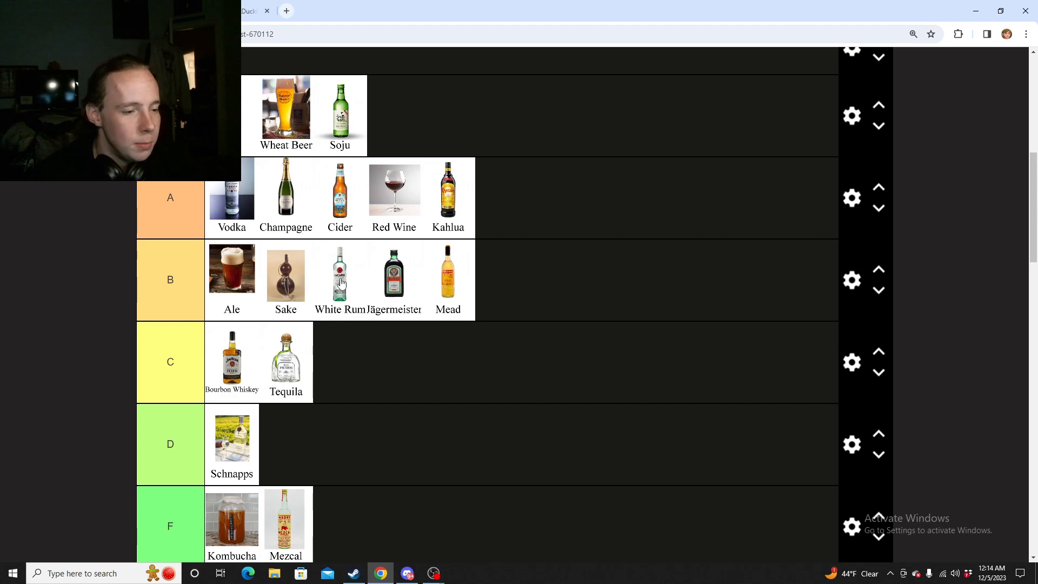
mouse_move(465, 280)
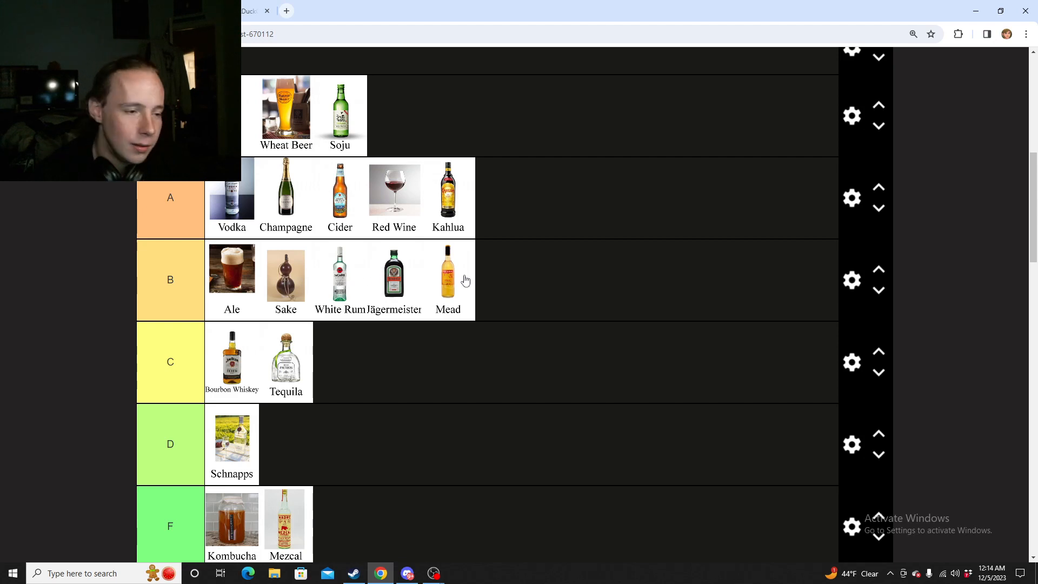
mouse_move(329, 291)
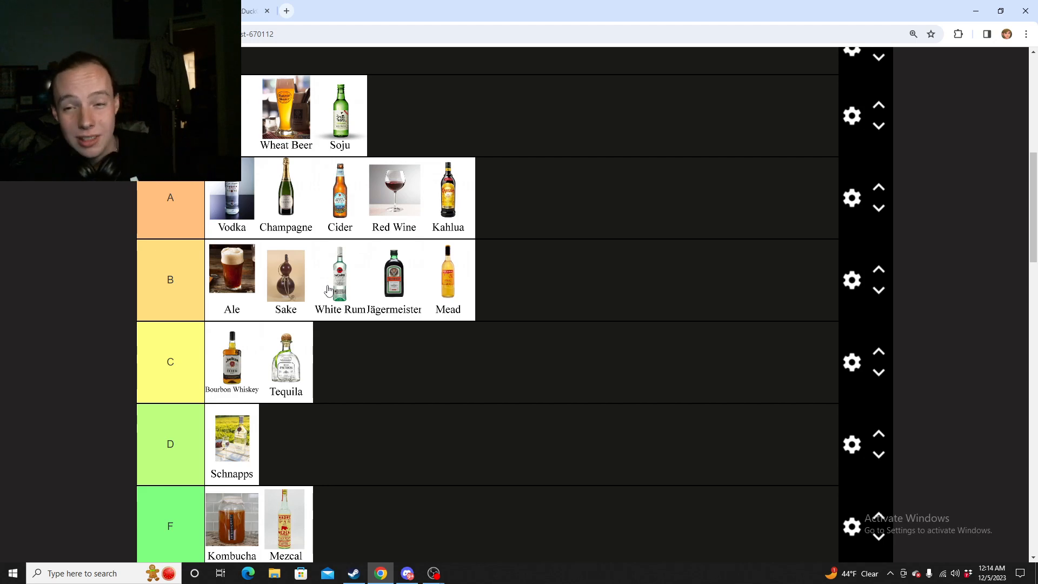
scroll(down, 3)
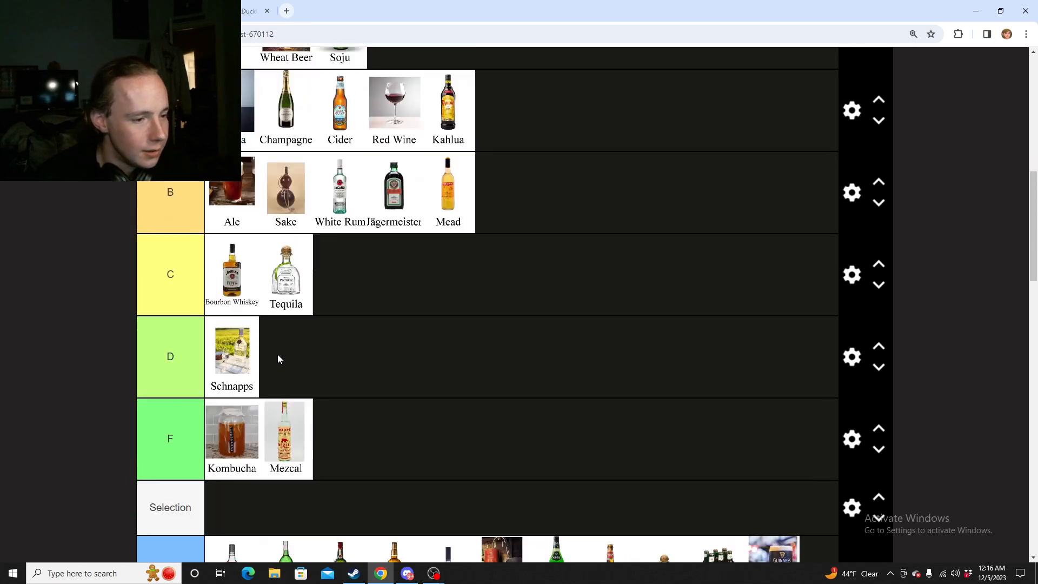
scroll(up, 3)
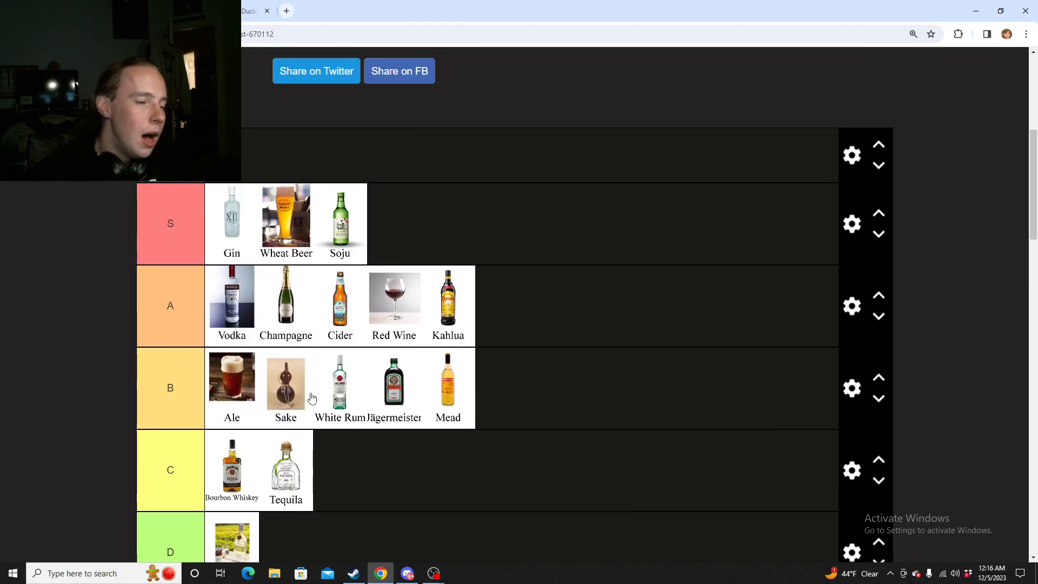
scroll(down, 3)
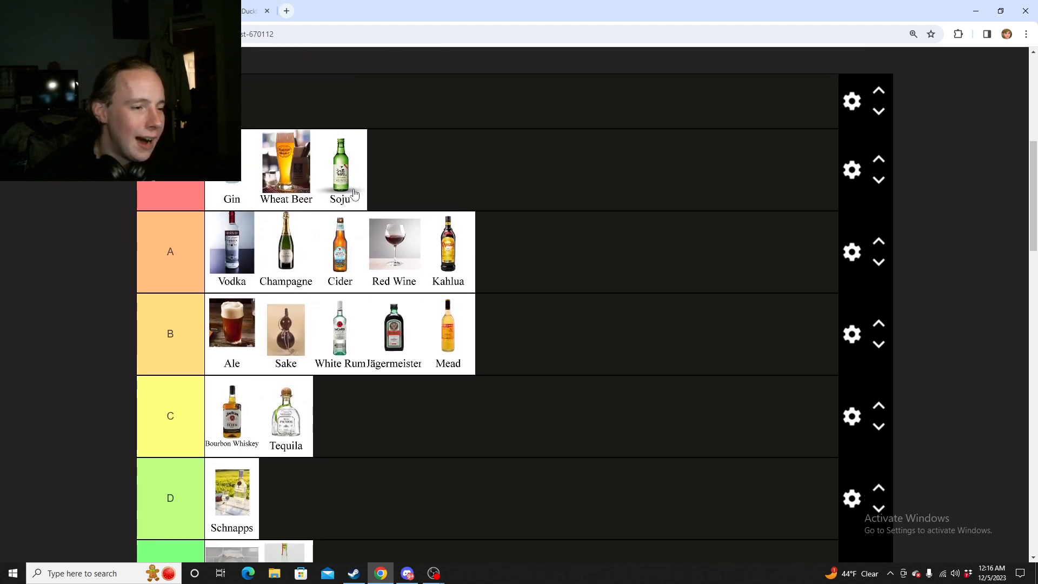
scroll(down, 3)
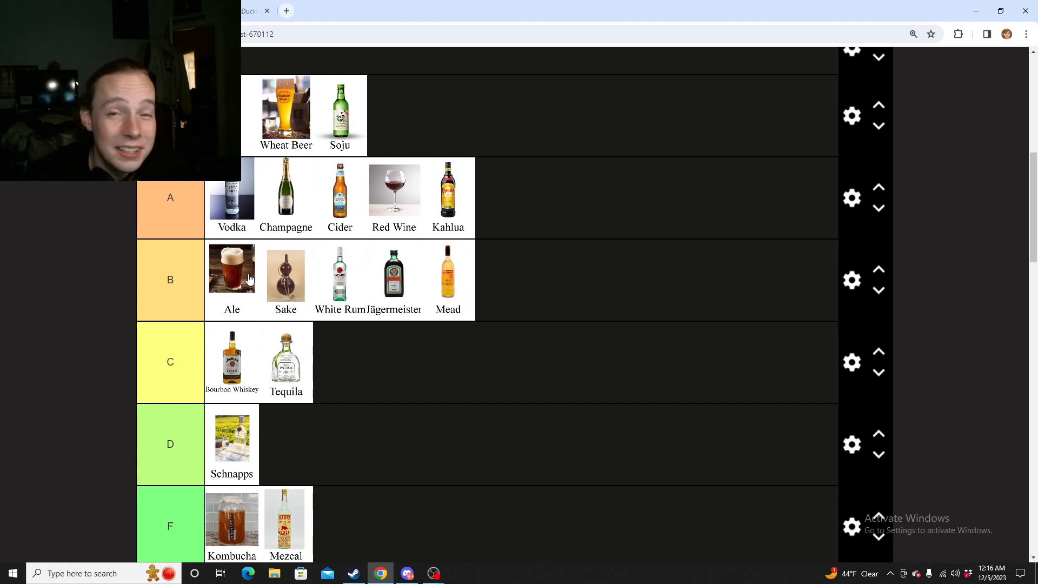
scroll(up, 3)
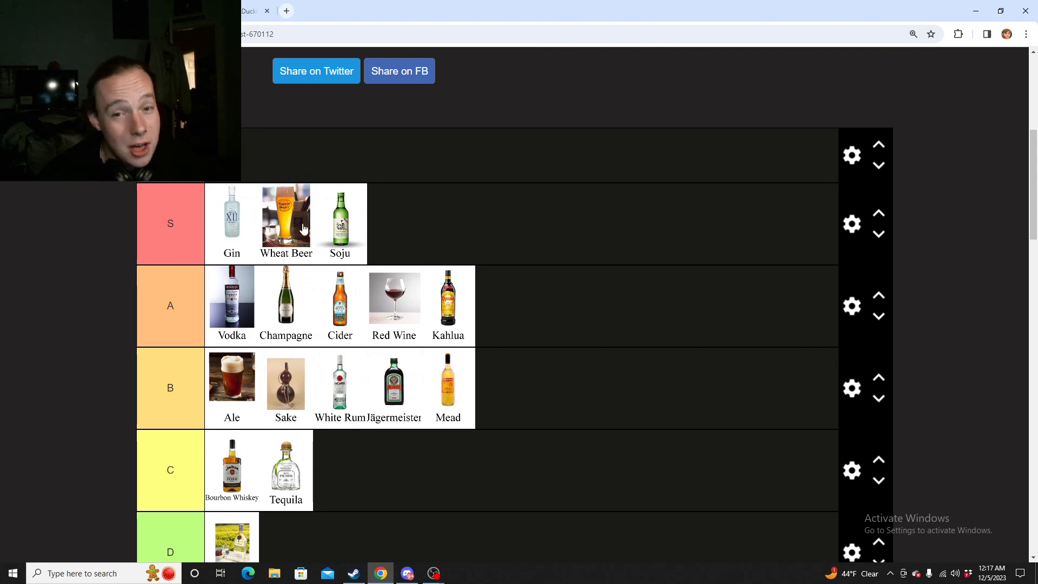
mouse_move(109, 327)
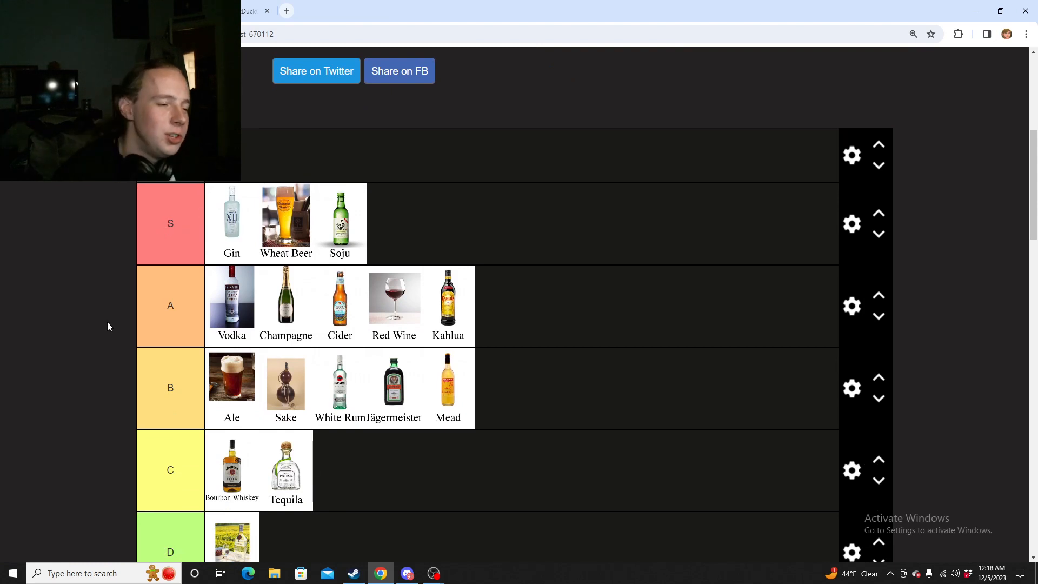
Move Kahlua from A down into B between White Rum and Jägermeister.
scroll(down, 3)
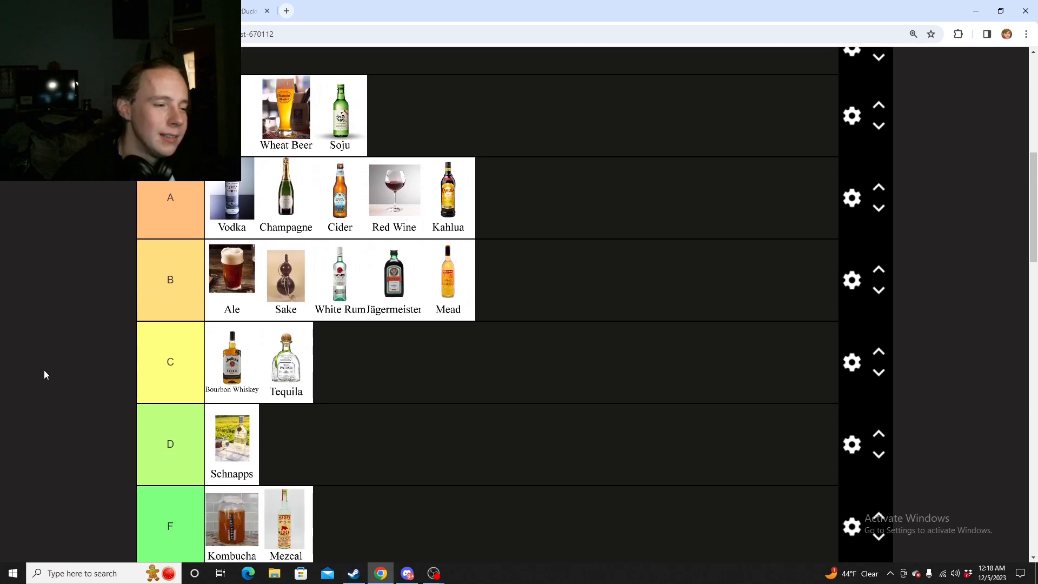
mouse_move(449, 196)
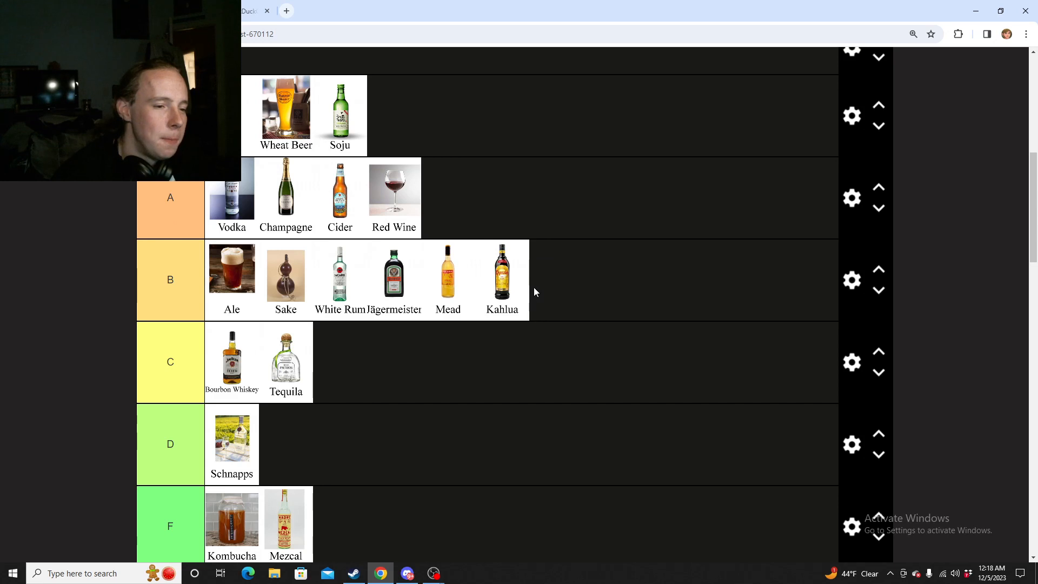
mouse_move(431, 200)
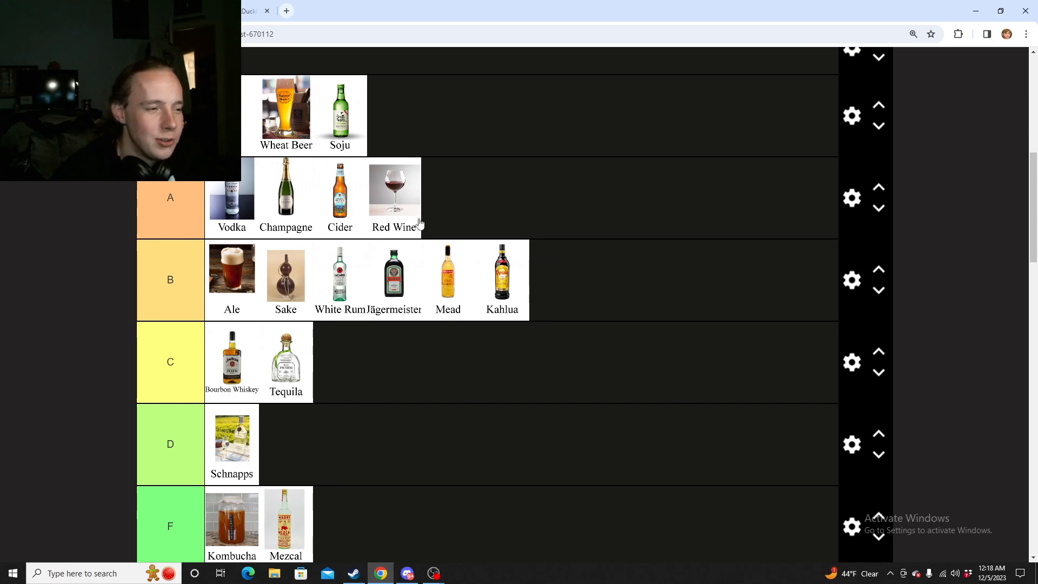
mouse_move(566, 285)
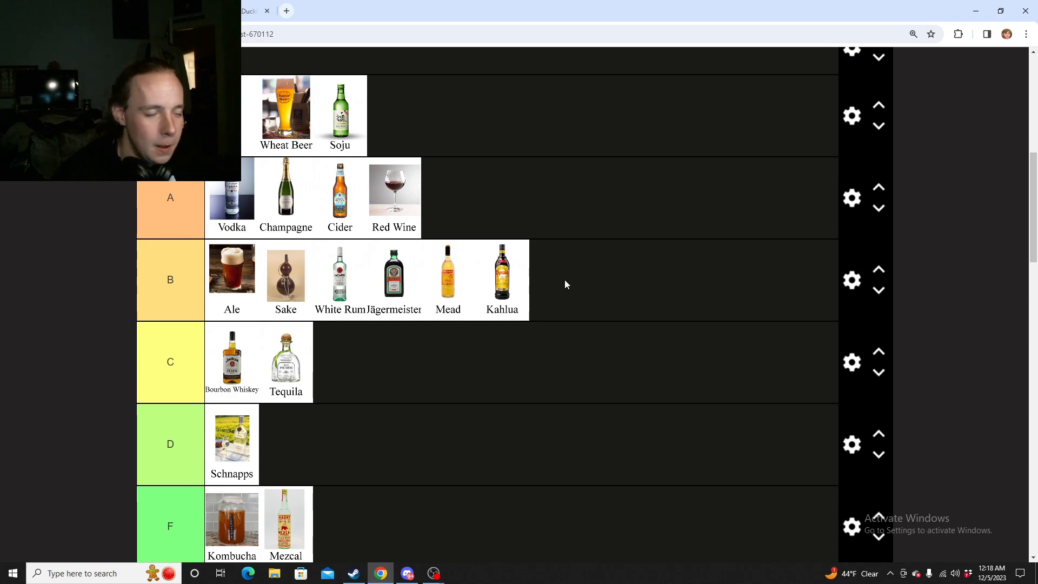
mouse_move(506, 271)
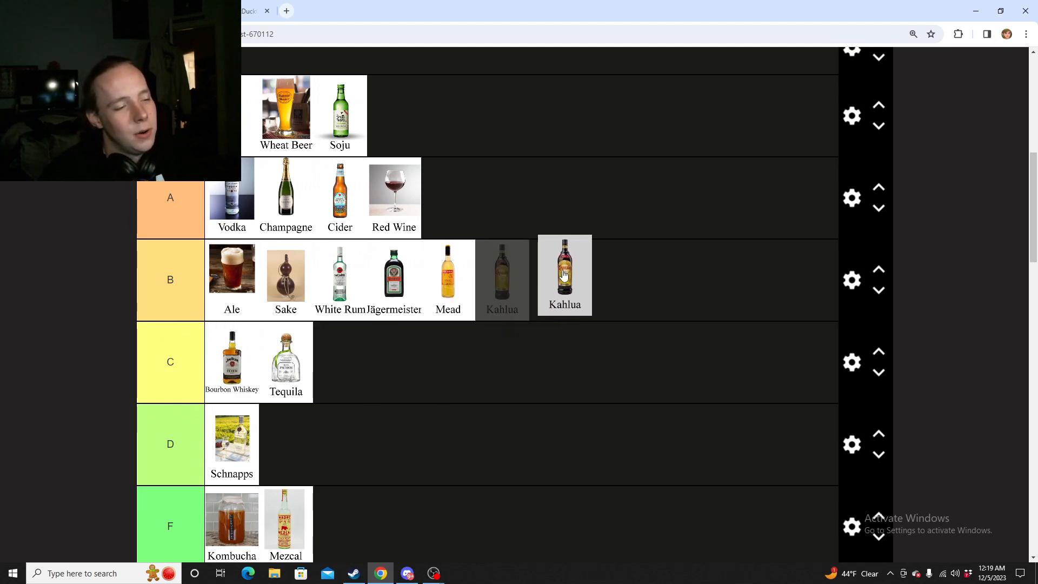
scroll(down, 3)
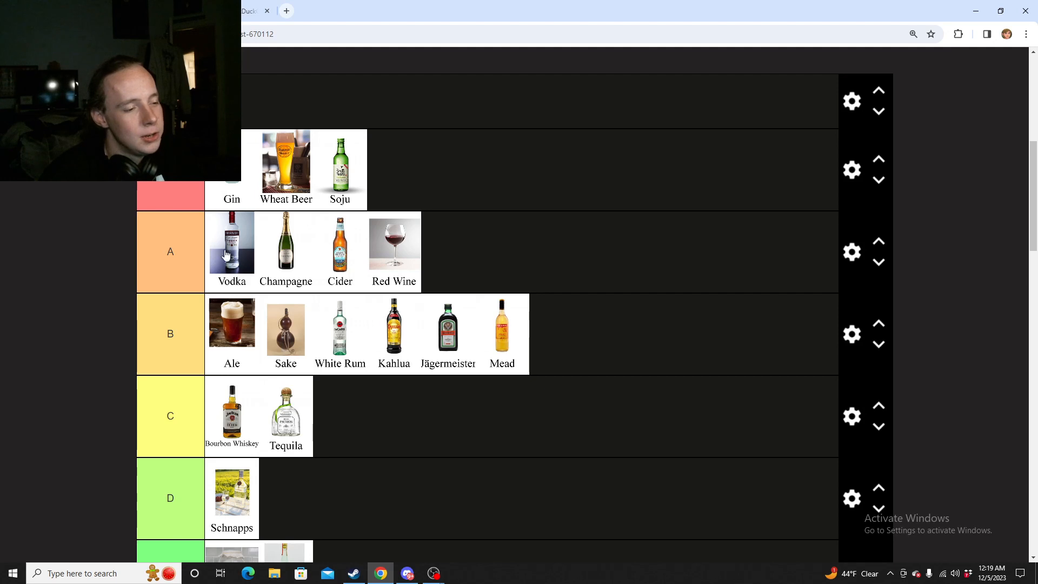
mouse_move(386, 345)
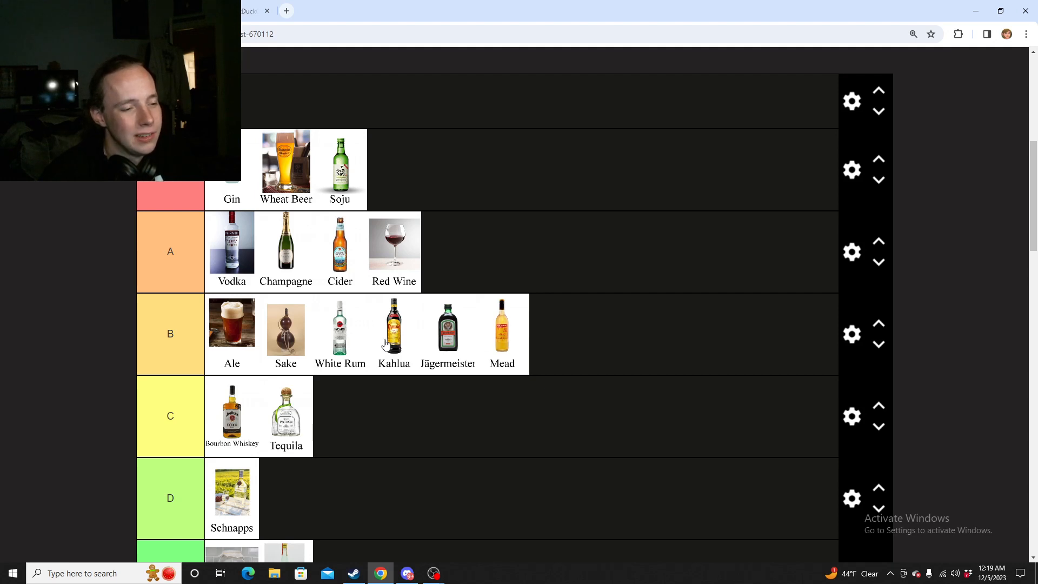
mouse_move(448, 330)
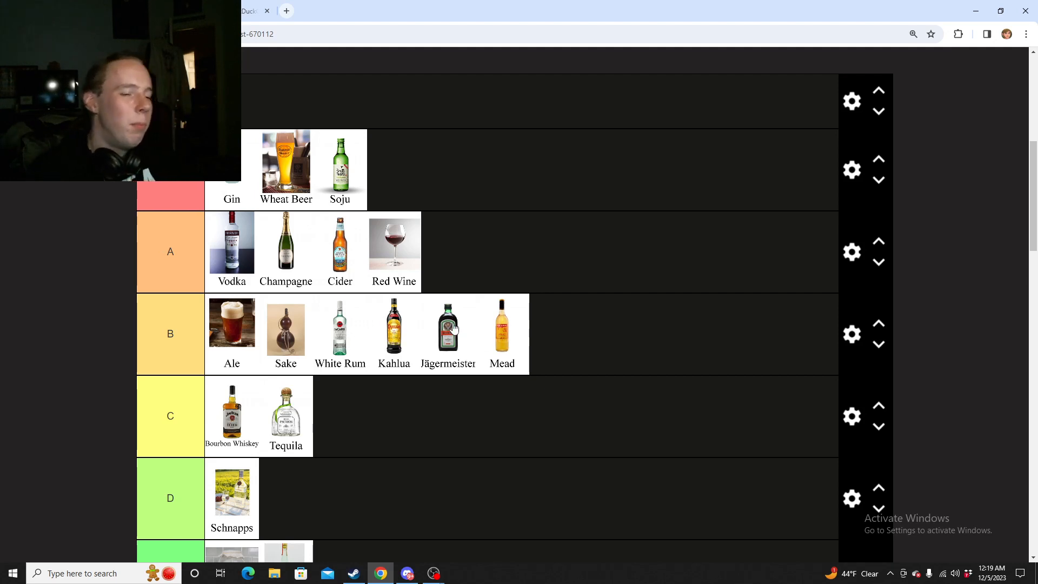
mouse_move(402, 351)
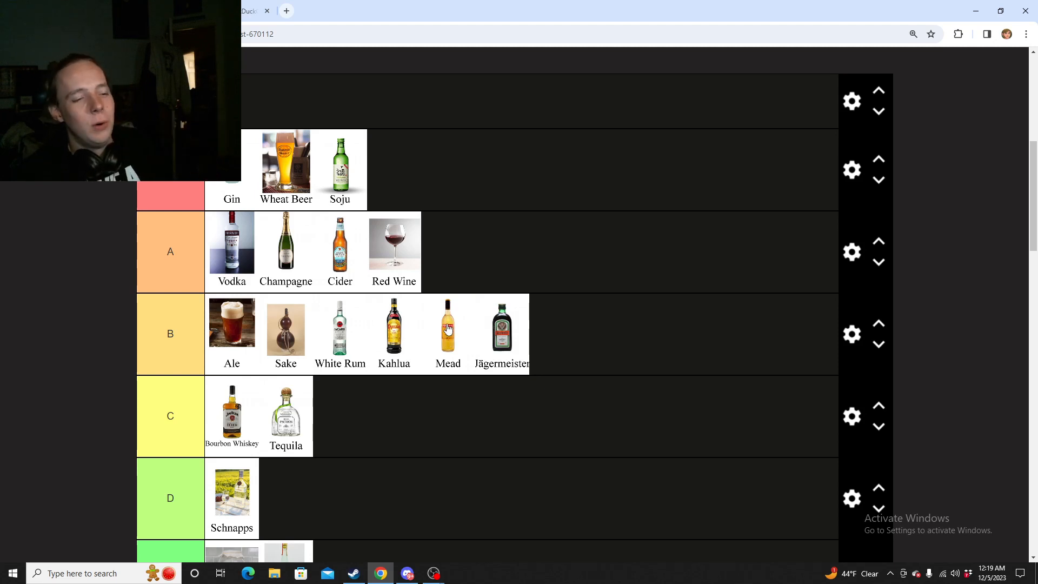
mouse_move(513, 333)
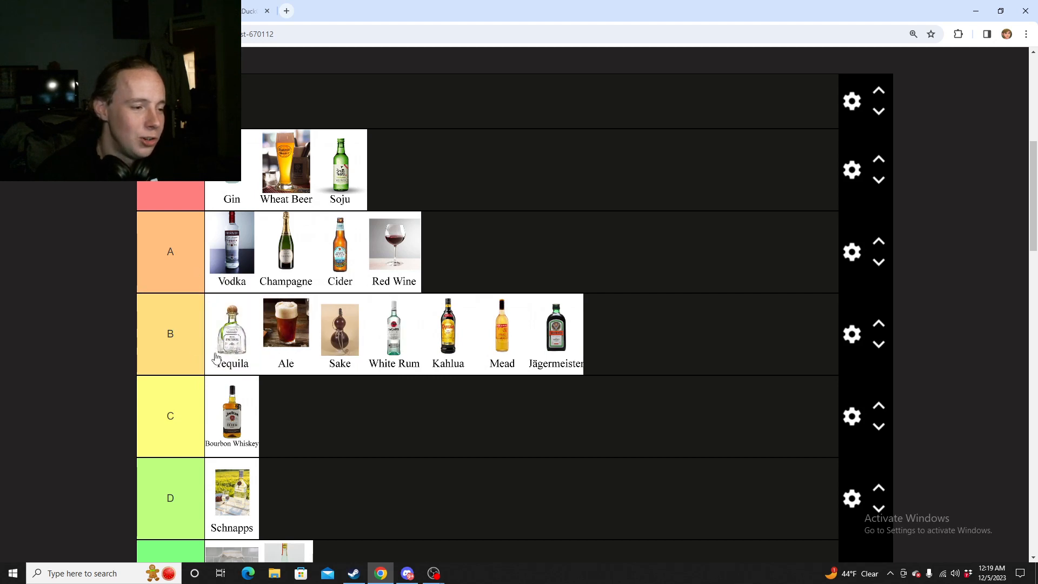
mouse_move(220, 359)
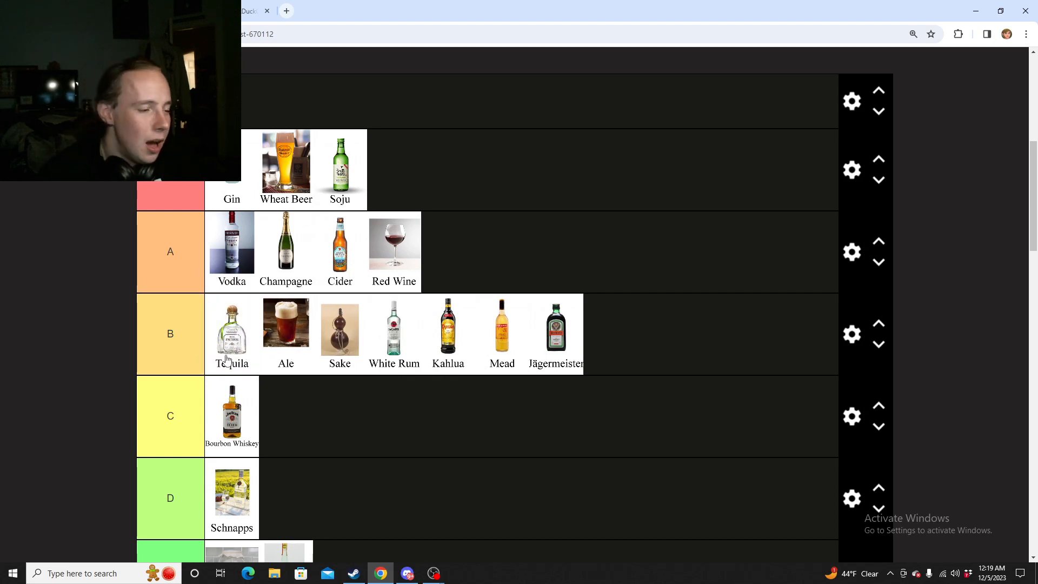
scroll(down, 3)
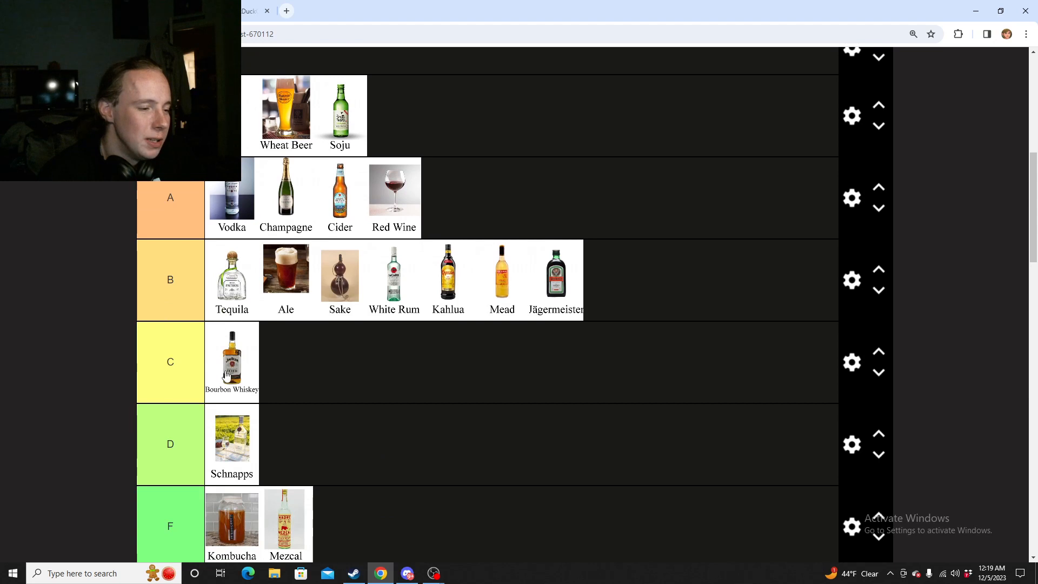
mouse_move(266, 365)
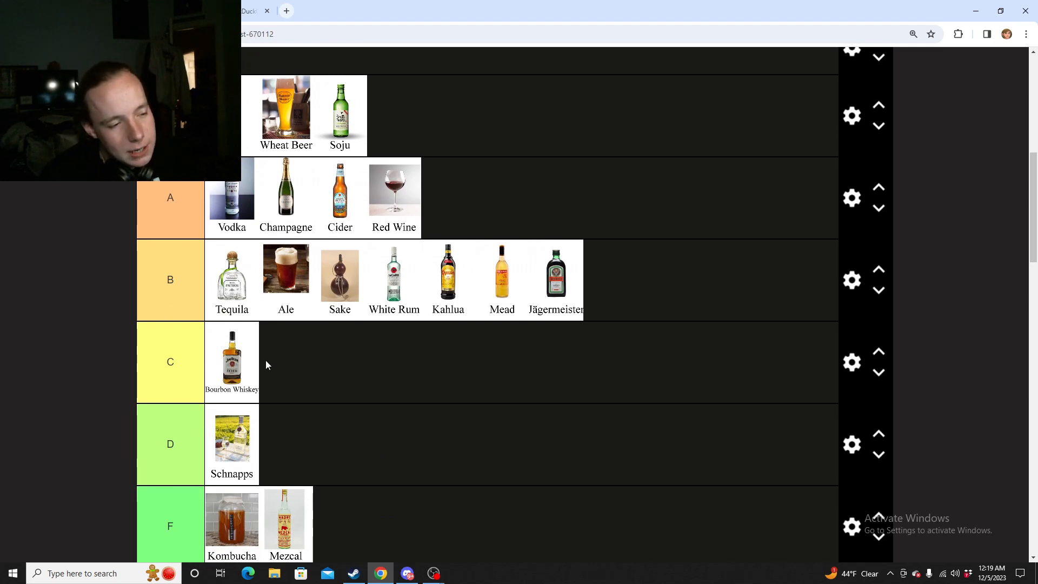
mouse_move(227, 382)
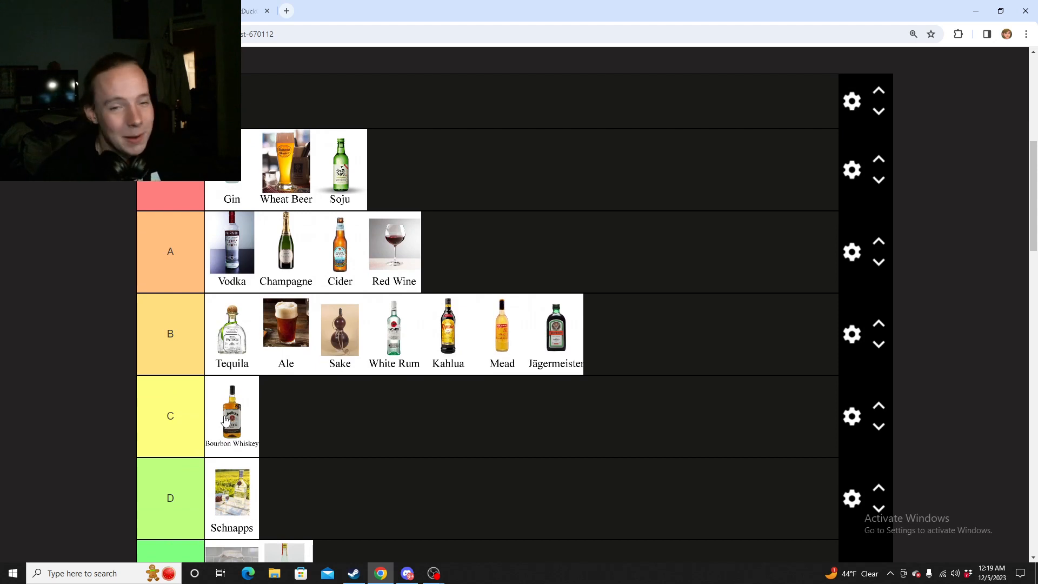
scroll(up, 3)
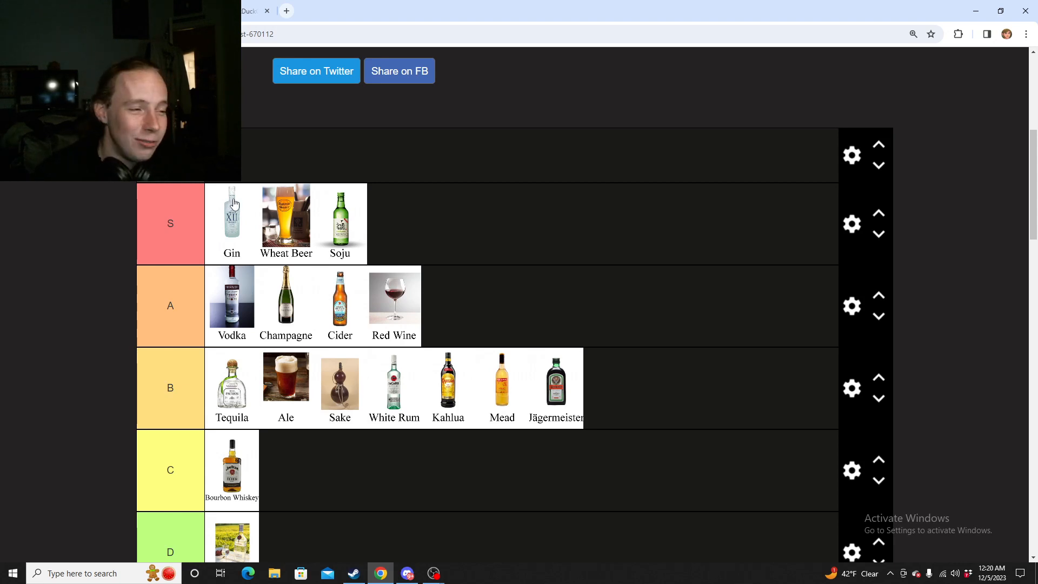
mouse_move(229, 206)
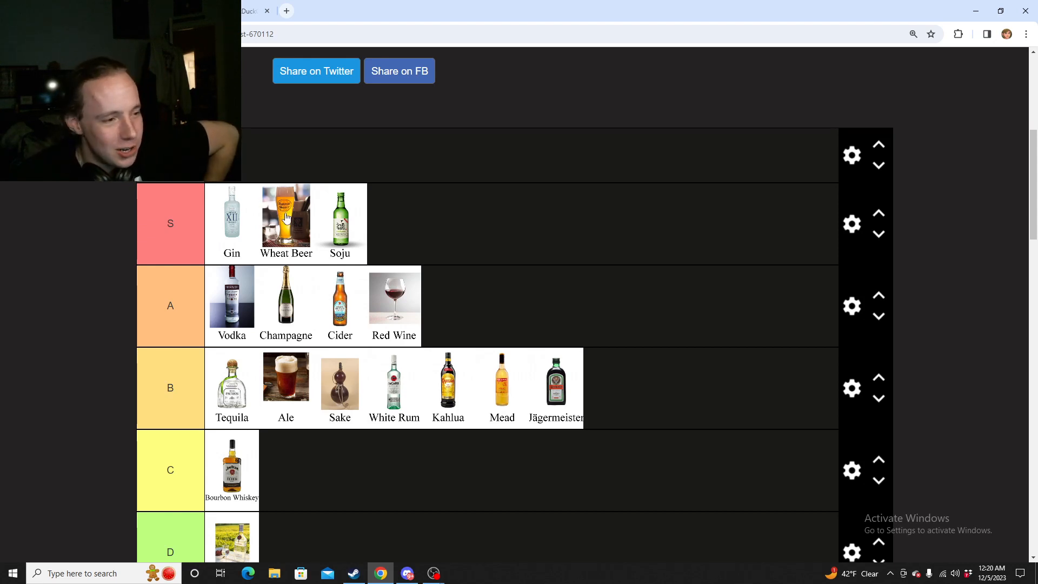
mouse_move(346, 232)
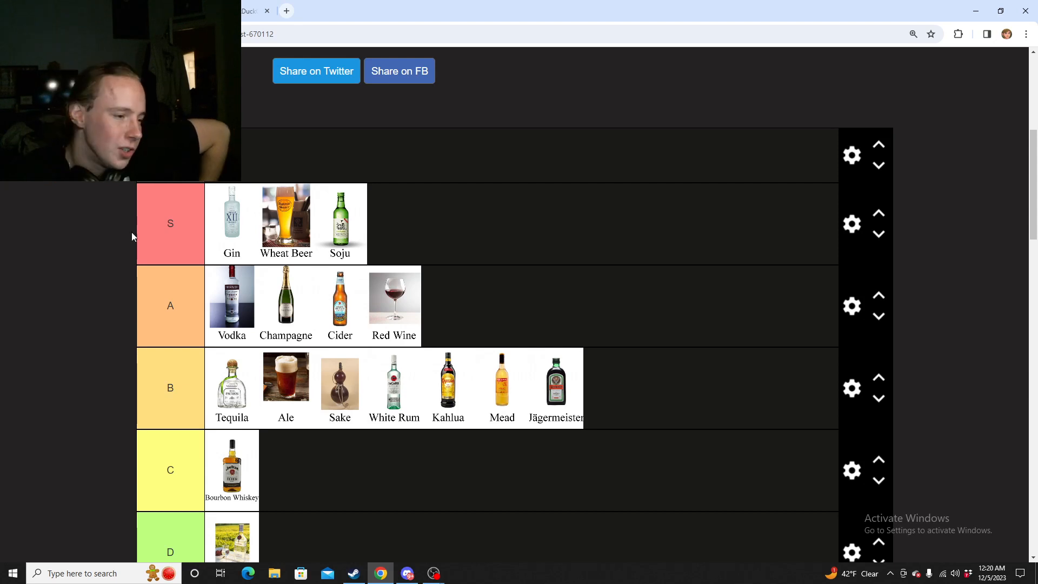
scroll(down, 3)
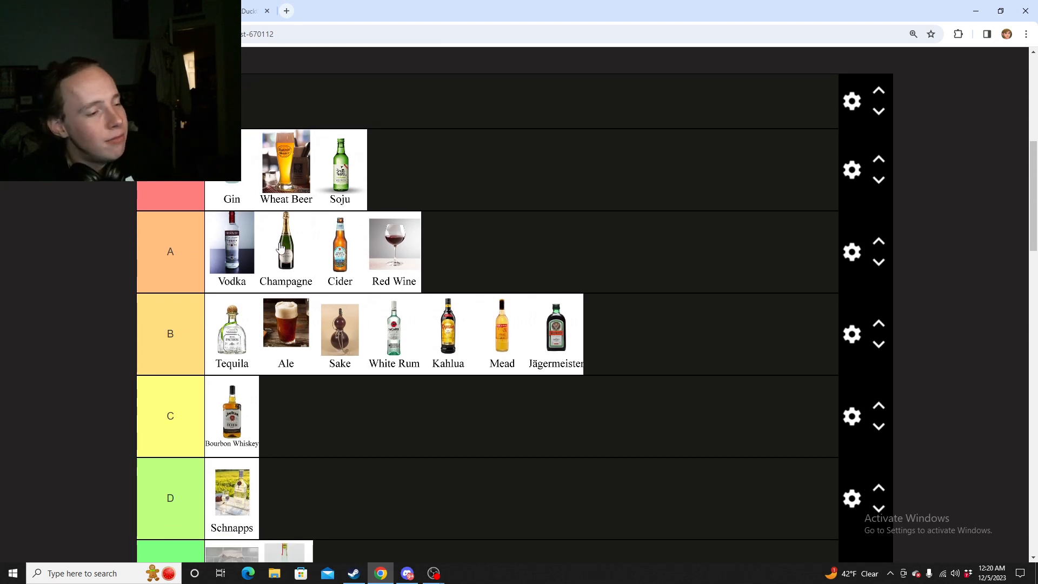
mouse_move(340, 272)
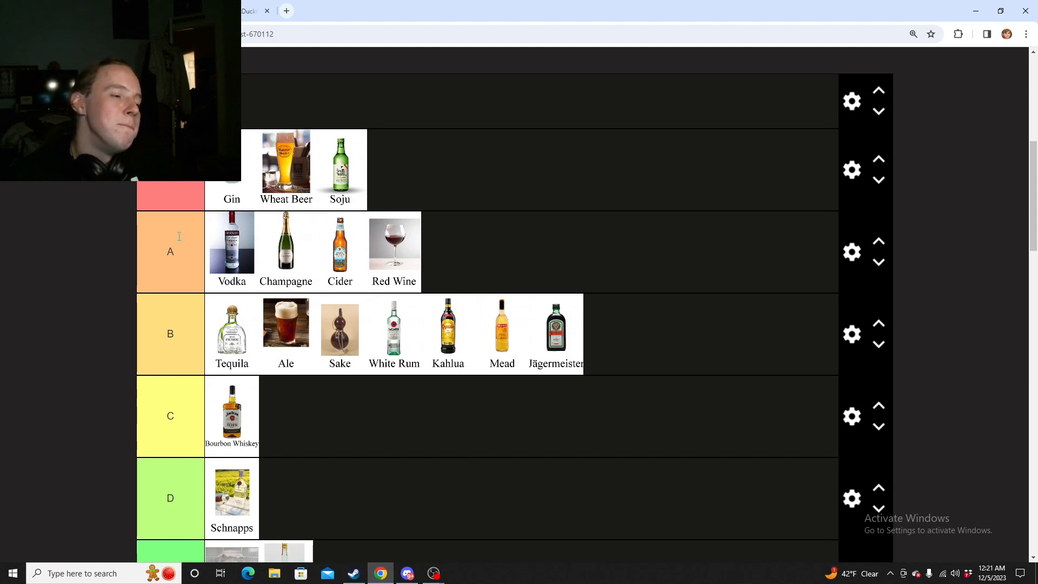
mouse_move(257, 239)
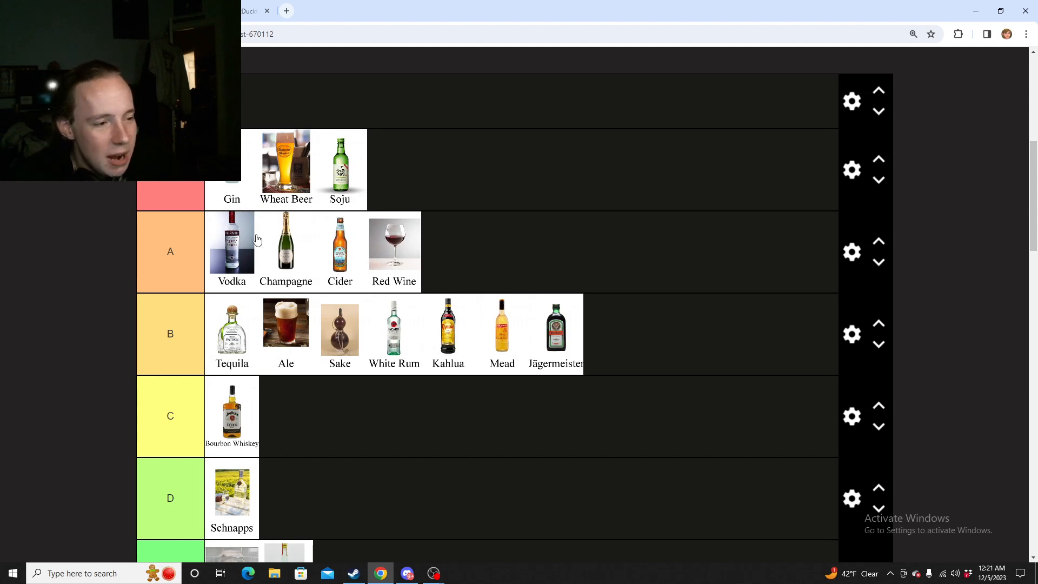
mouse_move(306, 228)
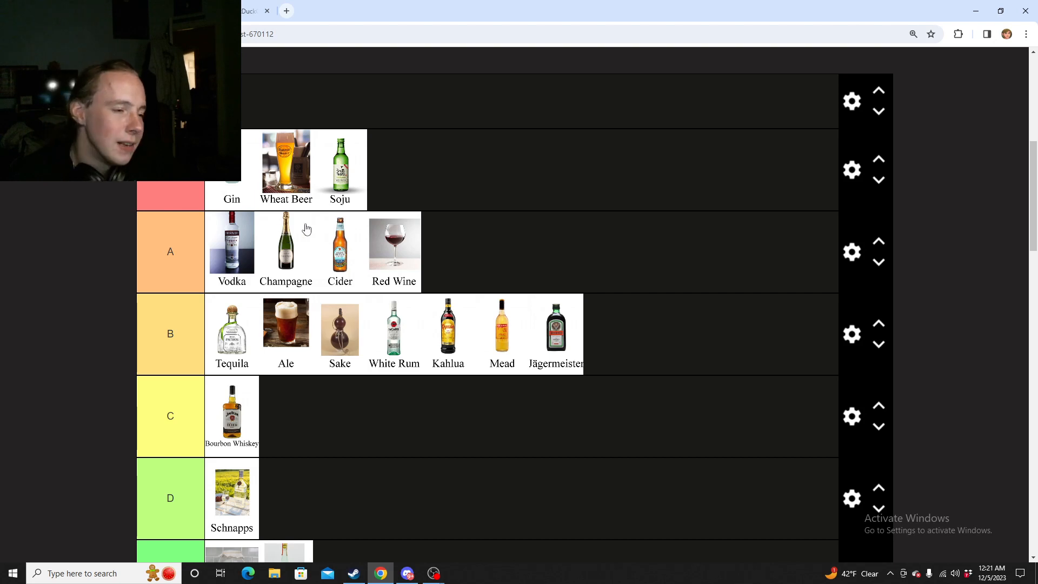
mouse_move(334, 251)
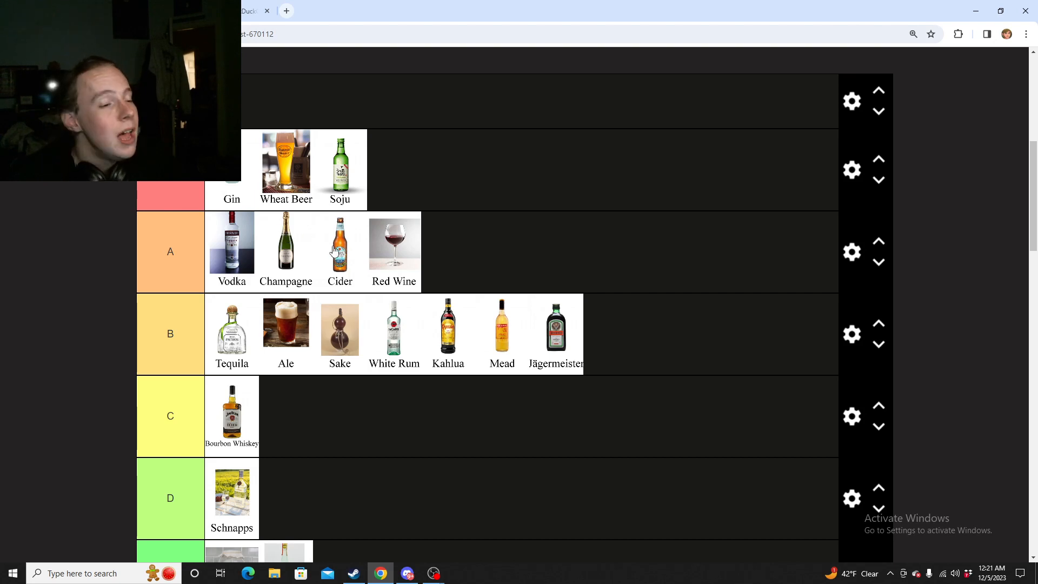
mouse_move(232, 252)
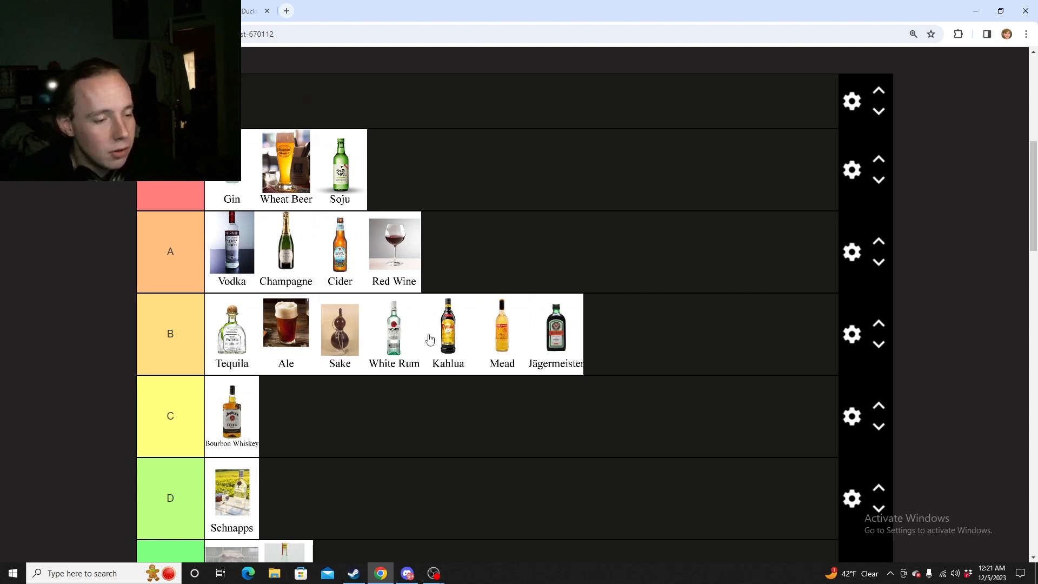
mouse_move(516, 338)
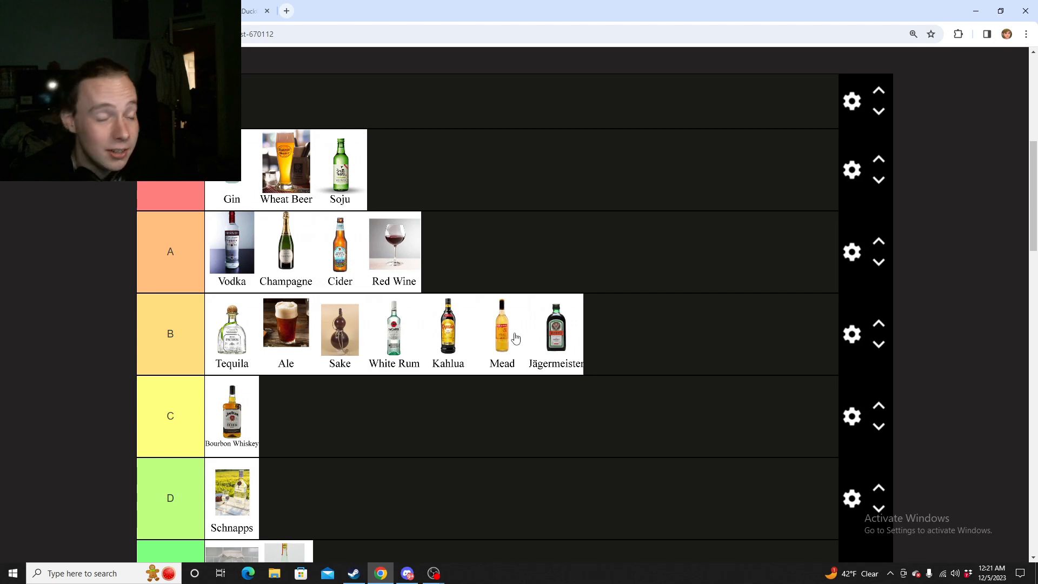
mouse_move(480, 243)
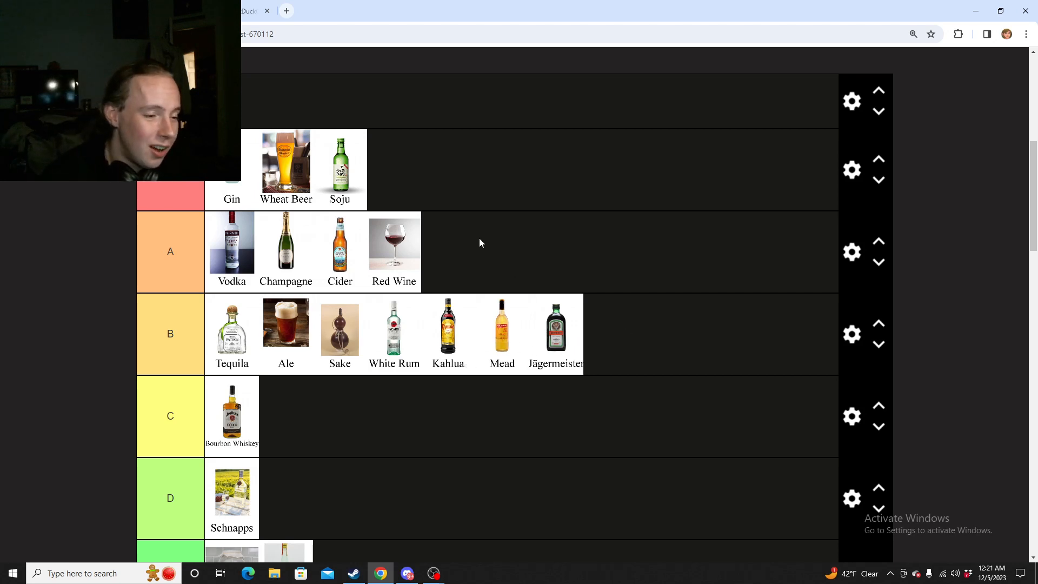
mouse_move(336, 240)
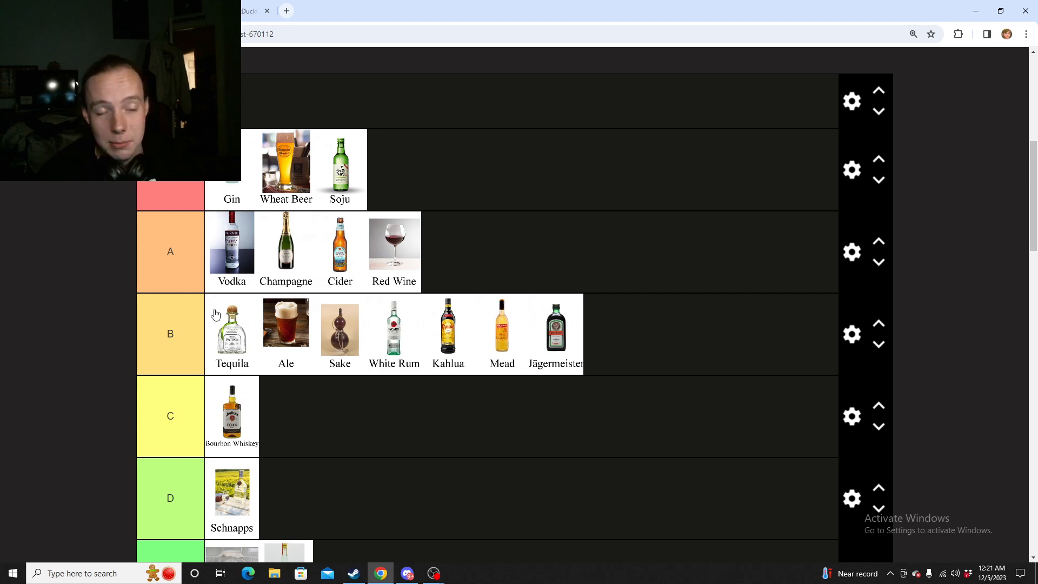
scroll(down, 3)
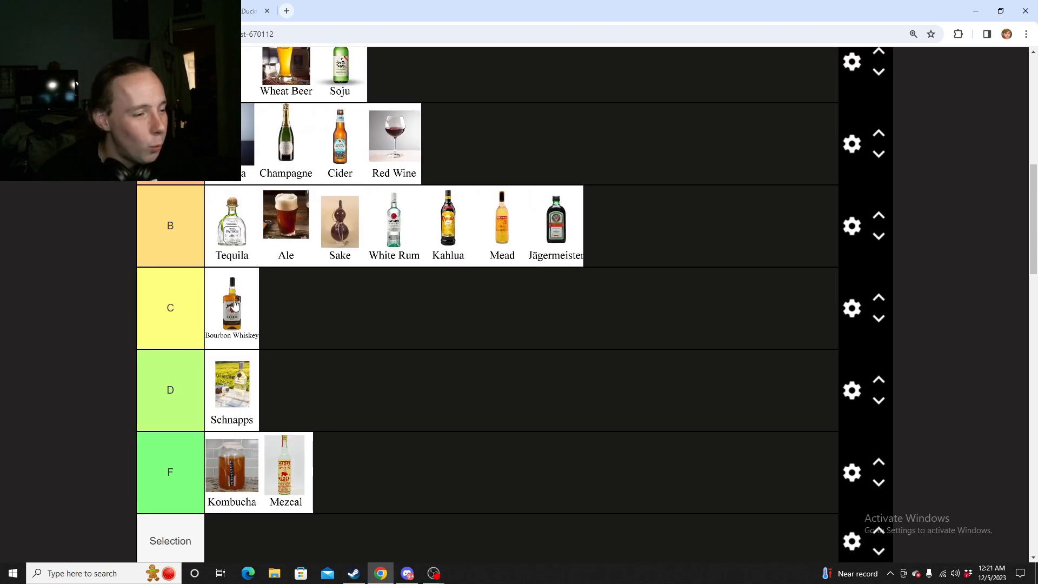
scroll(down, 3)
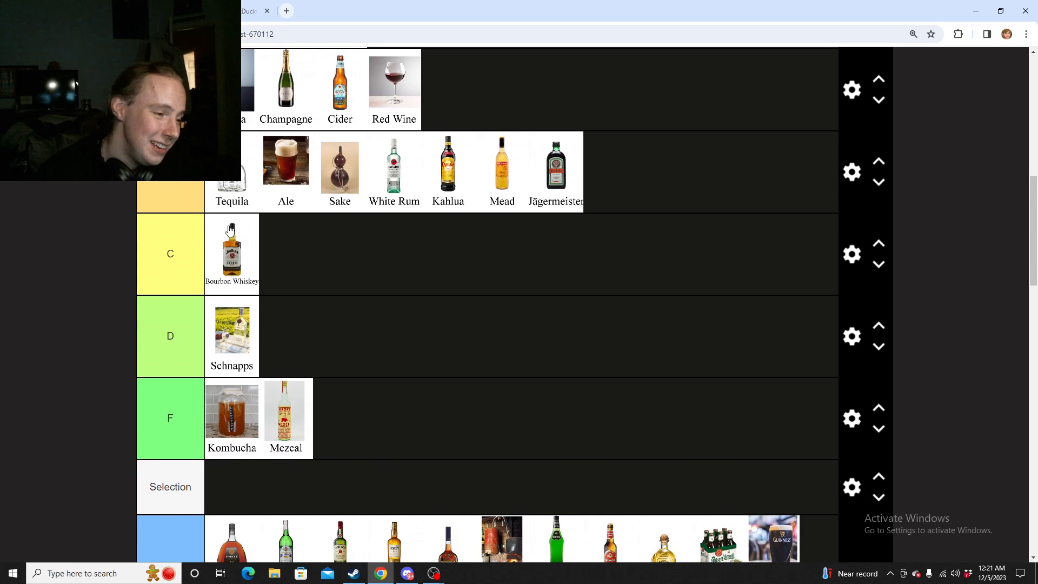
mouse_move(227, 330)
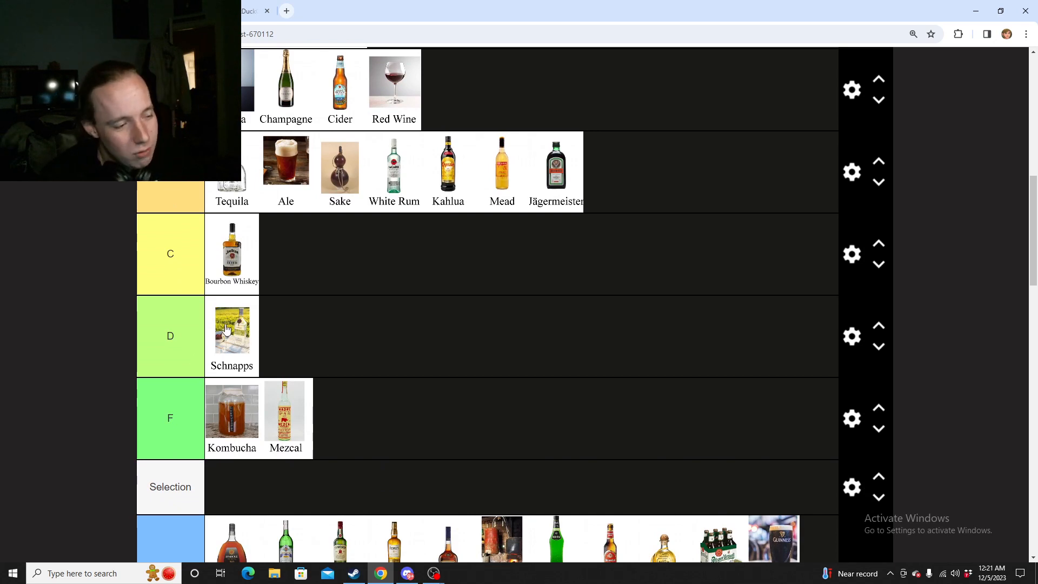
scroll(down, 3)
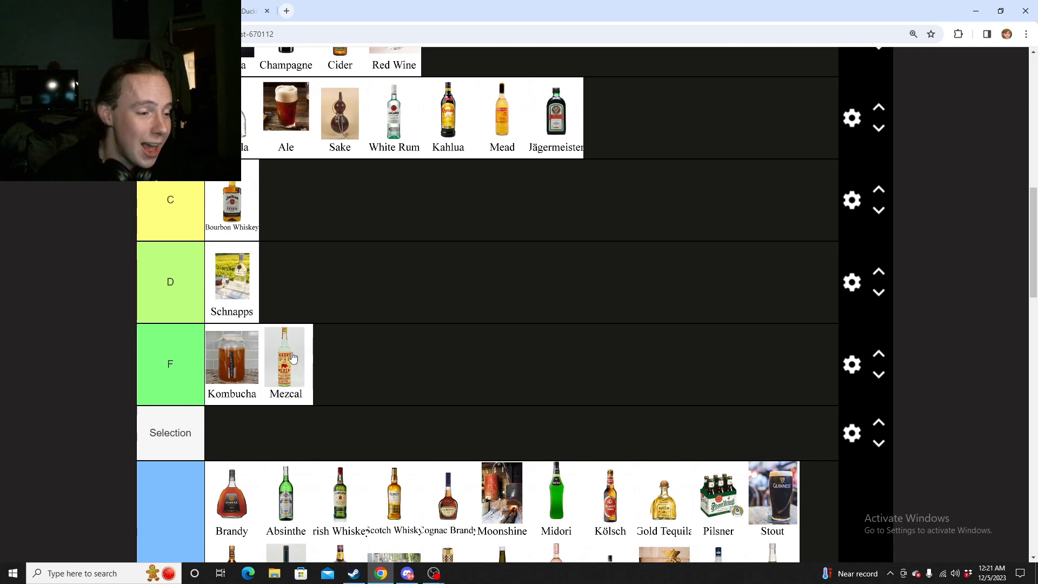
mouse_move(287, 349)
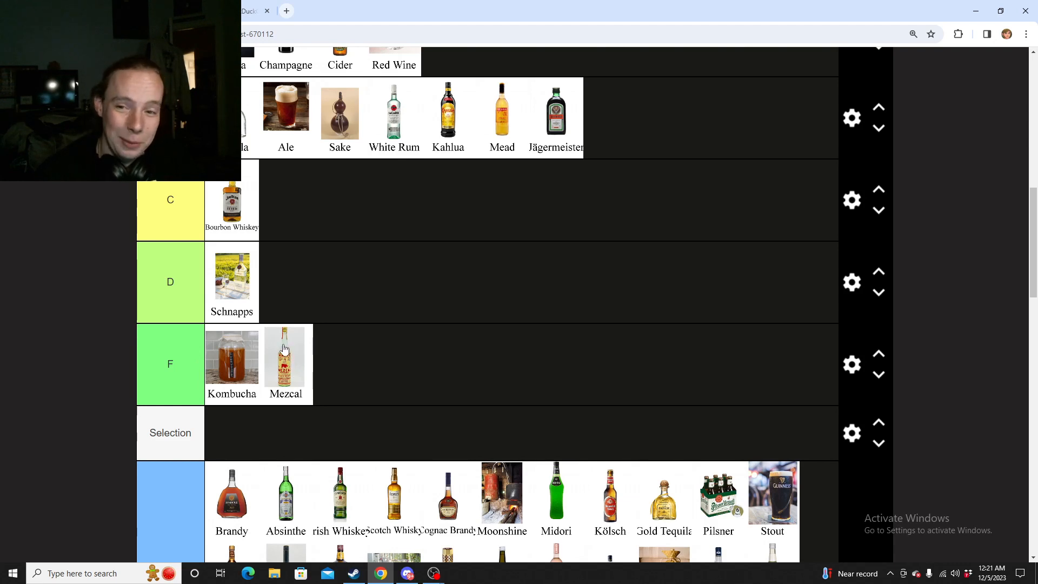
scroll(up, 3)
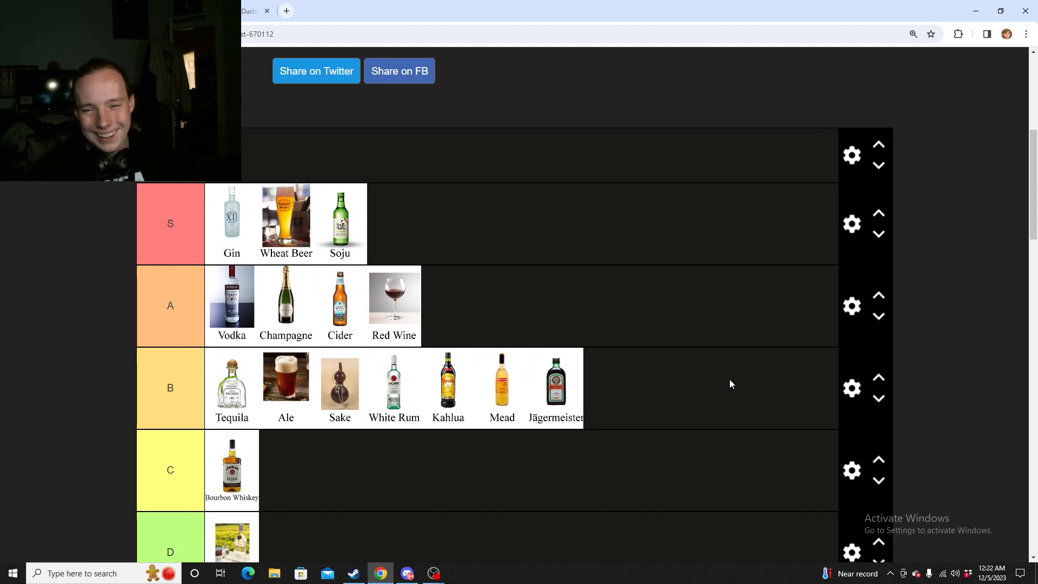
scroll(down, 3)
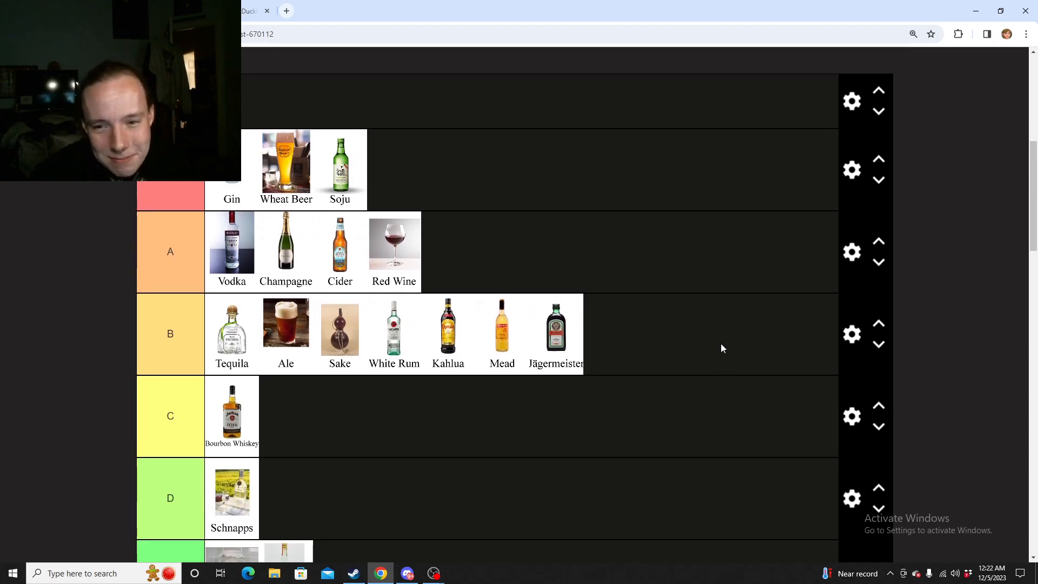
scroll(up, 3)
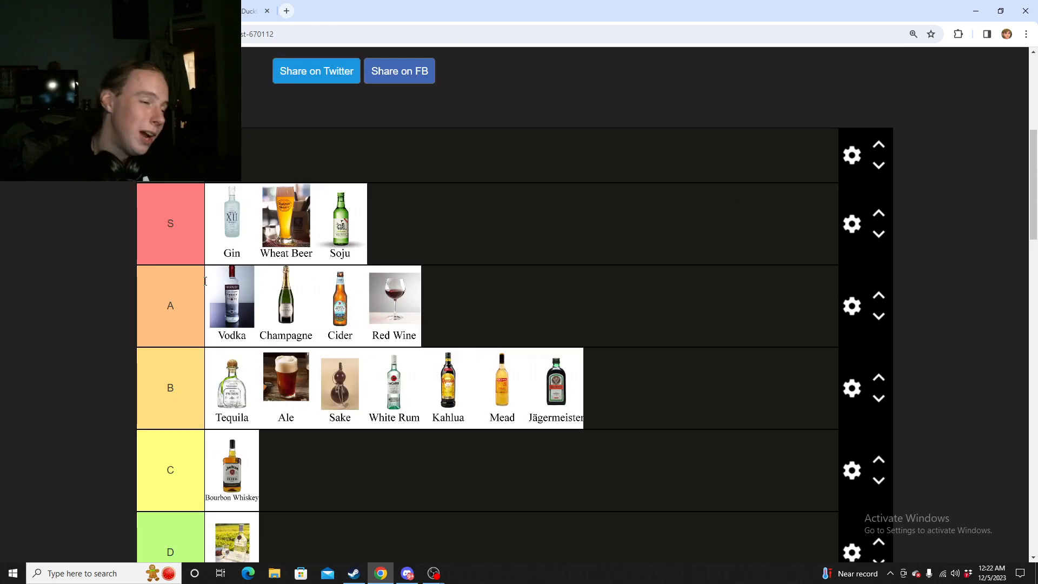
mouse_move(95, 310)
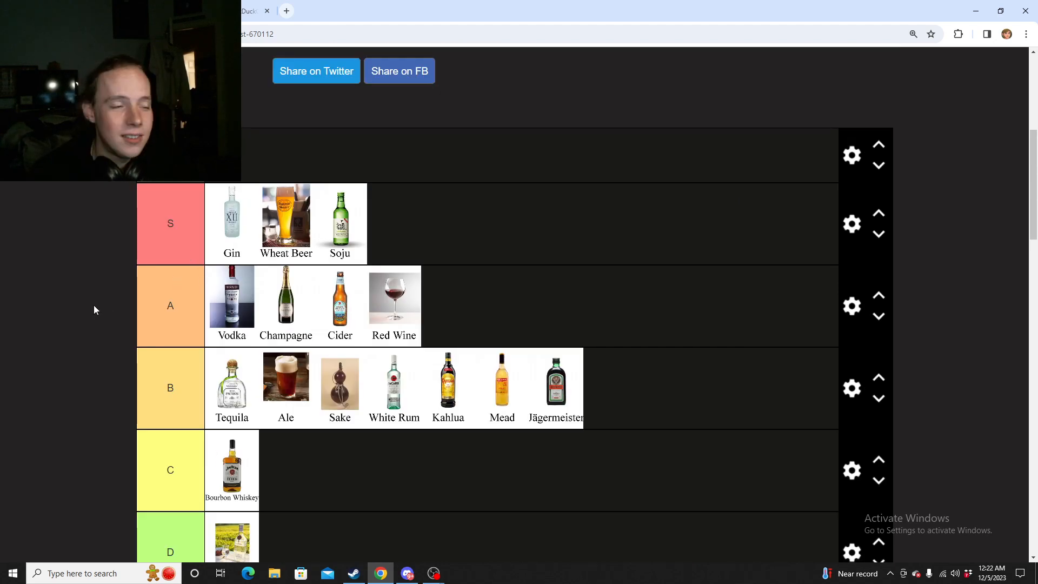
scroll(down, 3)
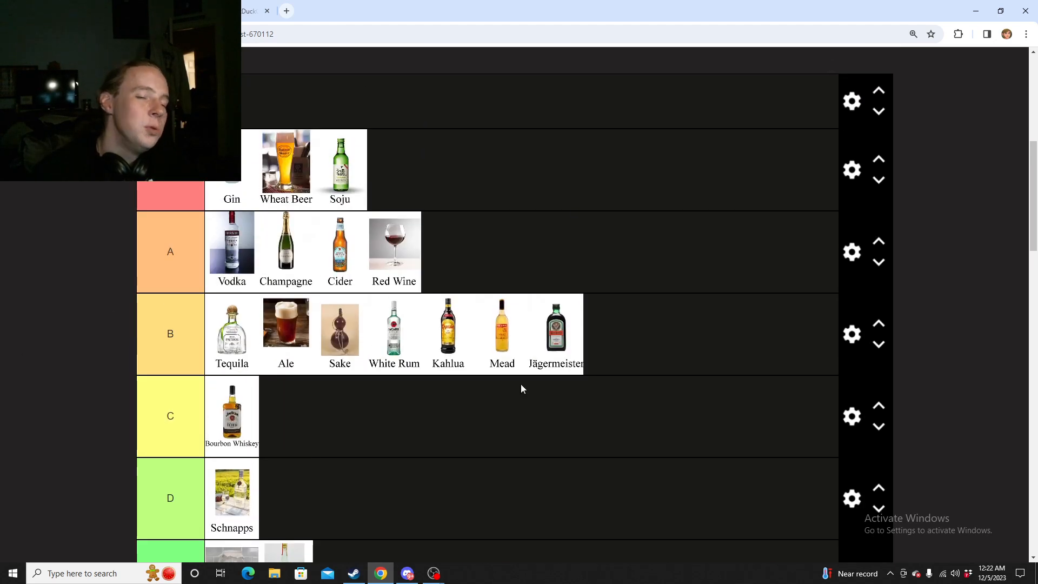
scroll(up, 3)
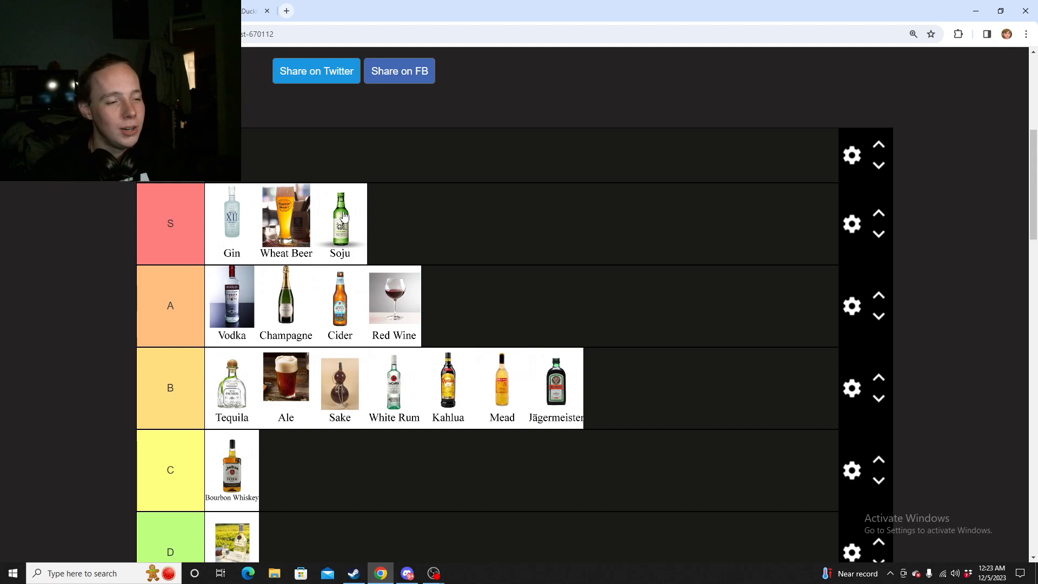
scroll(down, 3)
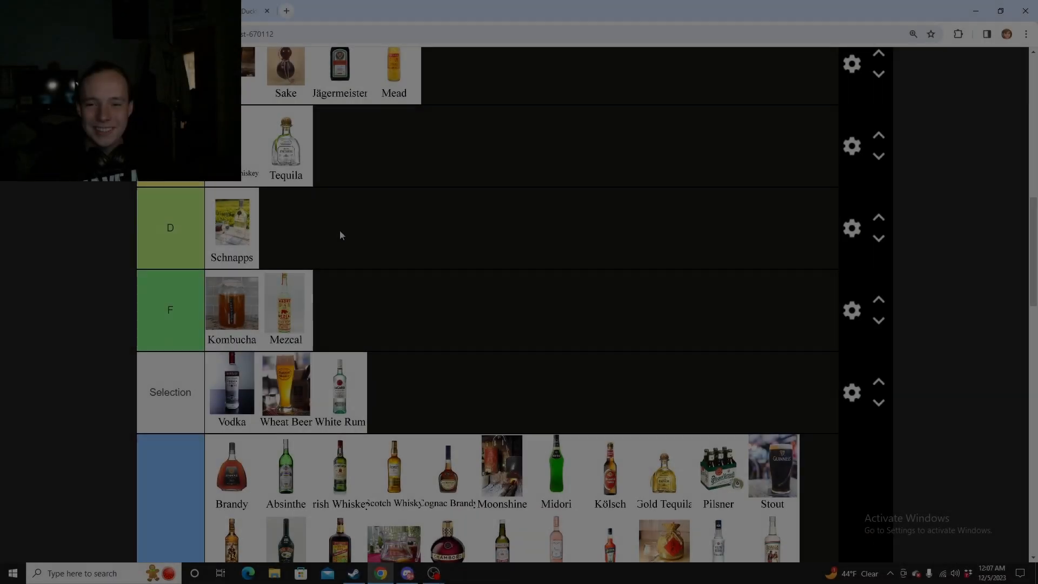